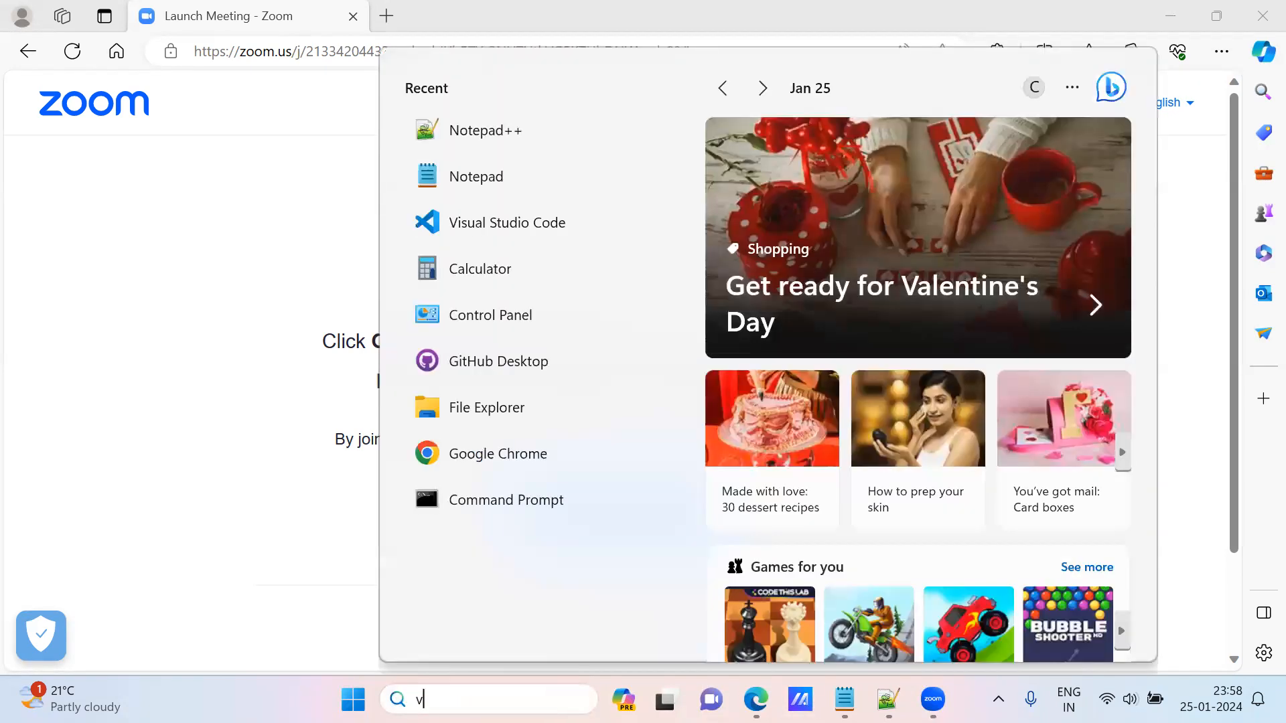
# Launch Visual Studio Code from the Windows taskbar search onto the Cypress_V13_Project workspace
pyautogui.write('isual Studio Code')
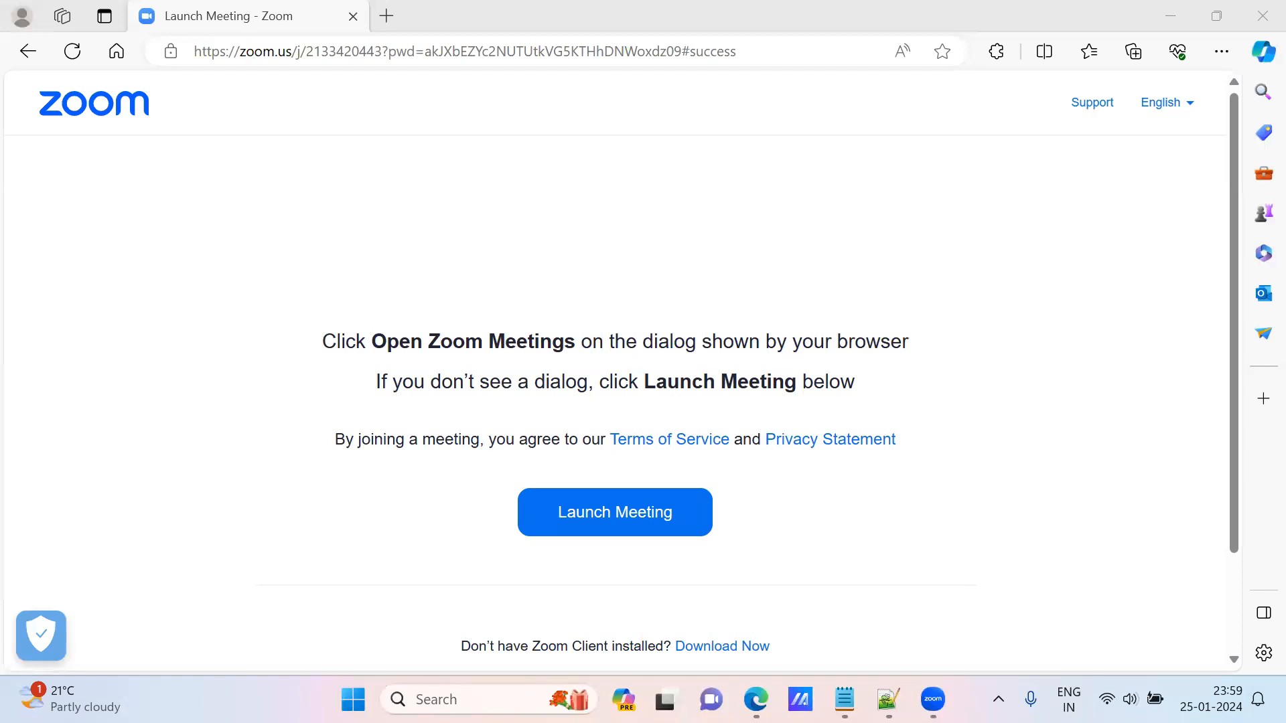
pyautogui.click(947, 699)
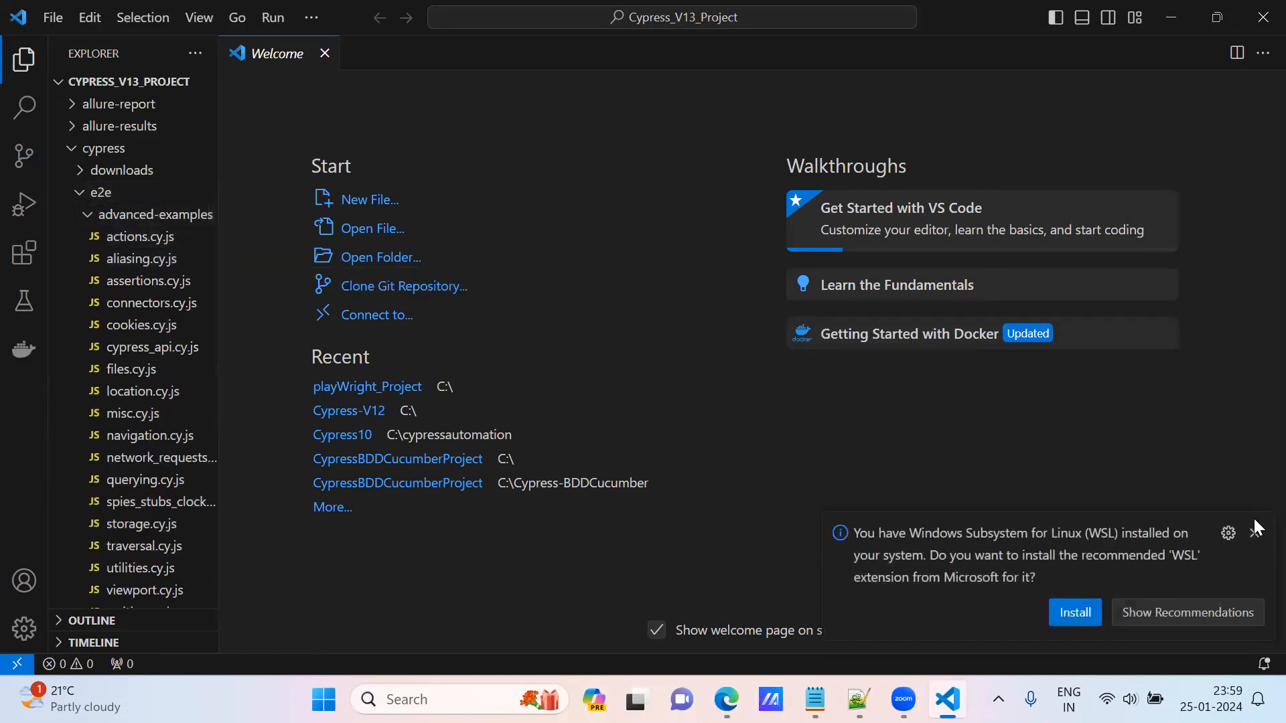
# Dismiss the WSL notice and move the allure-report and allure-results folders to the Recycle Bin
pyautogui.click(1255, 527)
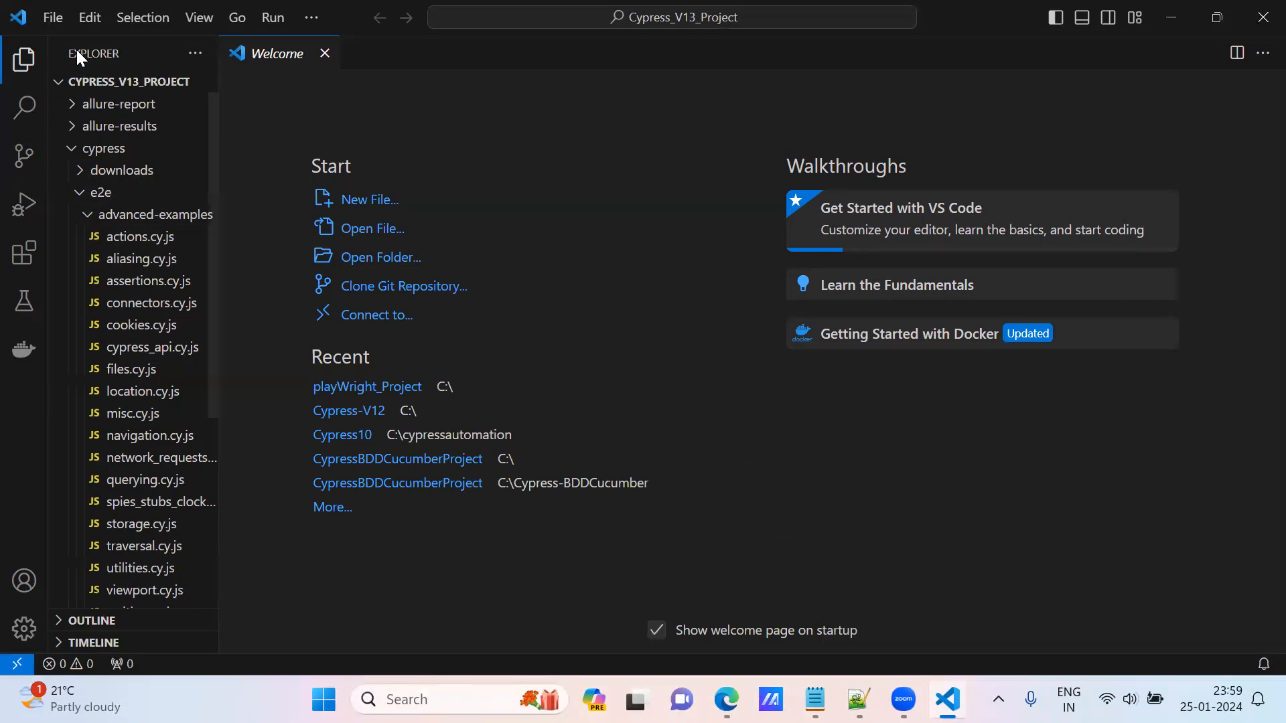
pyautogui.moveTo(116, 105)
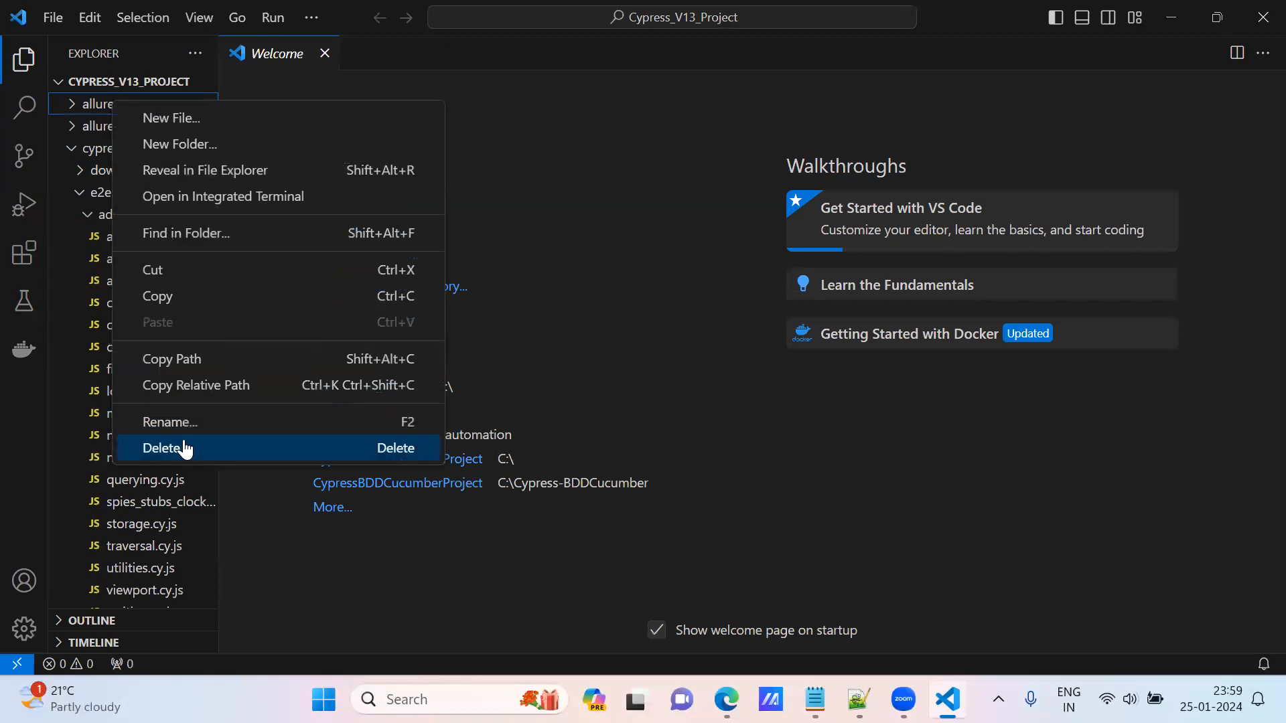
pyautogui.click(163, 447)
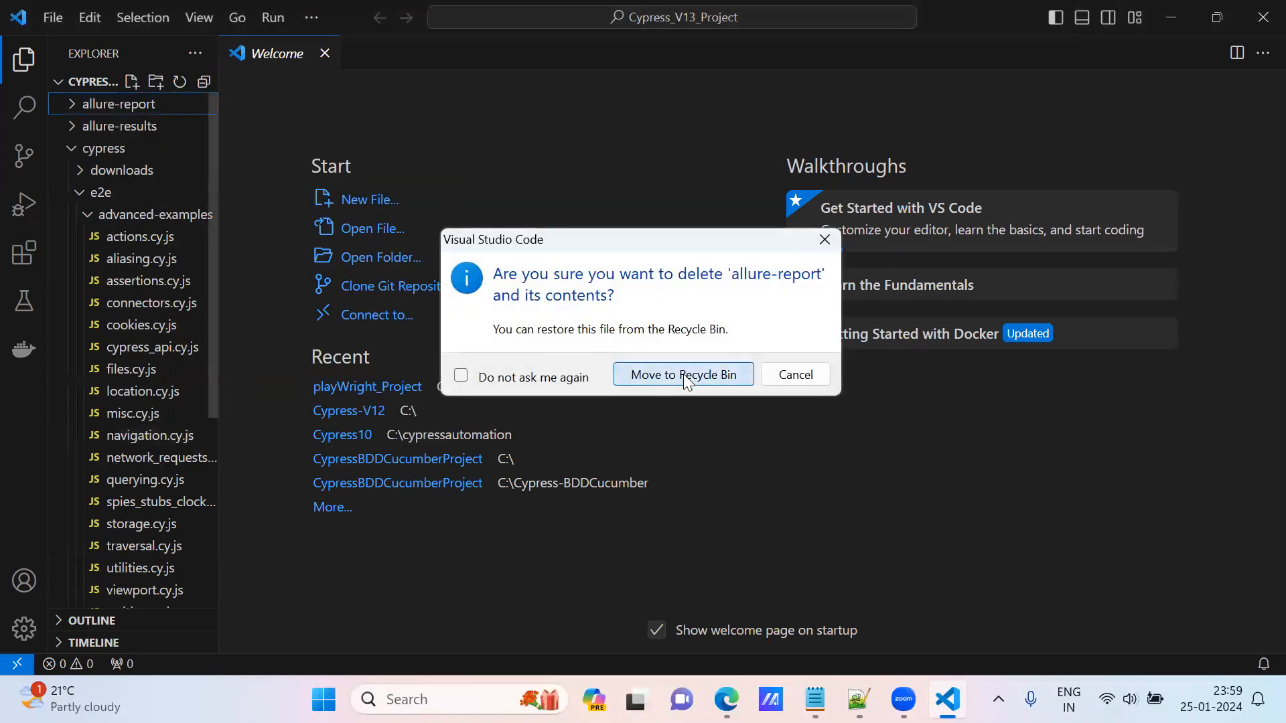
pyautogui.click(682, 373)
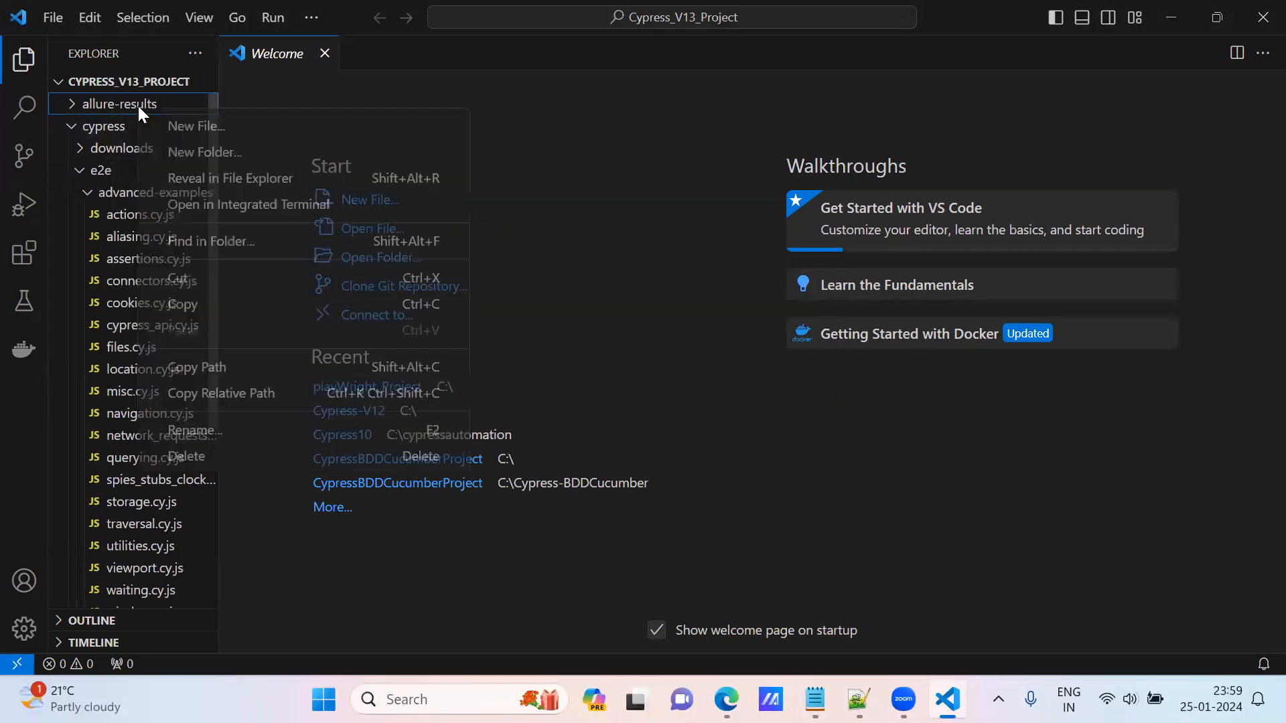
pyautogui.click(184, 457)
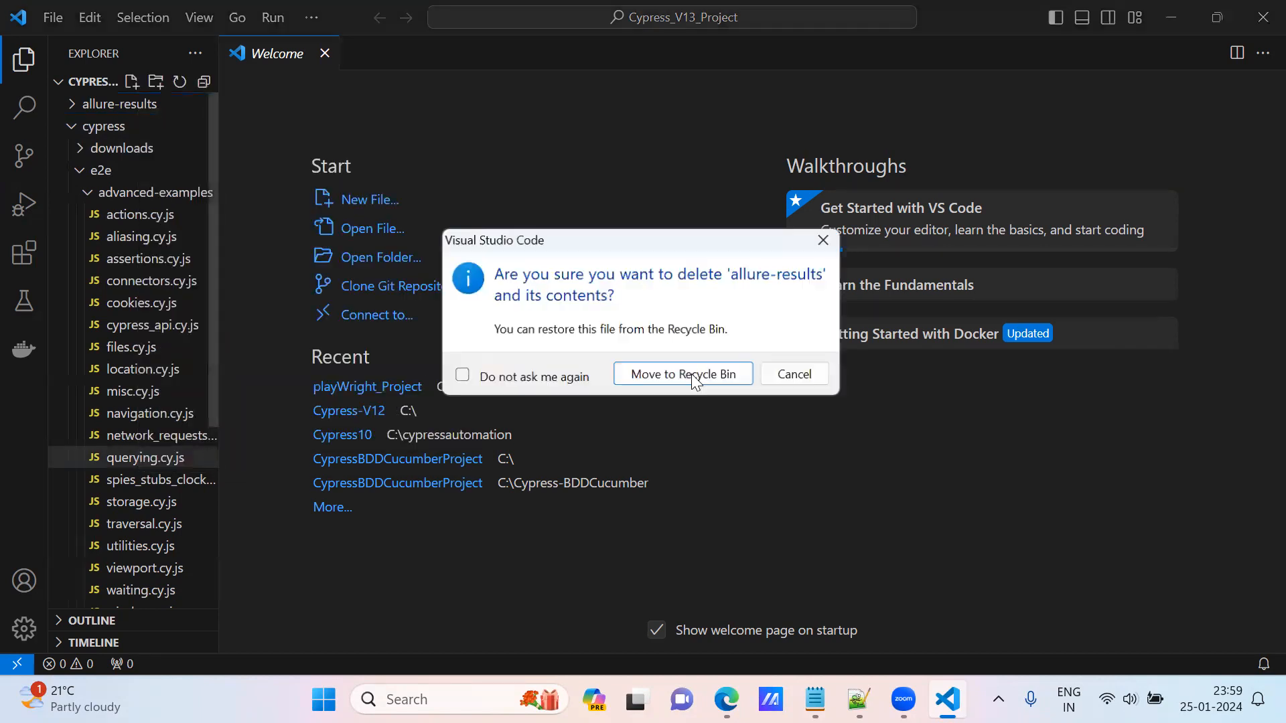
pyautogui.click(682, 374)
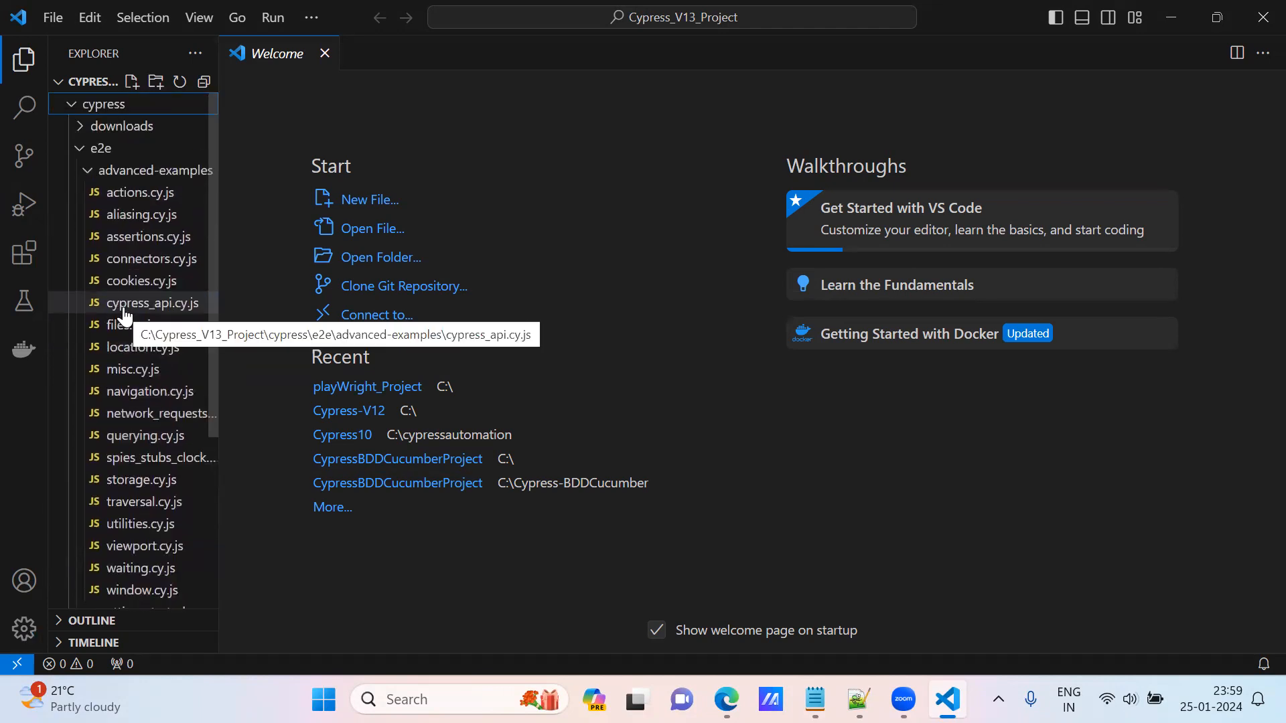
pyautogui.moveTo(166, 173)
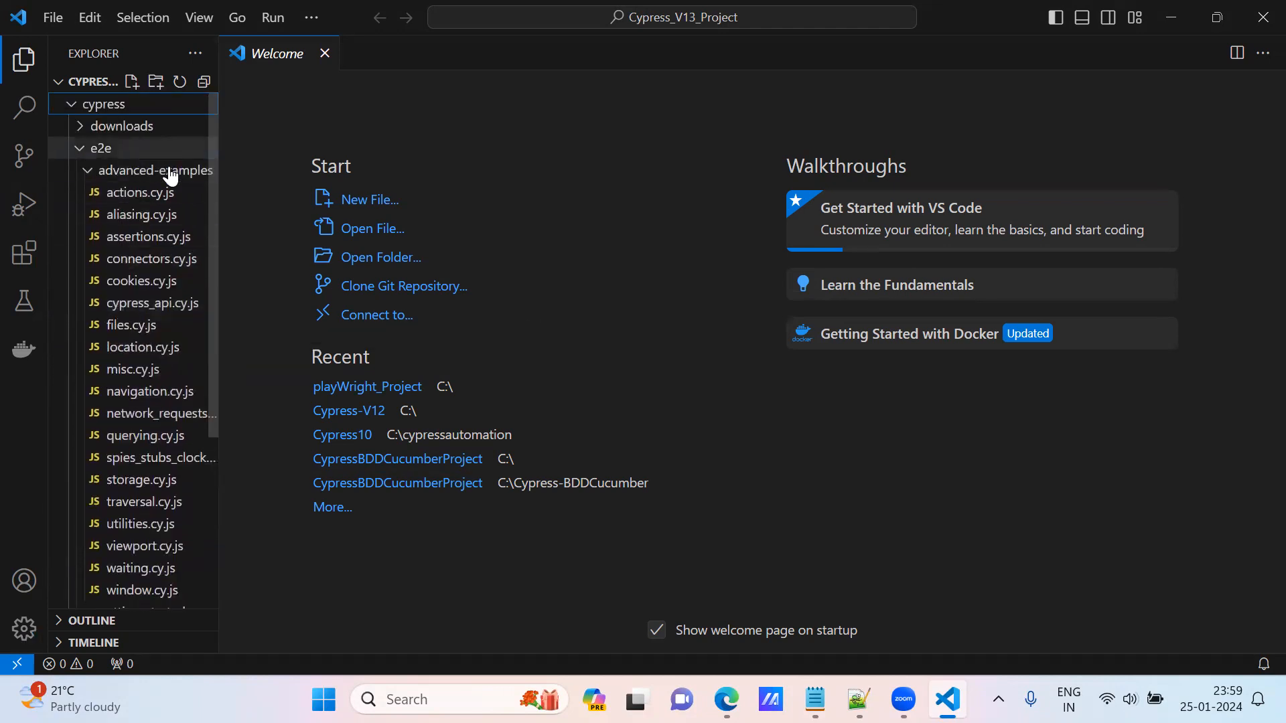
pyautogui.moveTo(79, 153)
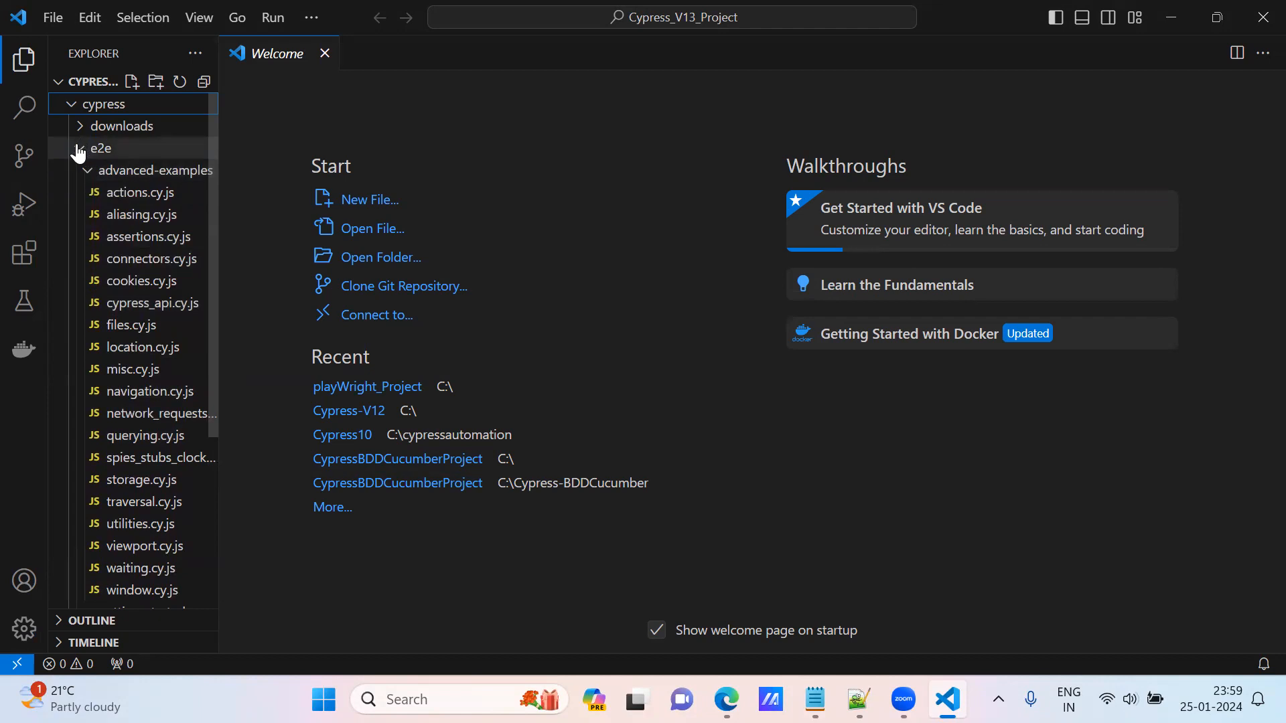
pyautogui.moveTo(139, 215)
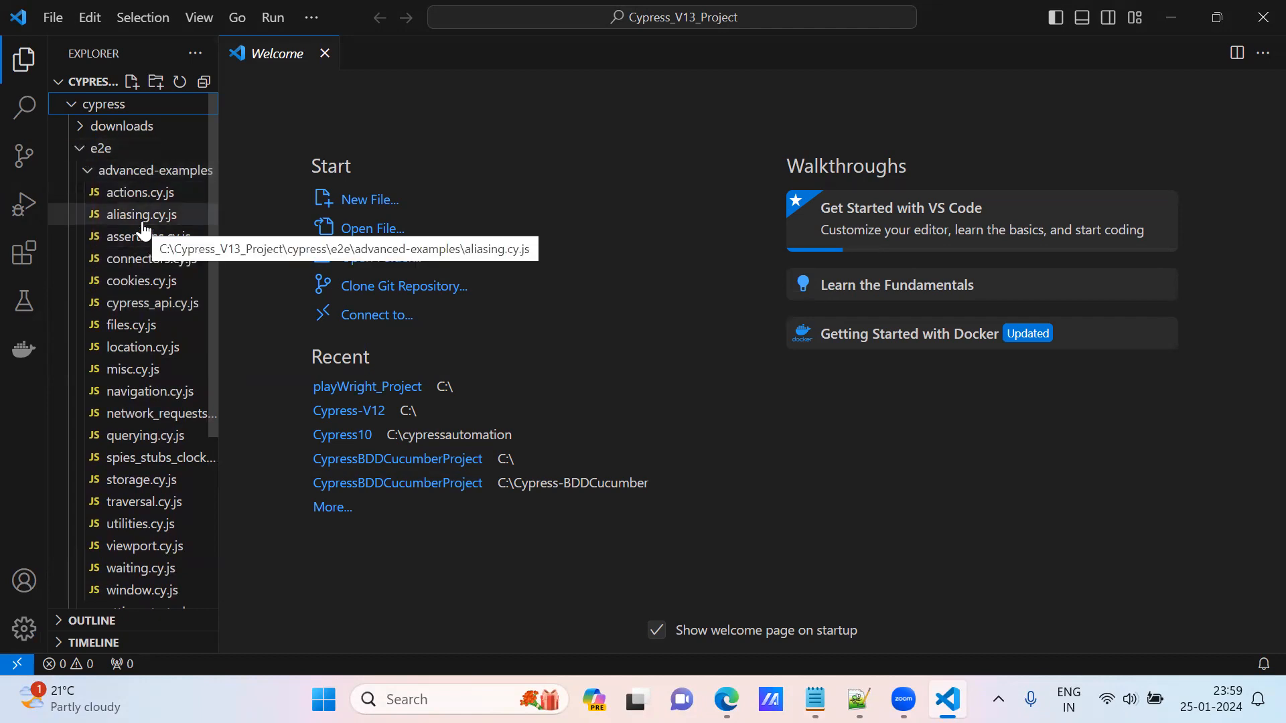
pyautogui.moveTo(148, 413)
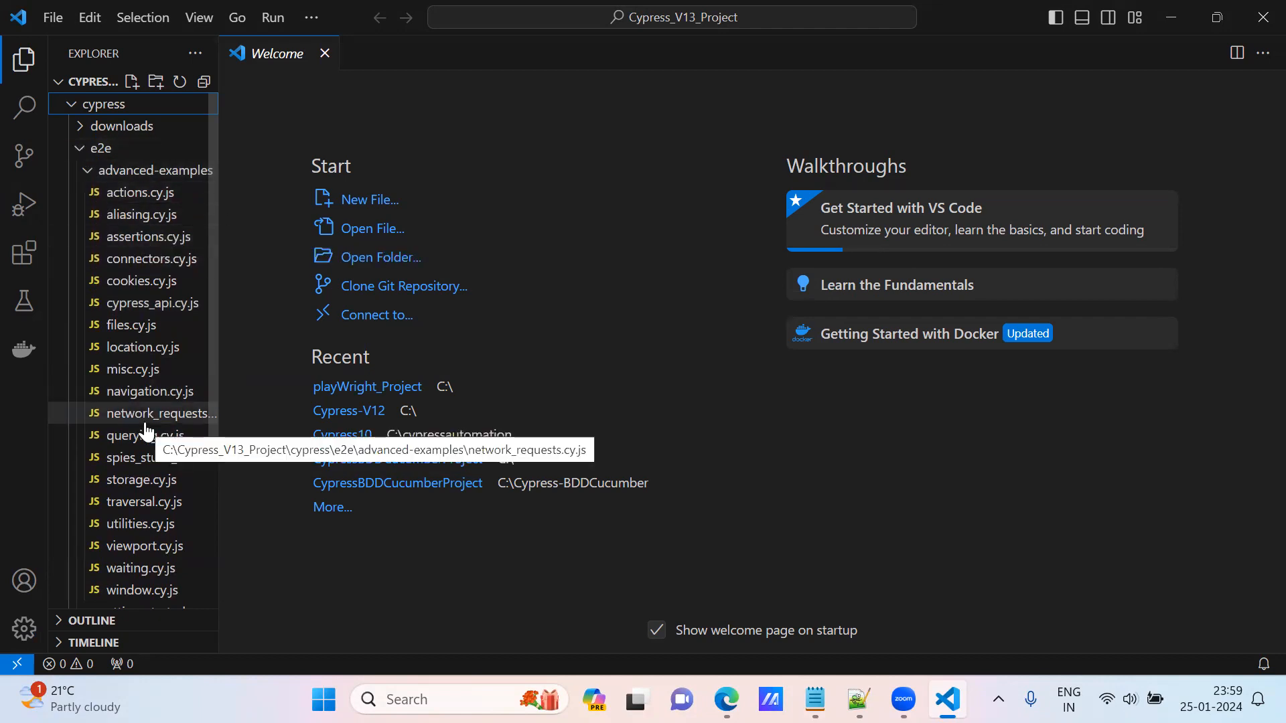
pyautogui.moveTo(413, 326)
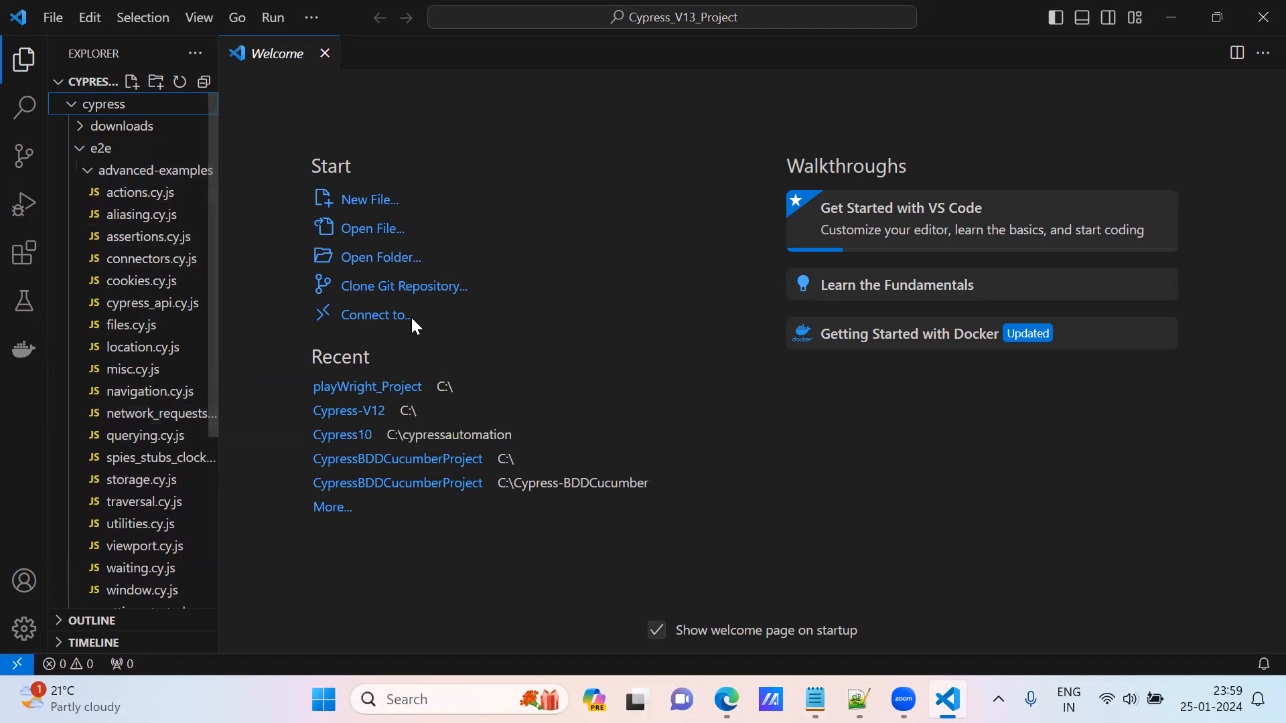
pyautogui.moveTo(140, 215)
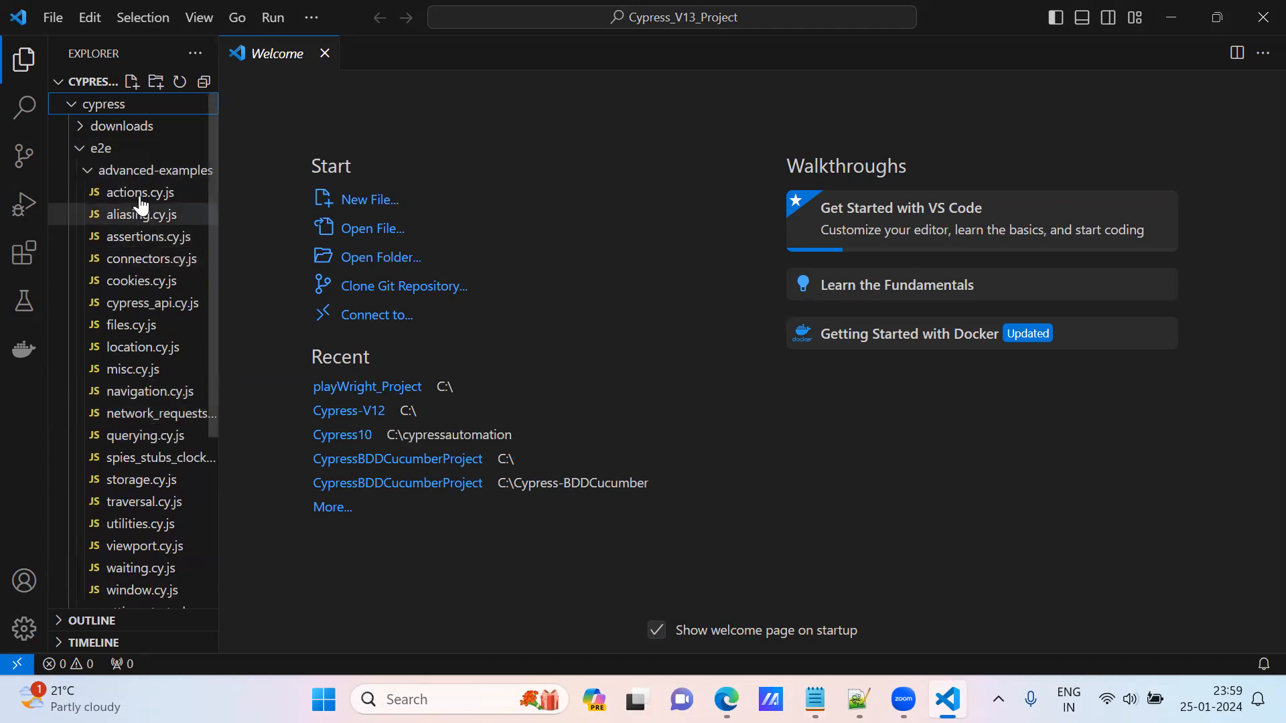
# Browse the e2e spec files and collapse the advanced-examples test folder in the Explorer
pyautogui.scroll(-3)
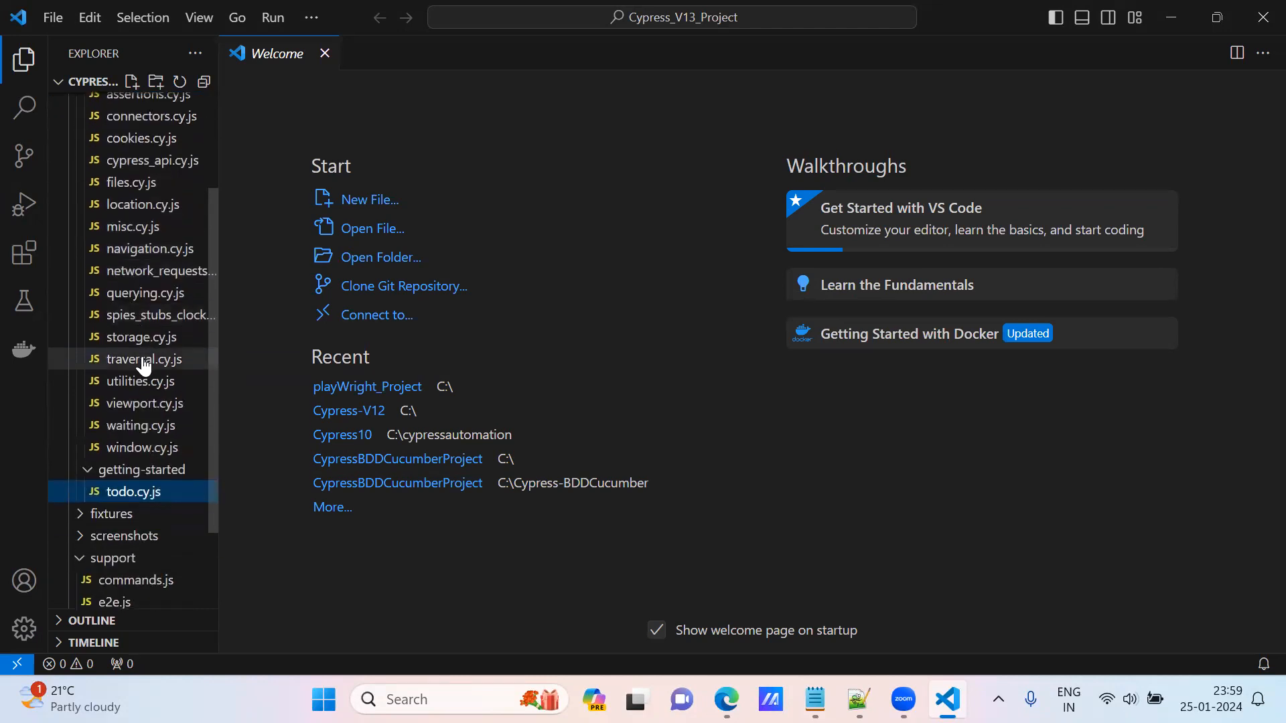
pyautogui.scroll(3)
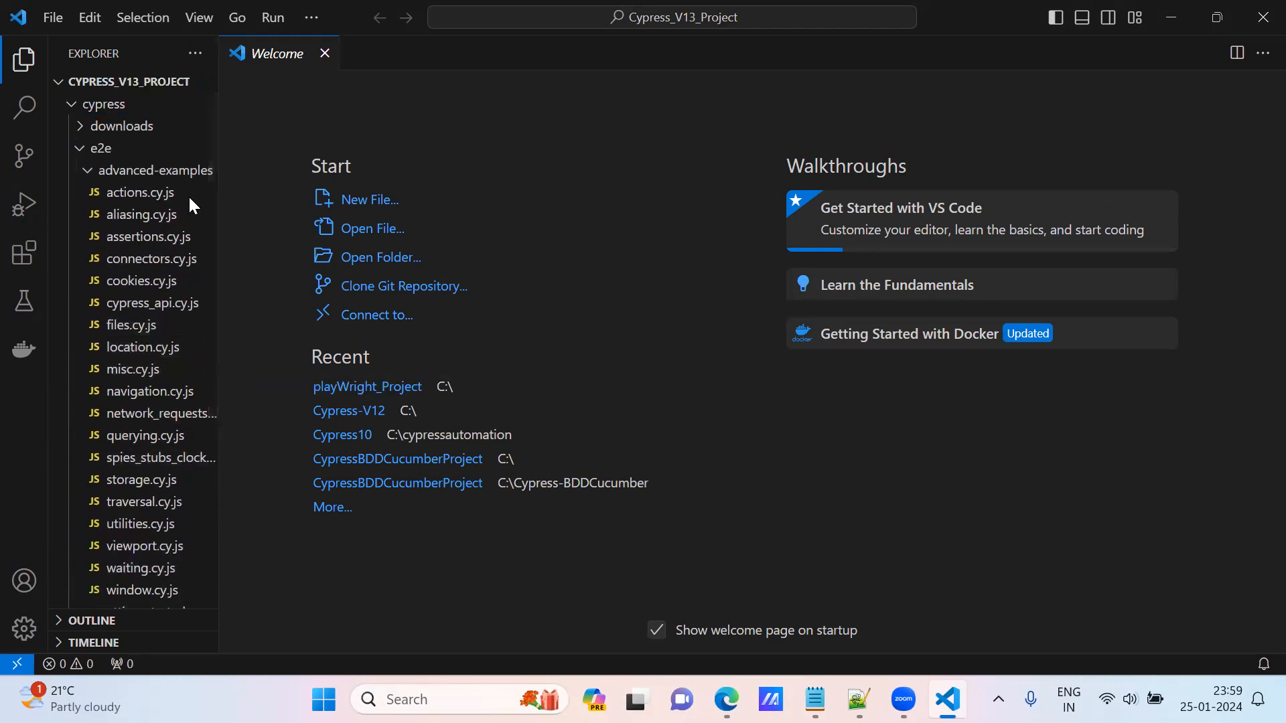
pyautogui.click(156, 170)
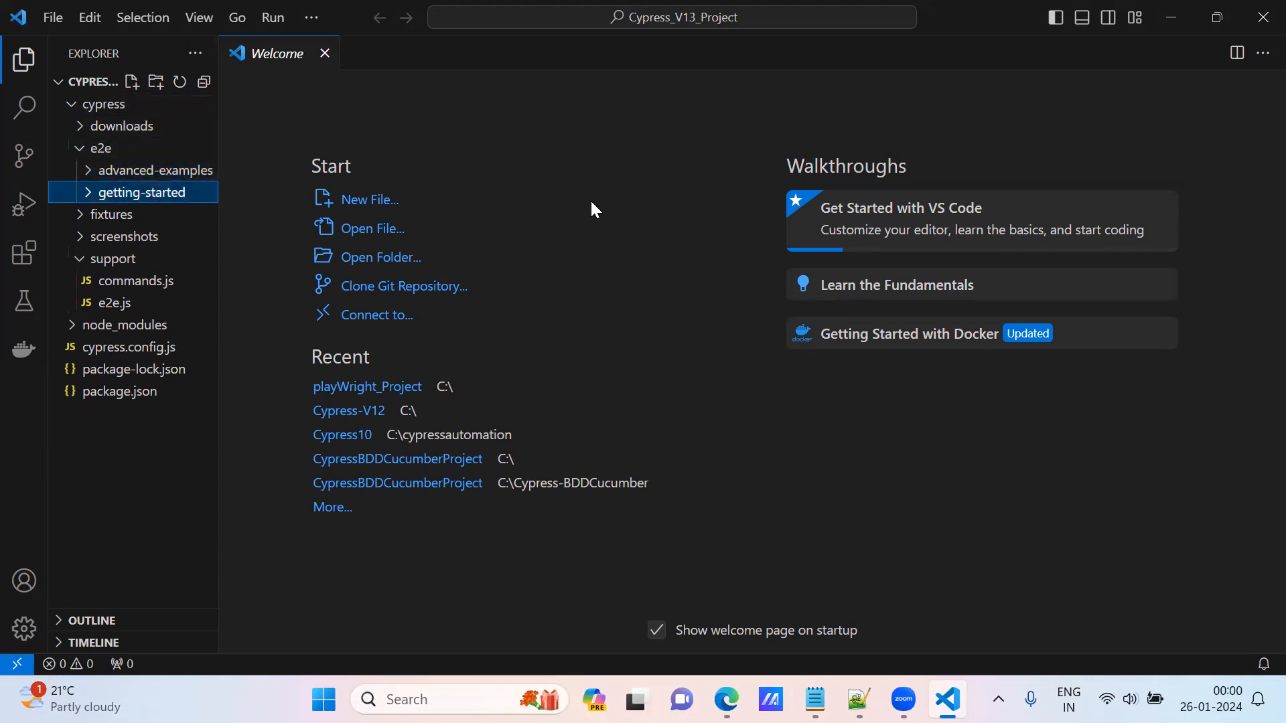
pyautogui.moveTo(948, 693)
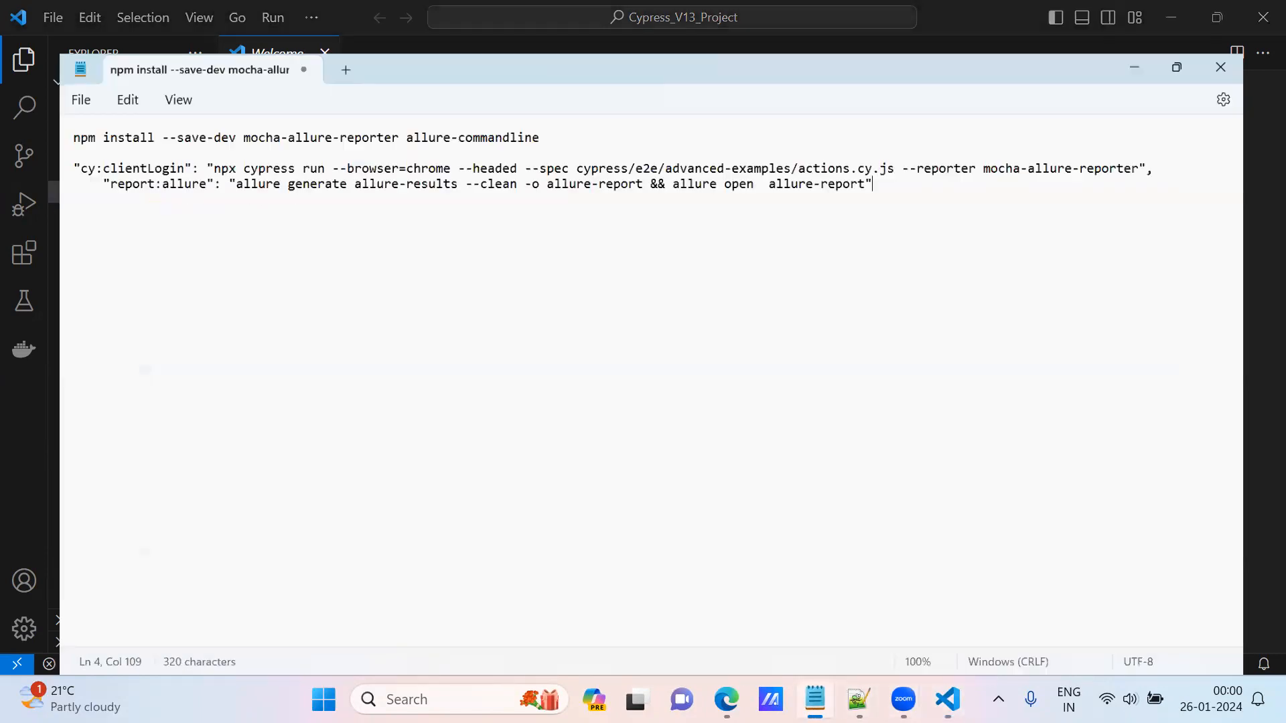
# Overwrite the cy:clientLogin script name with browser:chrome in the maximized Notepad notes, then return to VS Code
pyautogui.click(1175, 67)
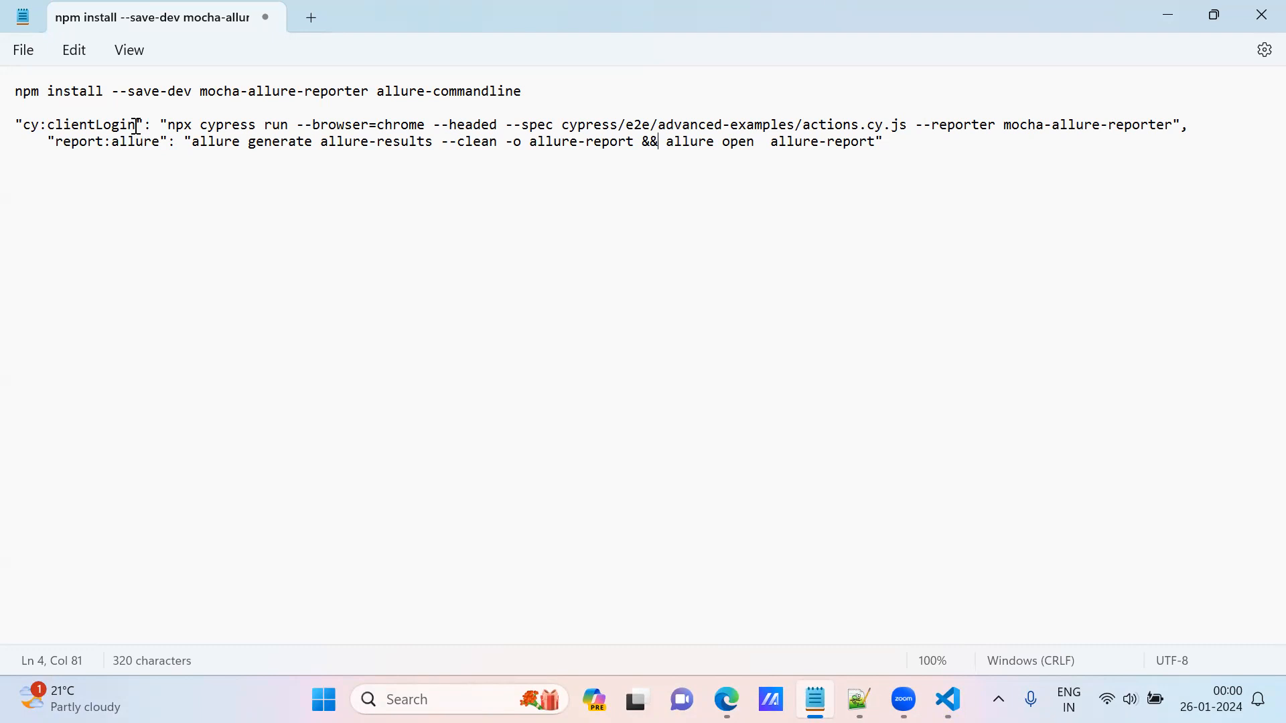
pyautogui.doubleClick(91, 125)
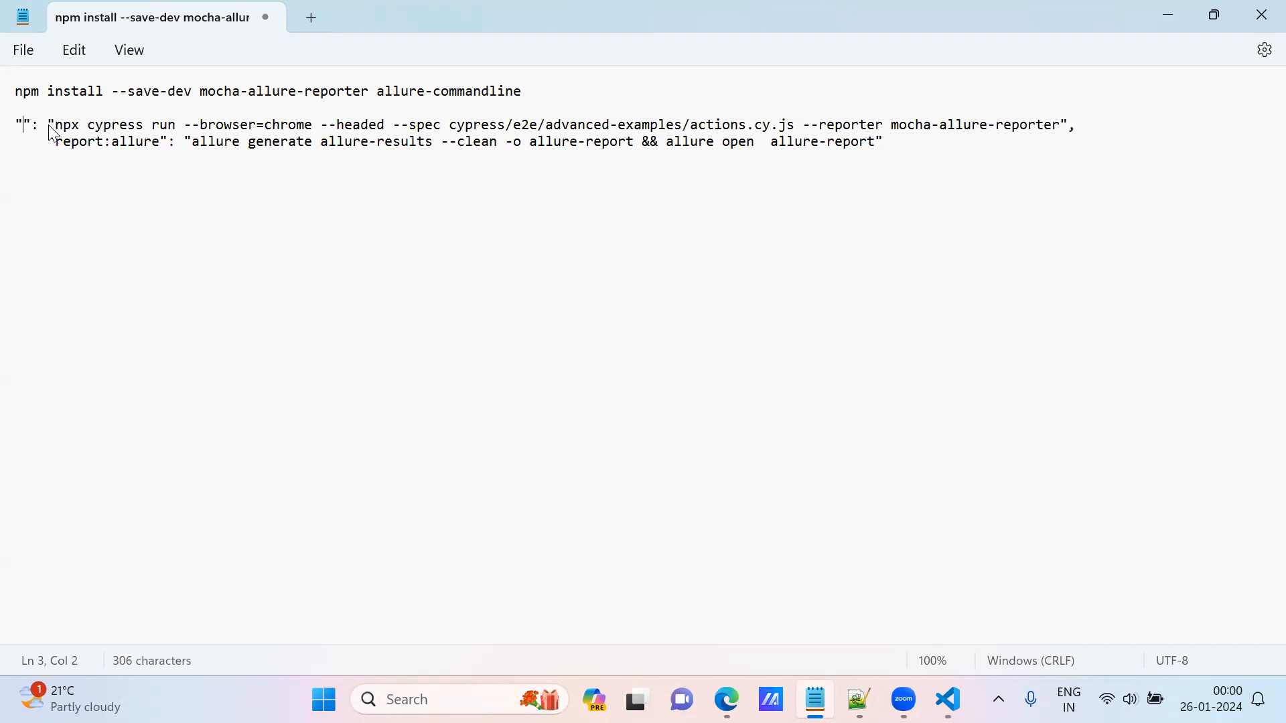
pyautogui.write('browser:')
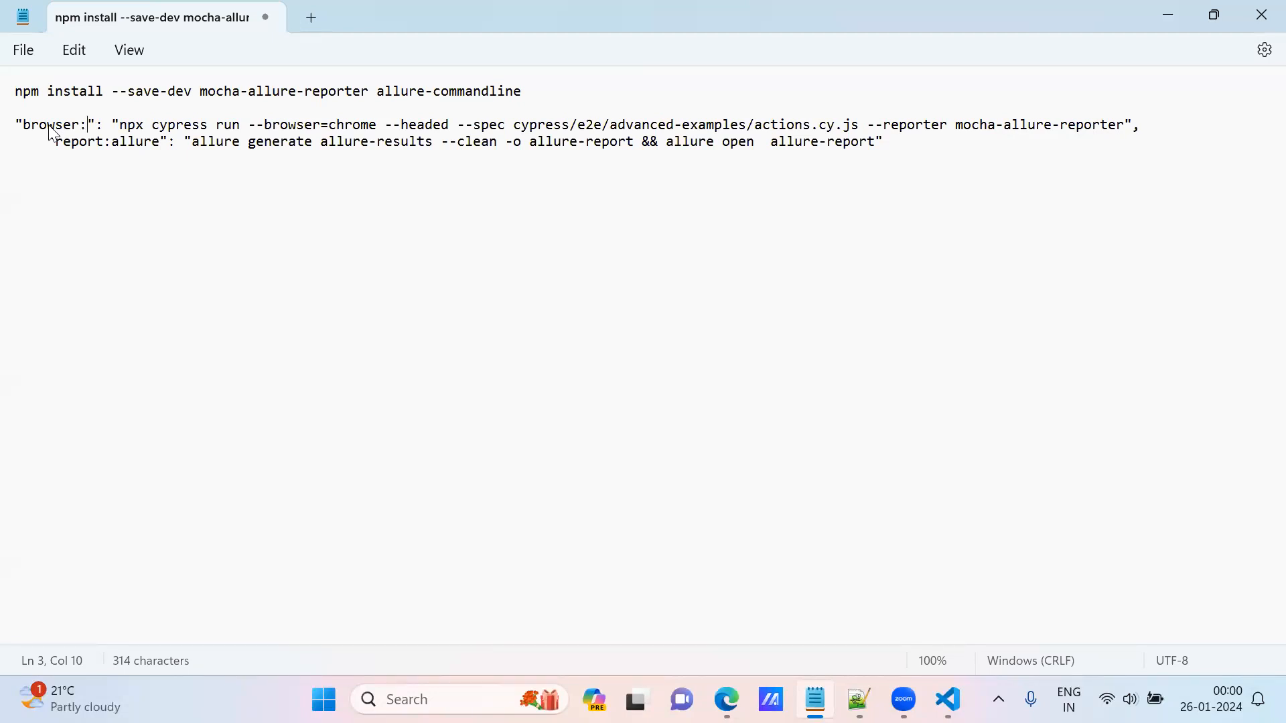
pyautogui.write('chro')
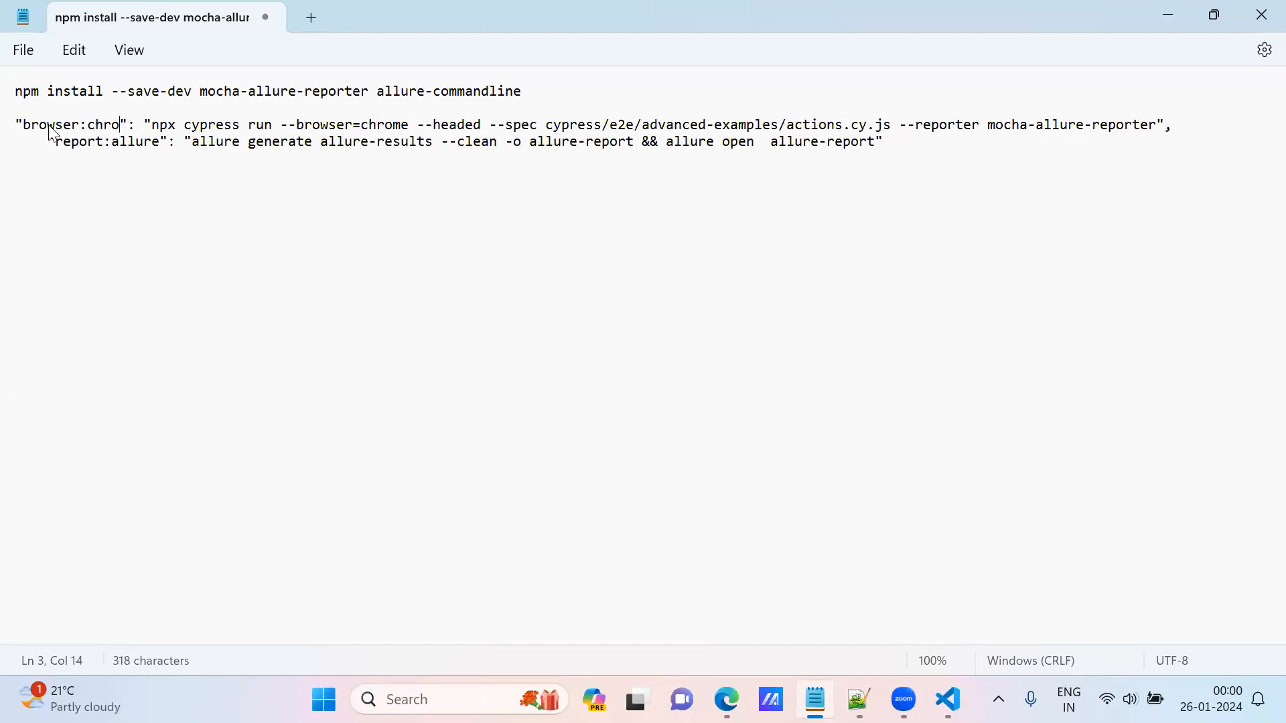
pyautogui.write('me')
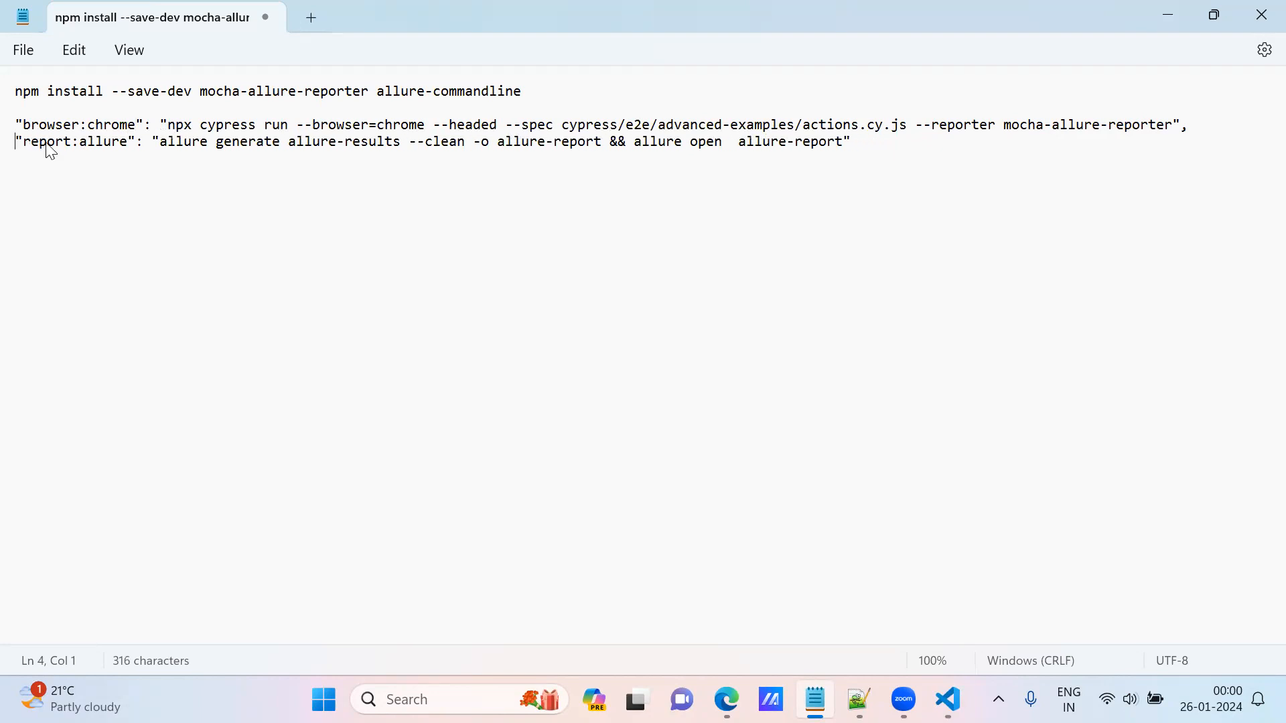
pyautogui.moveTo(504, 148)
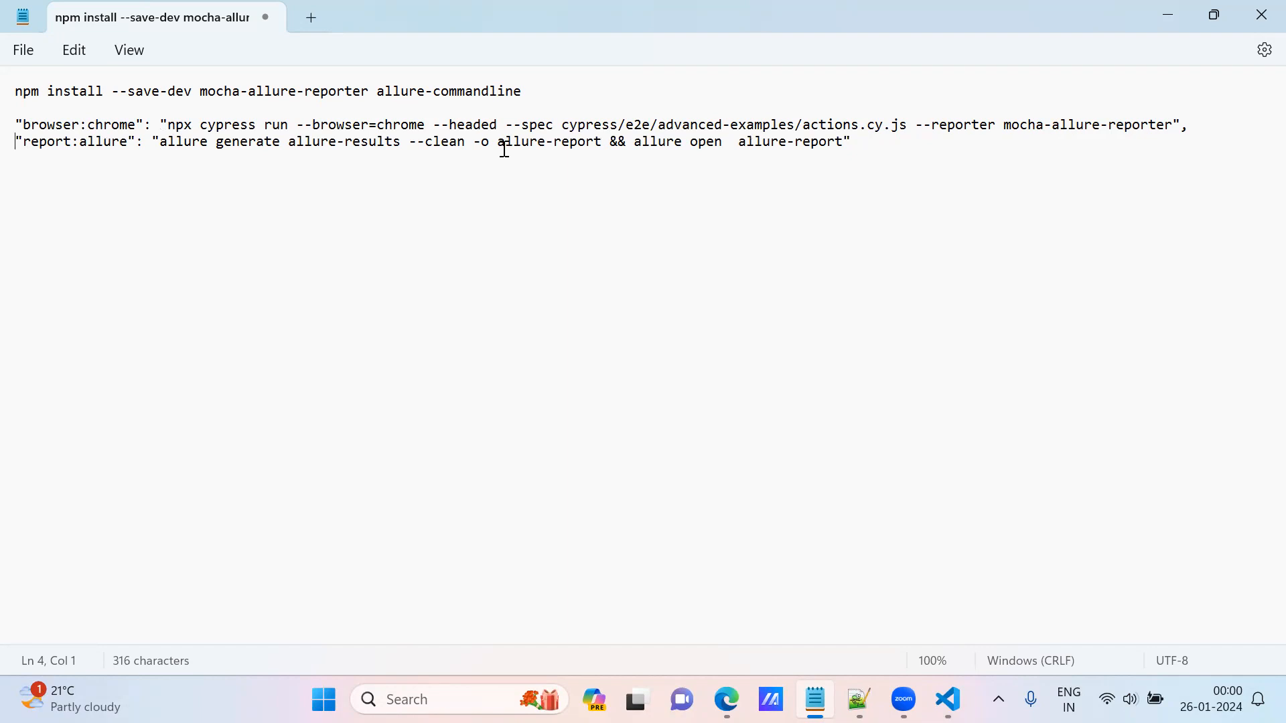
pyautogui.moveTo(553, 116)
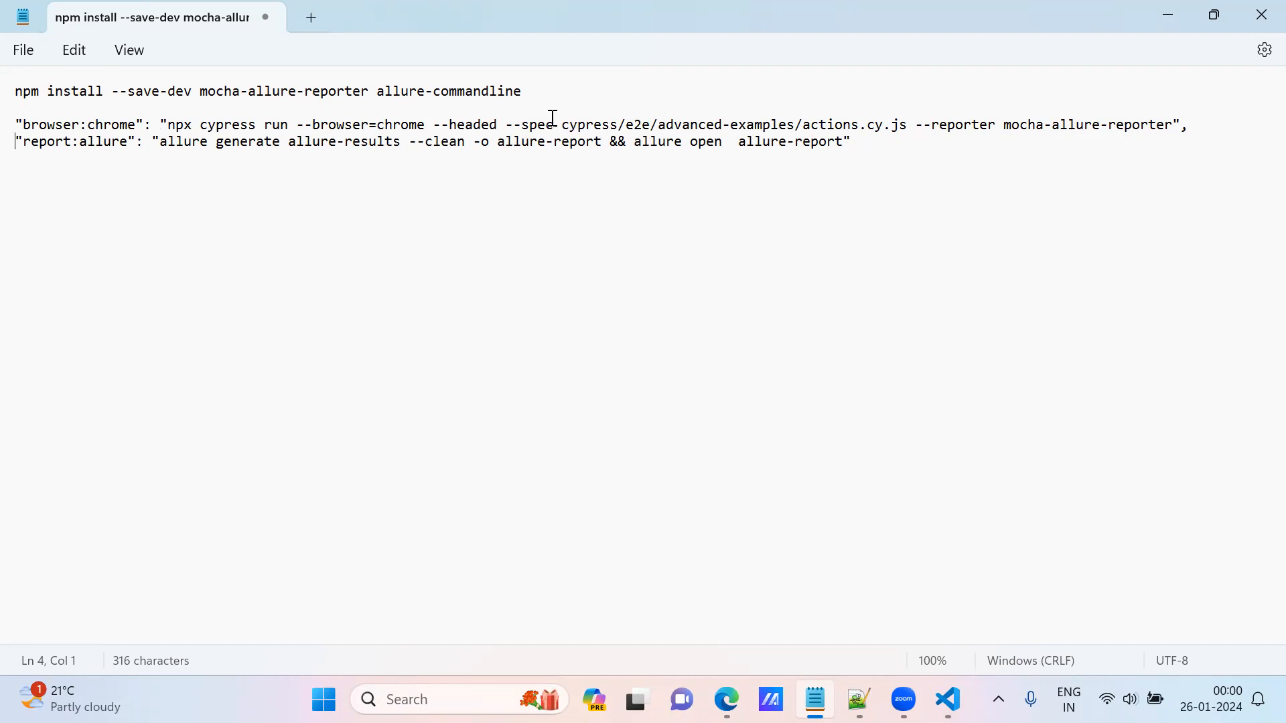
pyautogui.doubleClick(48, 124)
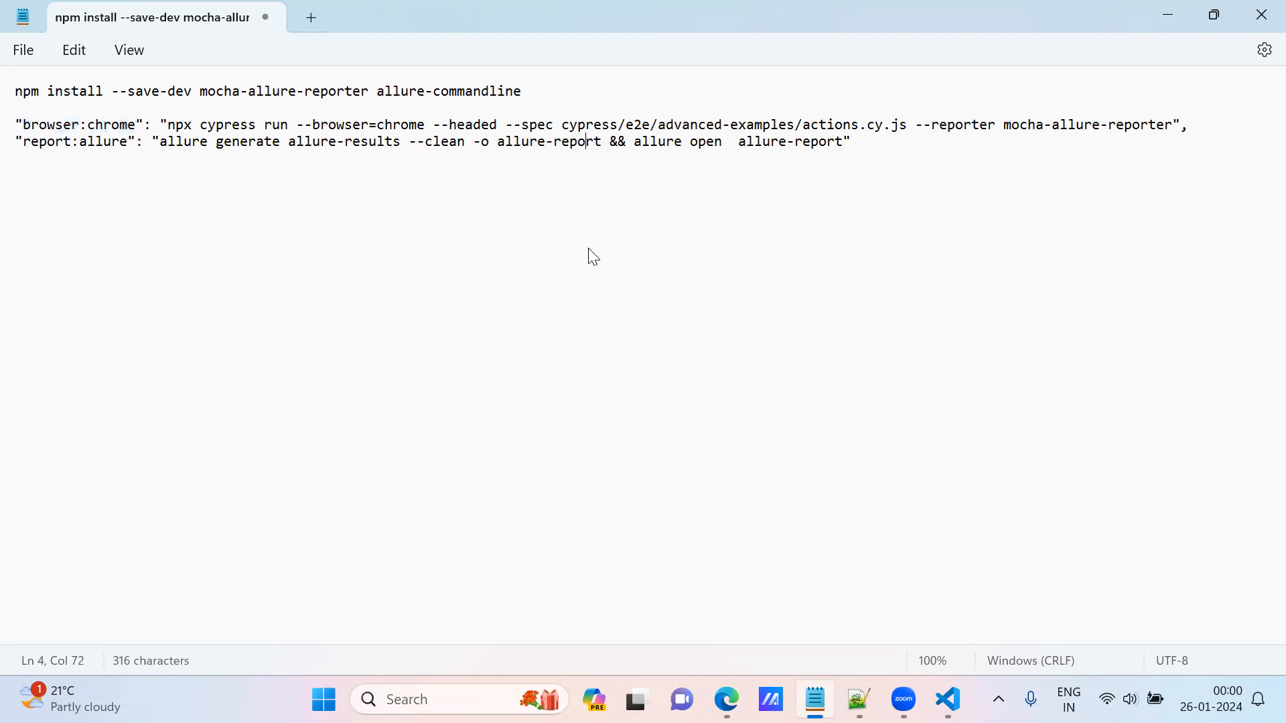
pyautogui.click(947, 699)
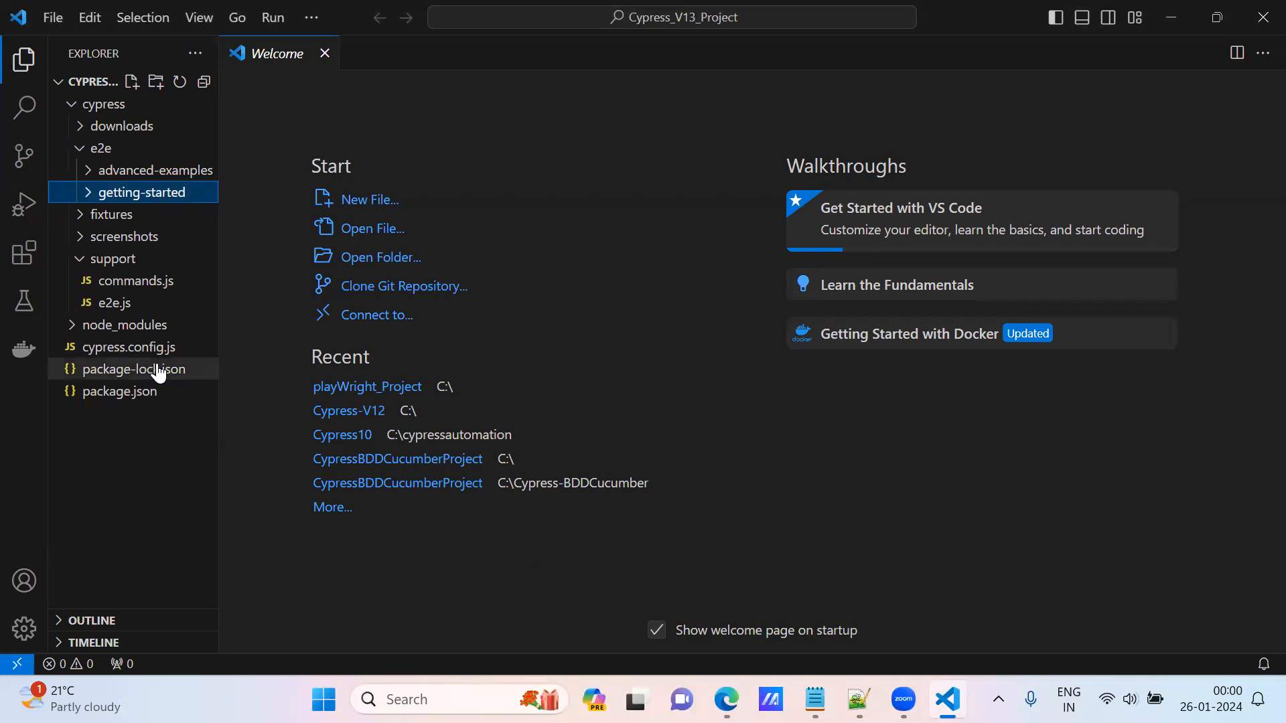
# Start a new PowerShell terminal at Cypress_V13_Project, then switch to the Notepad notes
pyautogui.click(129, 347)
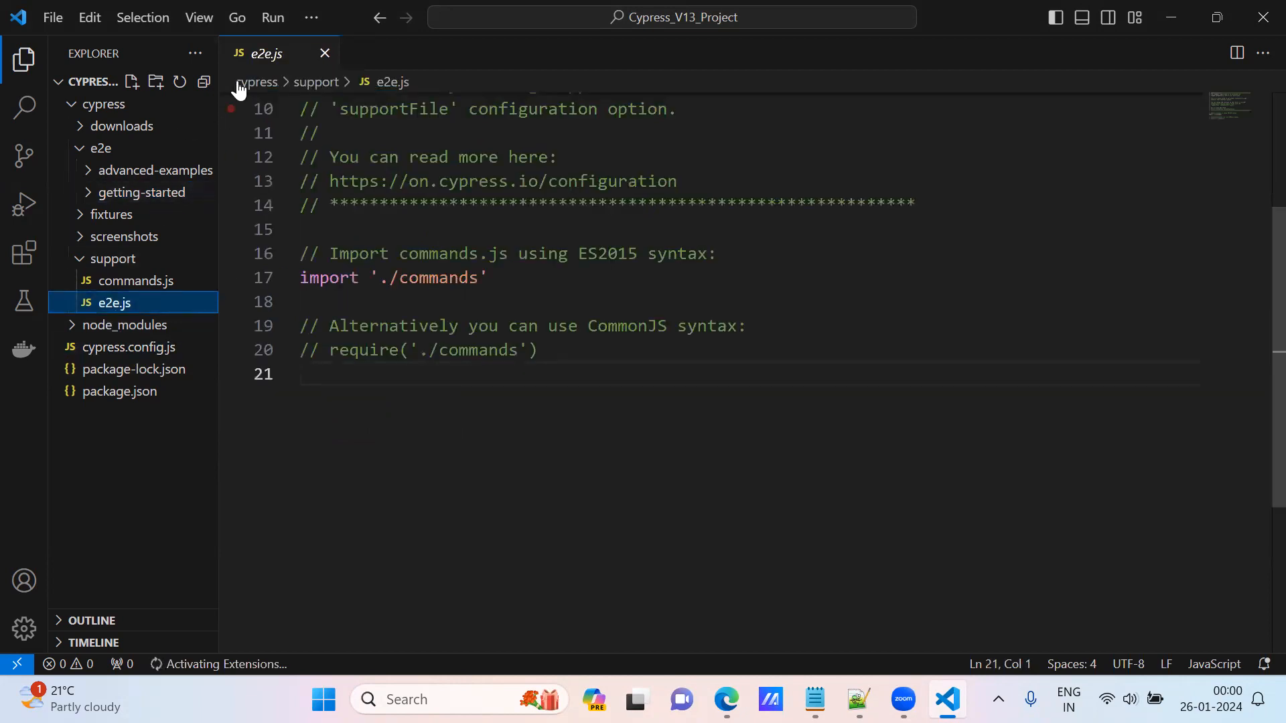
pyautogui.click(311, 17)
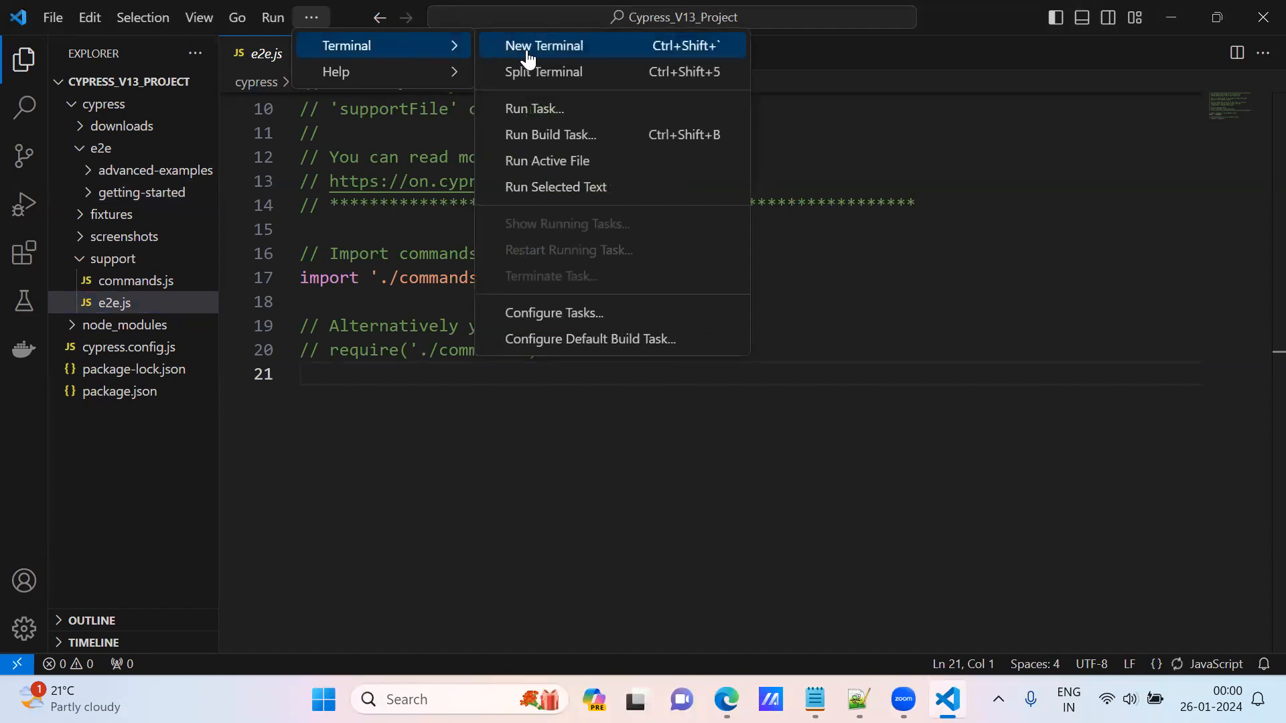
pyautogui.click(544, 46)
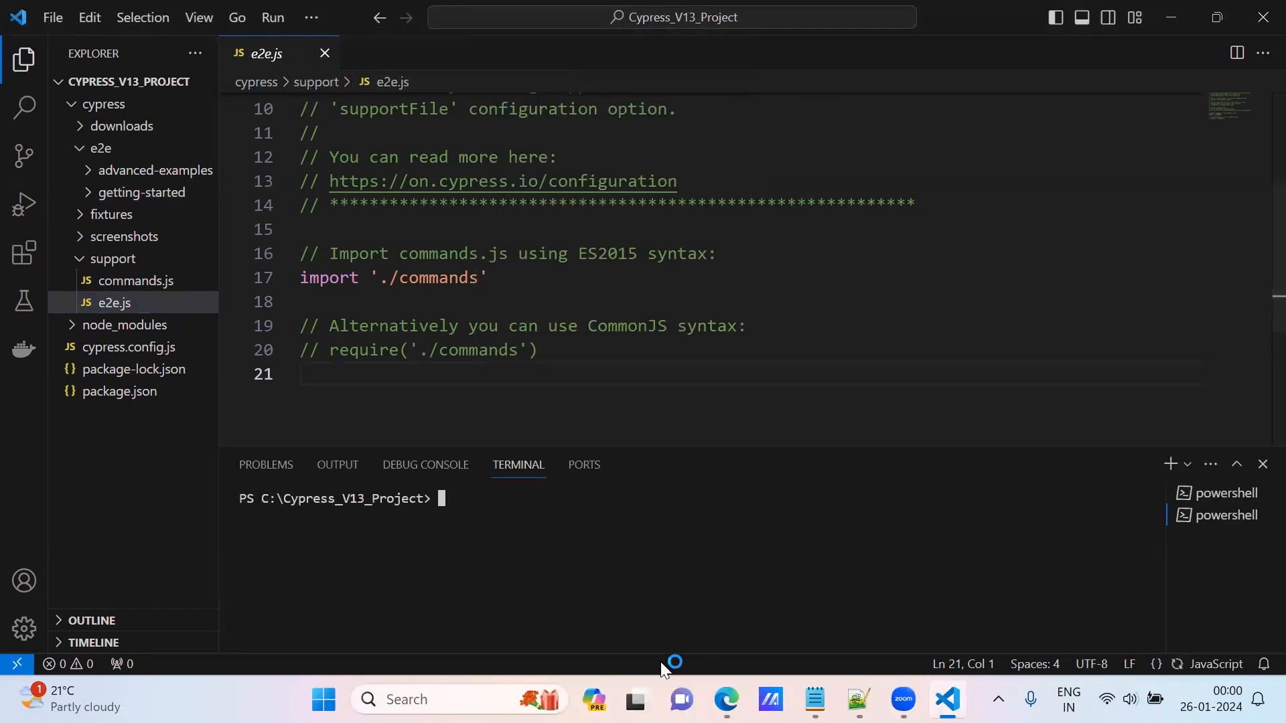
pyautogui.click(815, 700)
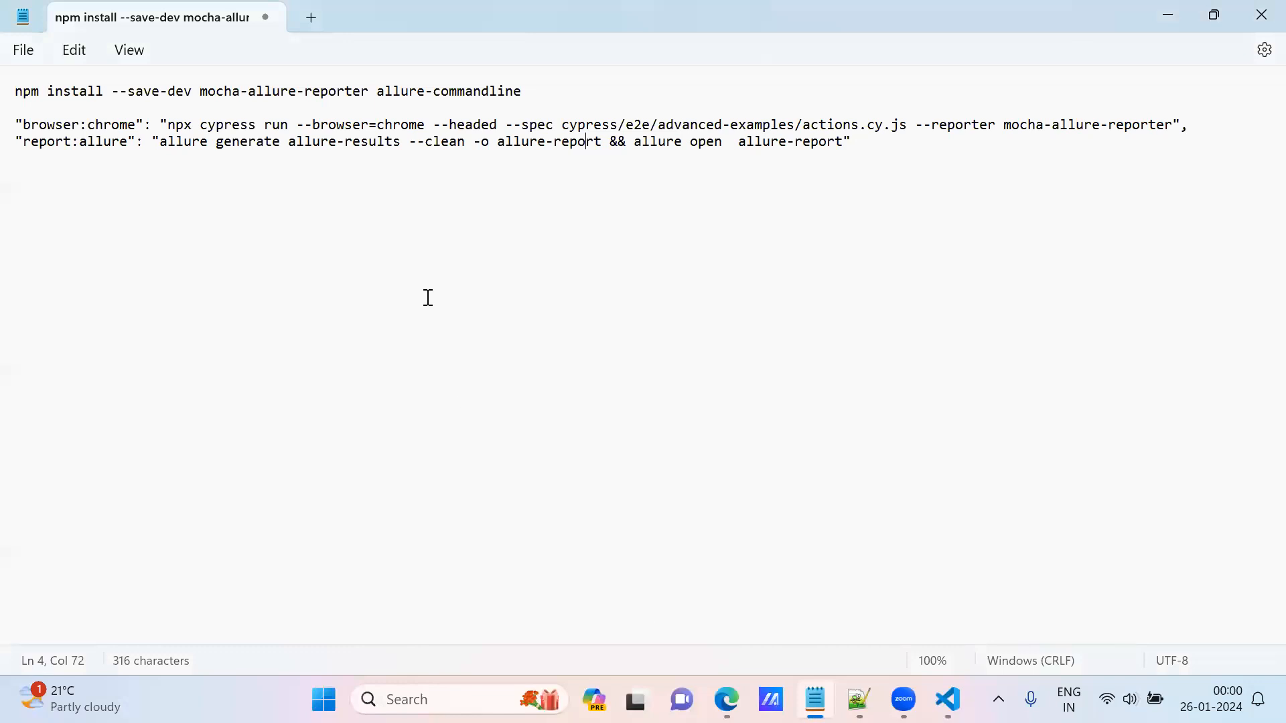
pyautogui.moveTo(200, 91)
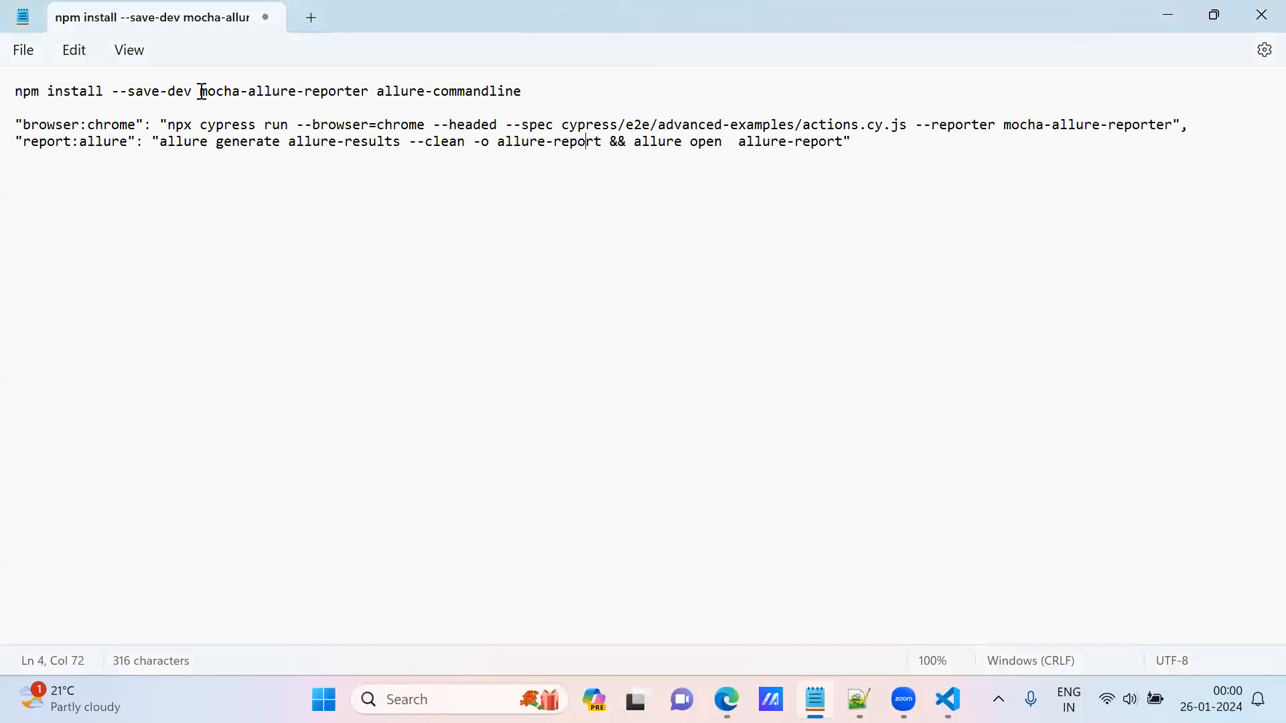
# Select the full npm install line for mocha-allure-reporter and allure-commandline
pyautogui.doubleClick(279, 91)
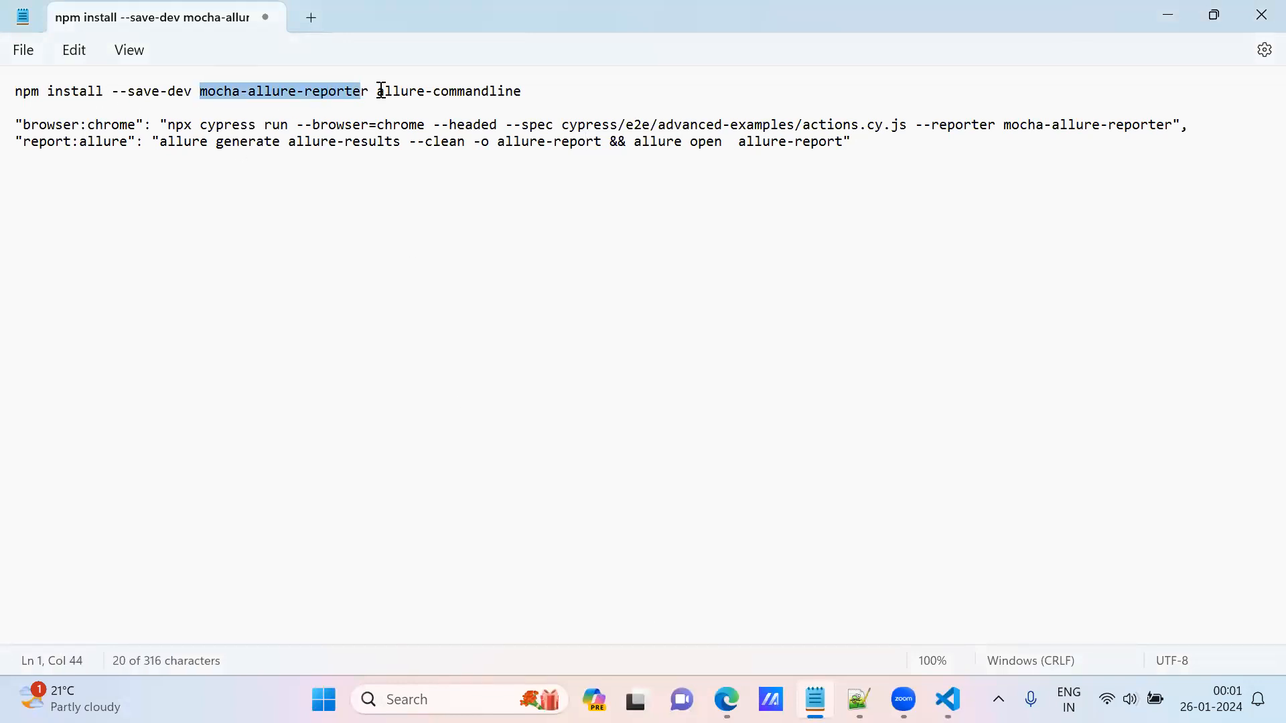
pyautogui.doubleClick(449, 90)
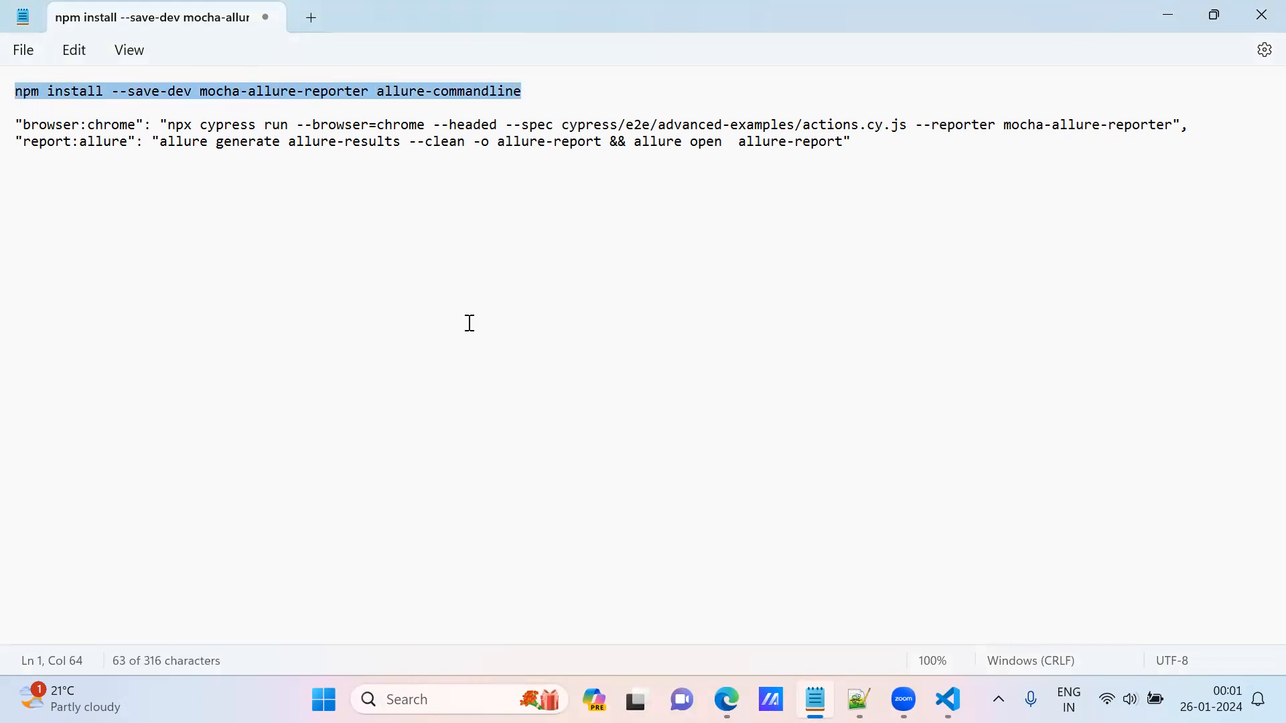
pyautogui.moveTo(901, 700)
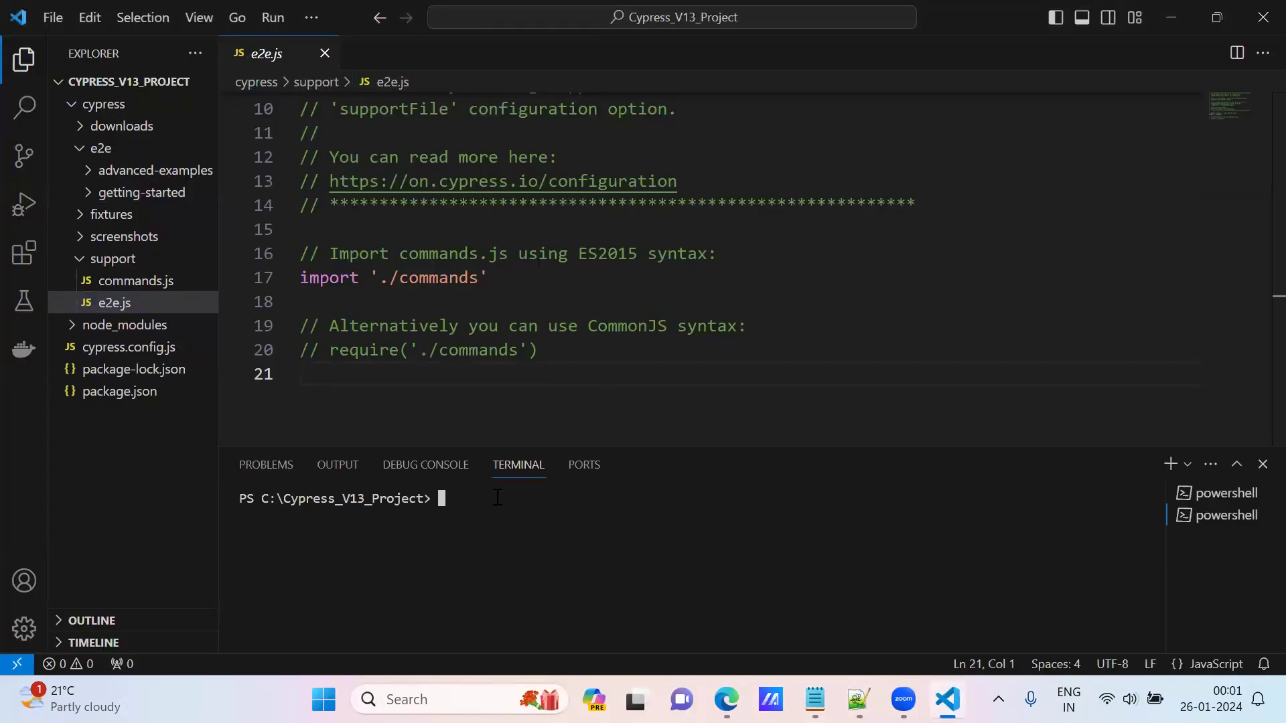
# Run 'npm install --save-dev mocha-allure-reporter allure-commandline' in the terminal: 62 packages added, 0 vulnerabilities
pyautogui.write('npm install --save-dev mocha-allure-reporter allure-commandline')
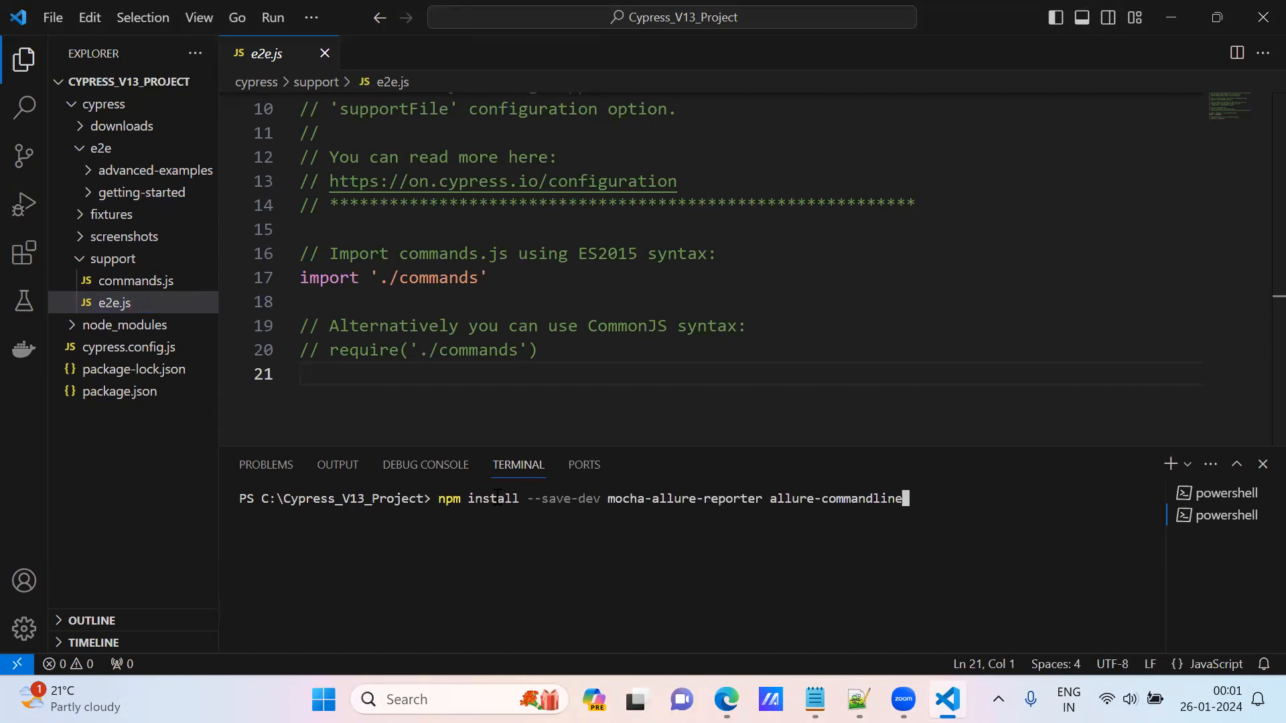
pyautogui.moveTo(540, 515)
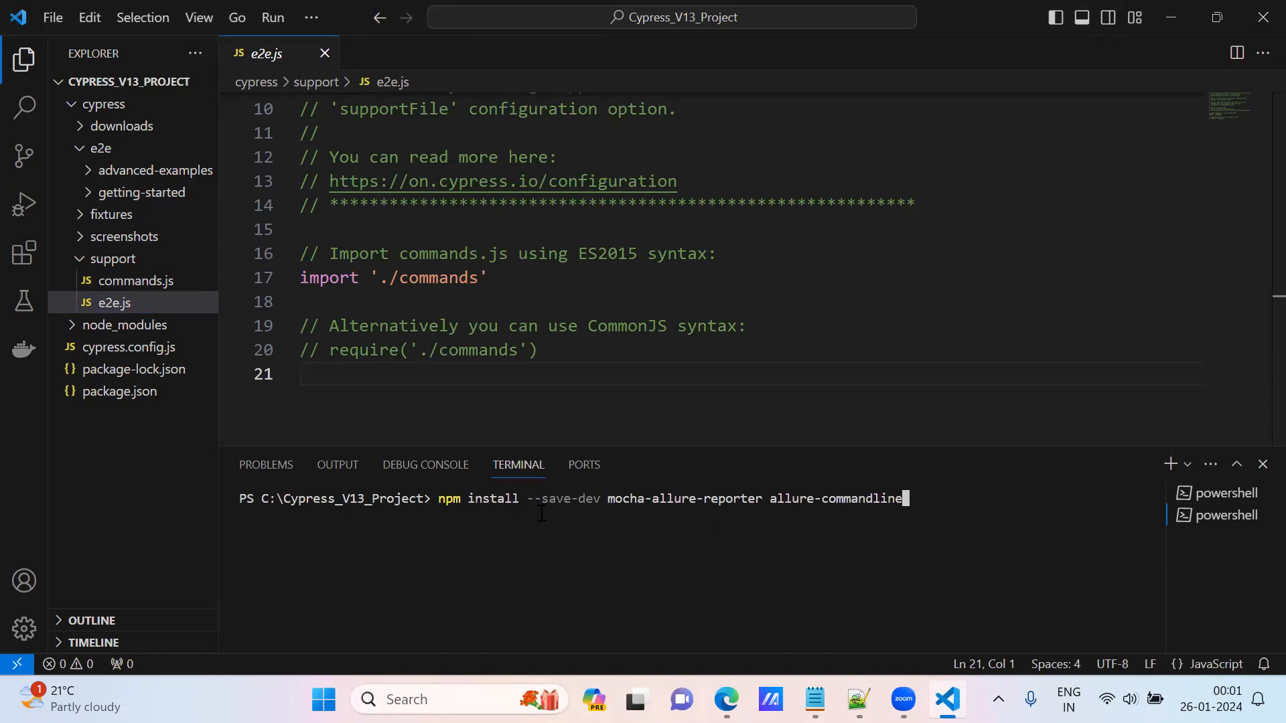
pyautogui.moveTo(887, 520)
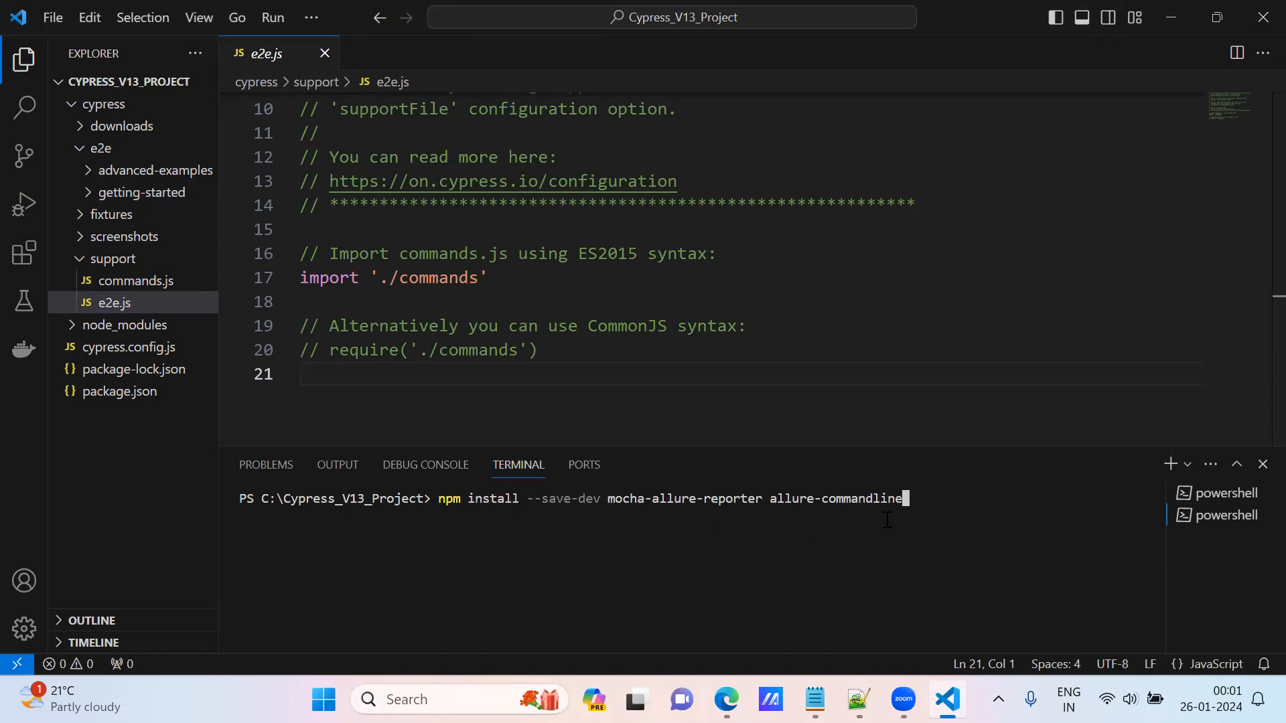
pyautogui.moveTo(704, 493)
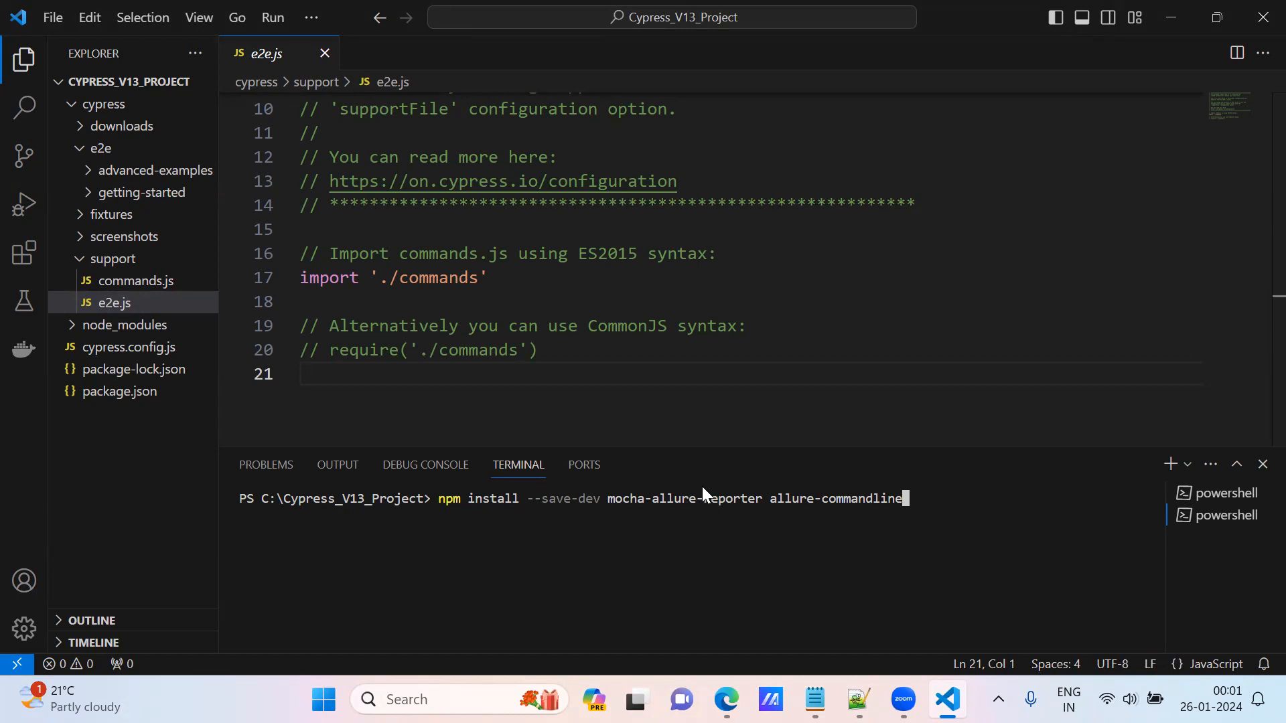
pyautogui.moveTo(932, 498)
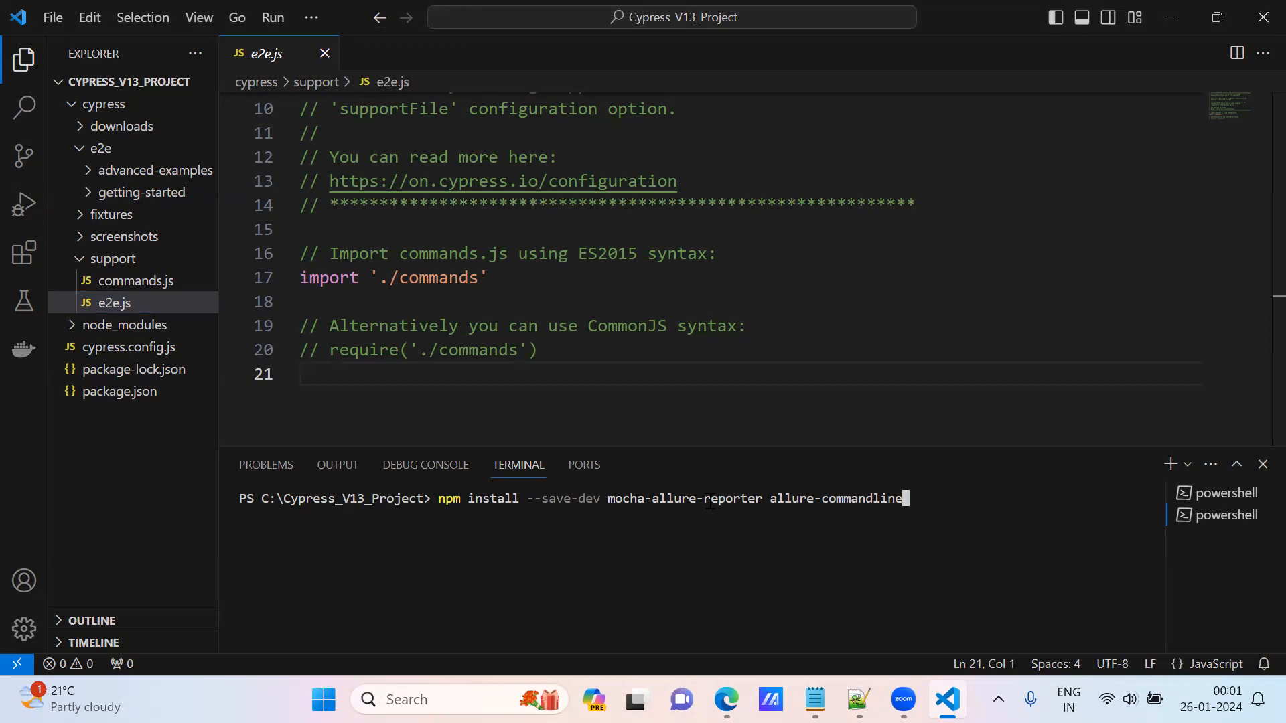
pyautogui.press('Return')
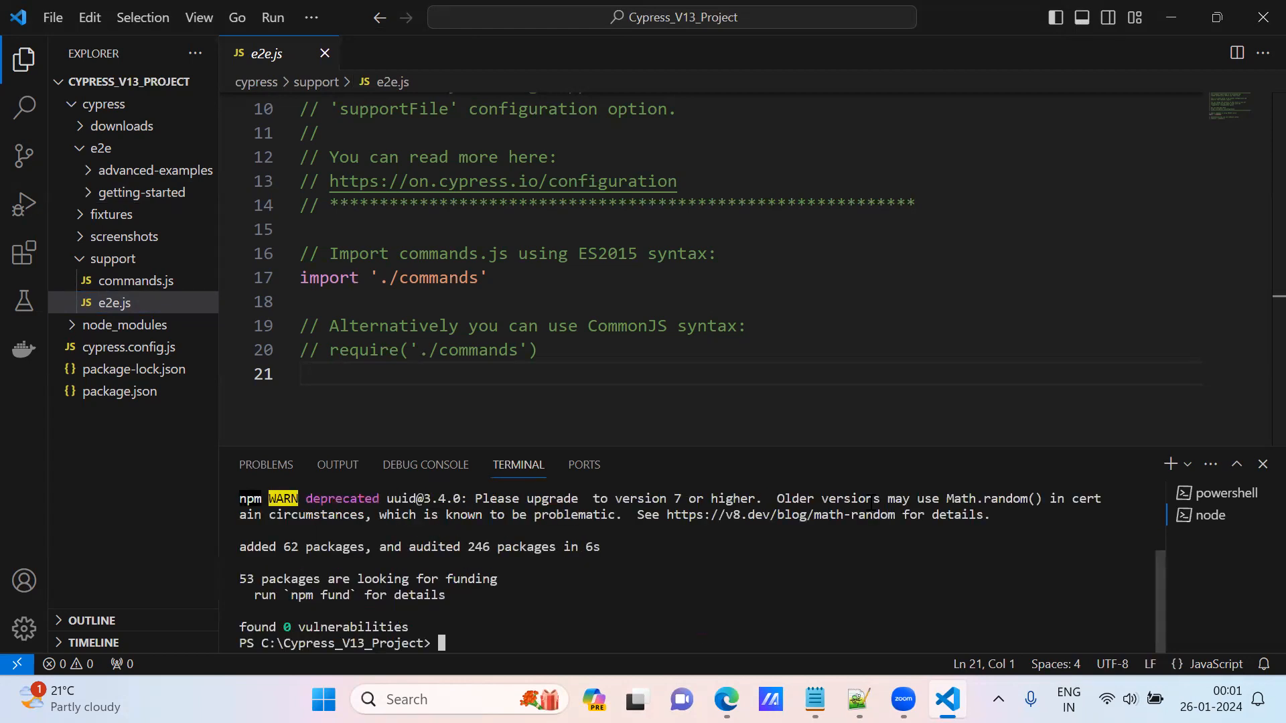
pyautogui.click(1211, 514)
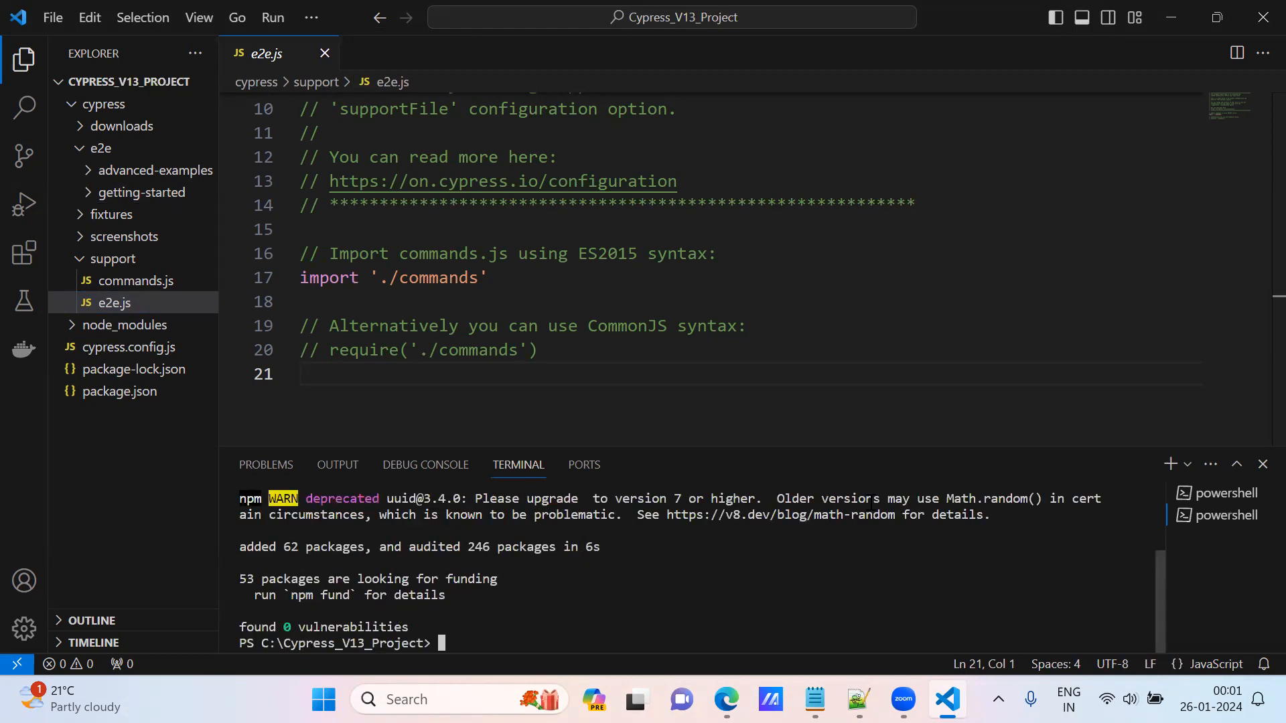
pyautogui.moveTo(155, 361)
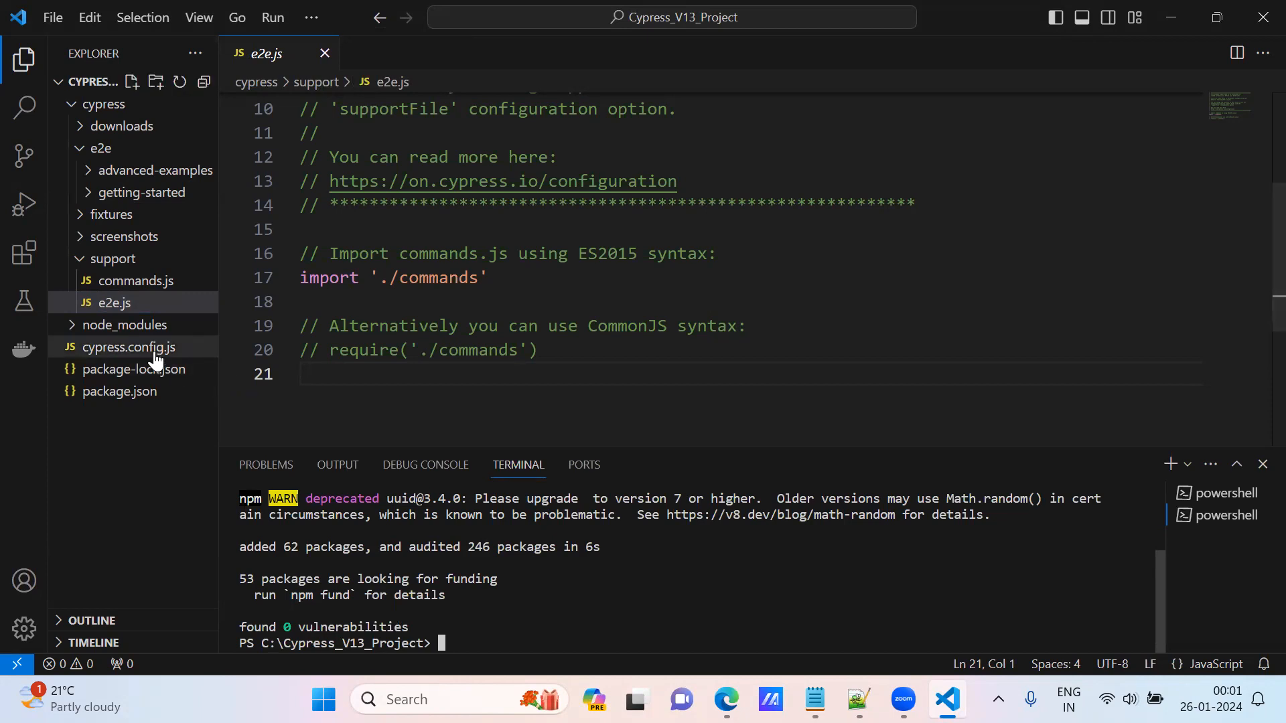
# Check package.json devDependencies for allure-commandline and mocha-allure-reporter, then return to Notepad
pyautogui.click(119, 392)
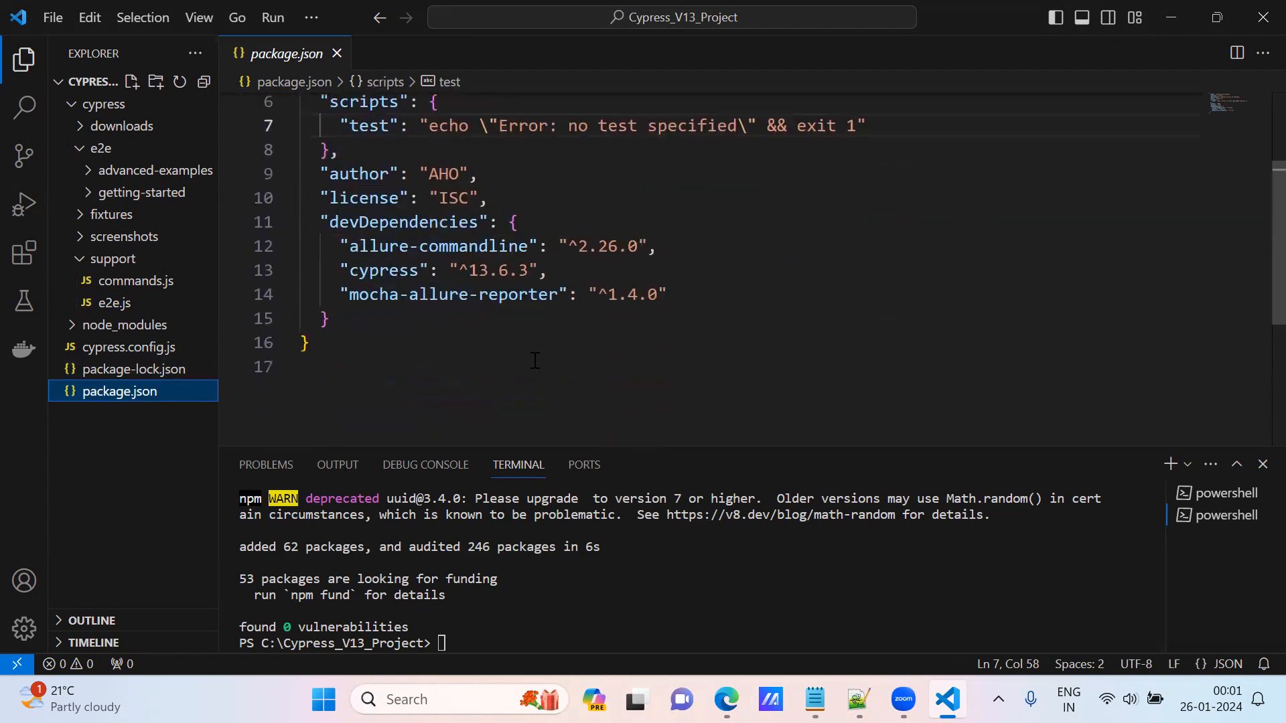
pyautogui.scroll(-3)
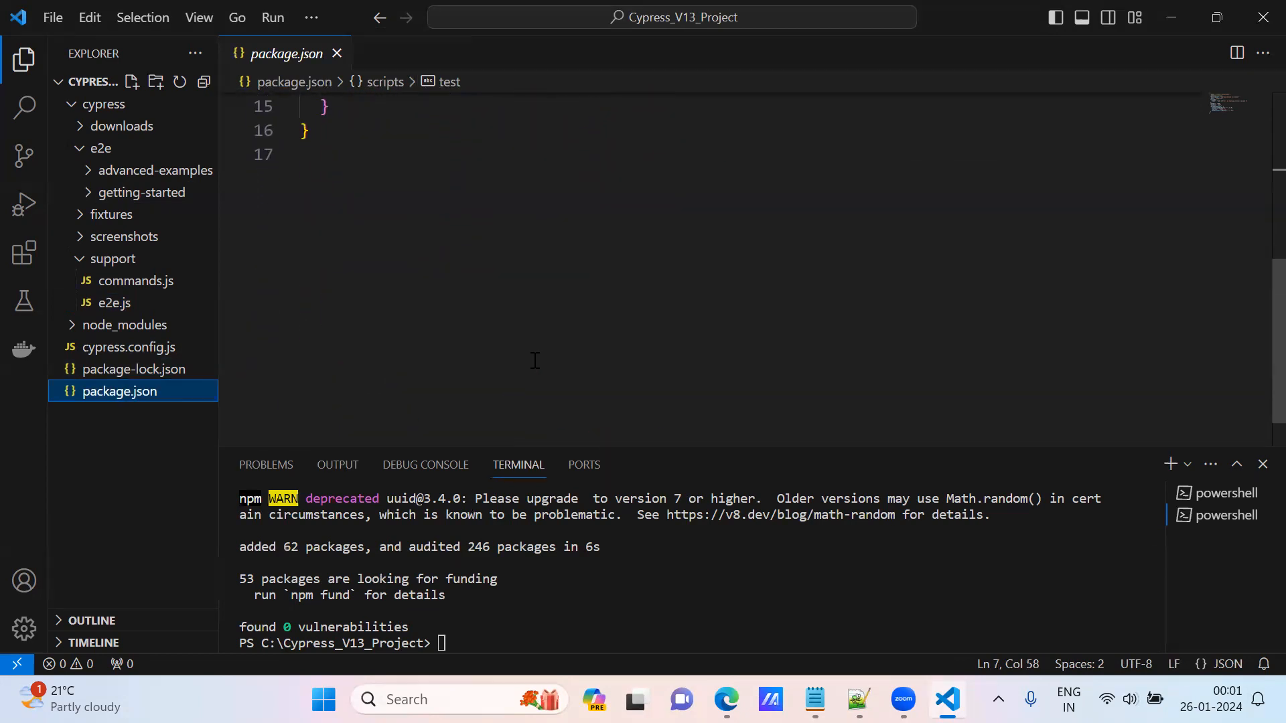
pyautogui.scroll(3)
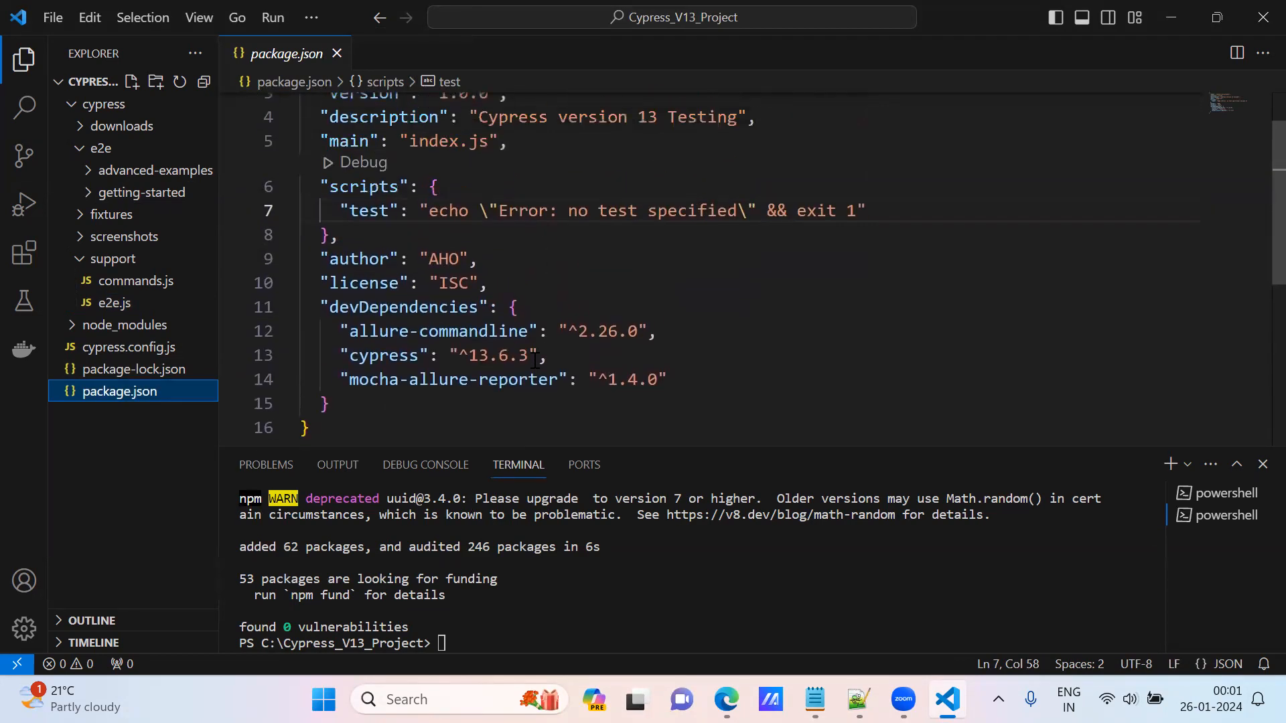
pyautogui.scroll(3)
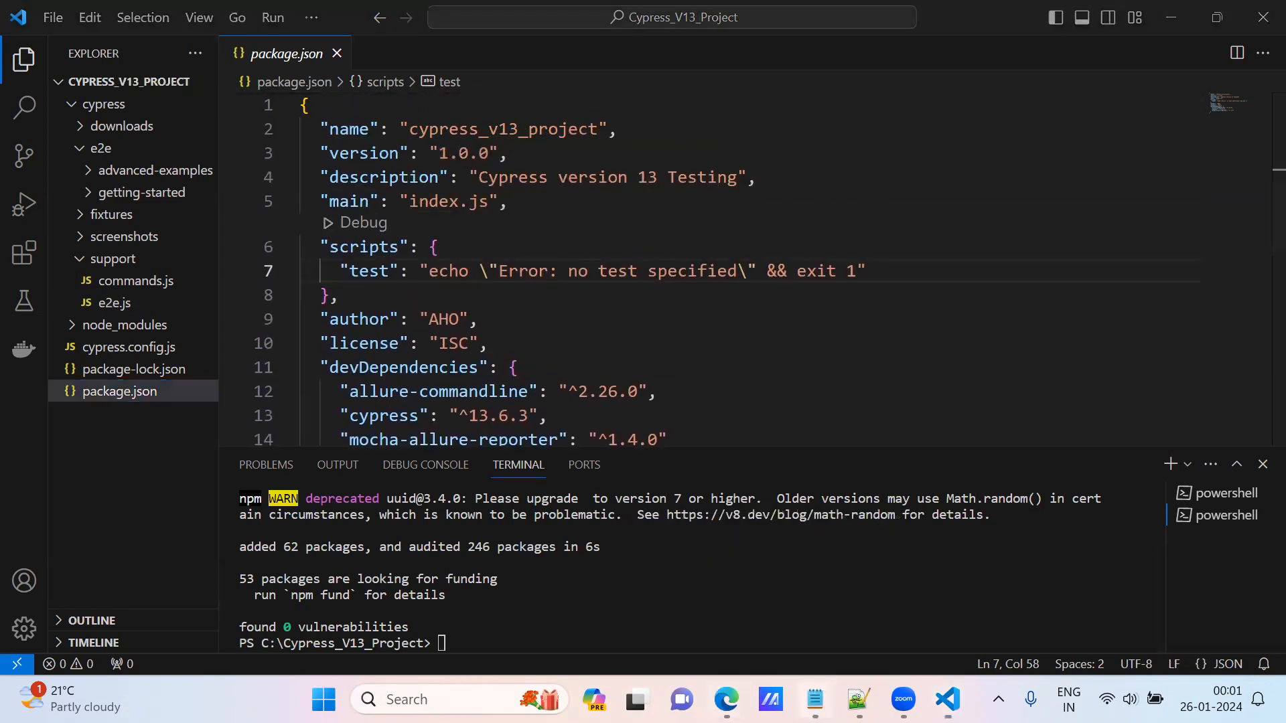
pyautogui.click(814, 700)
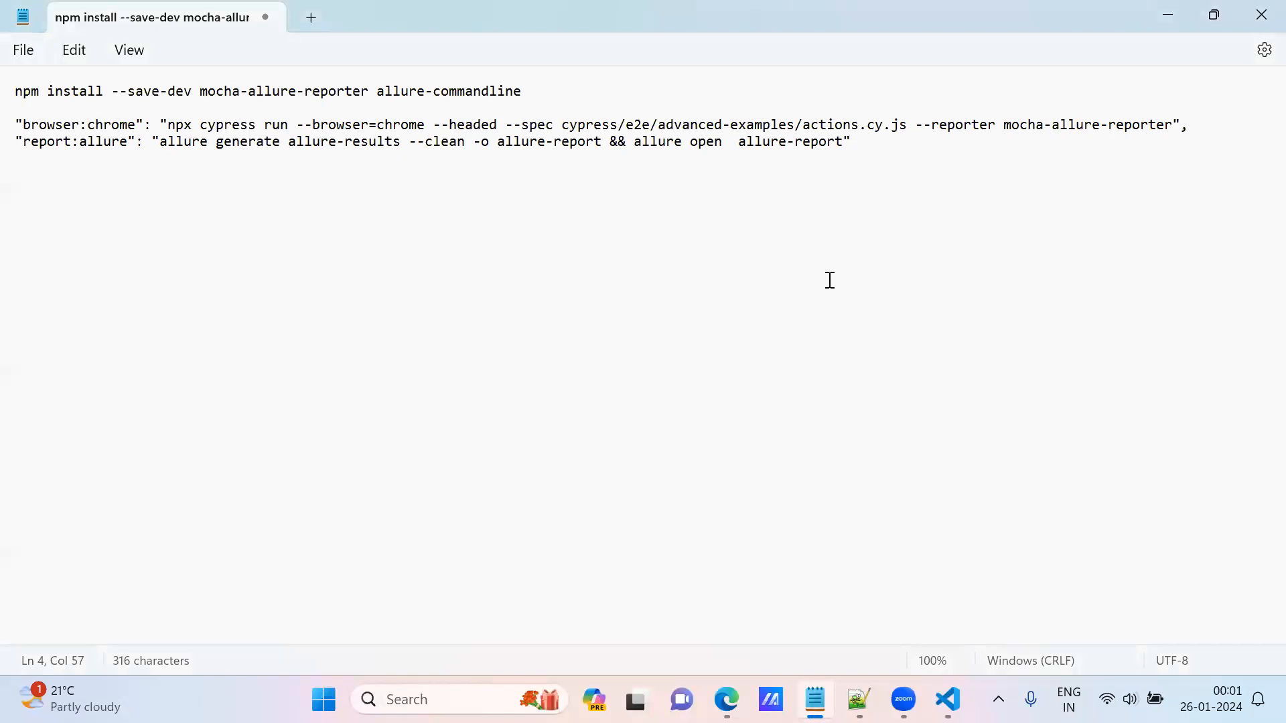
# Select the whole browser:chrome script line in the notes and switch back to package.json
pyautogui.click(17, 125)
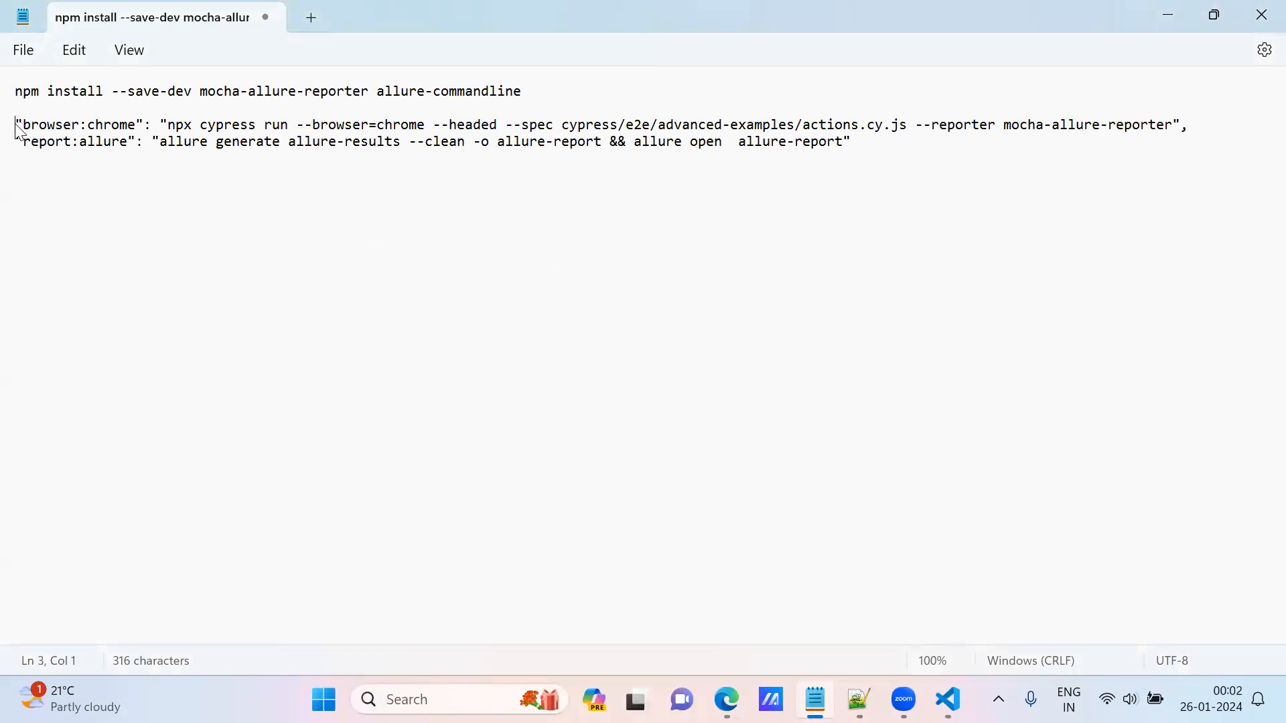
pyautogui.click(72, 125)
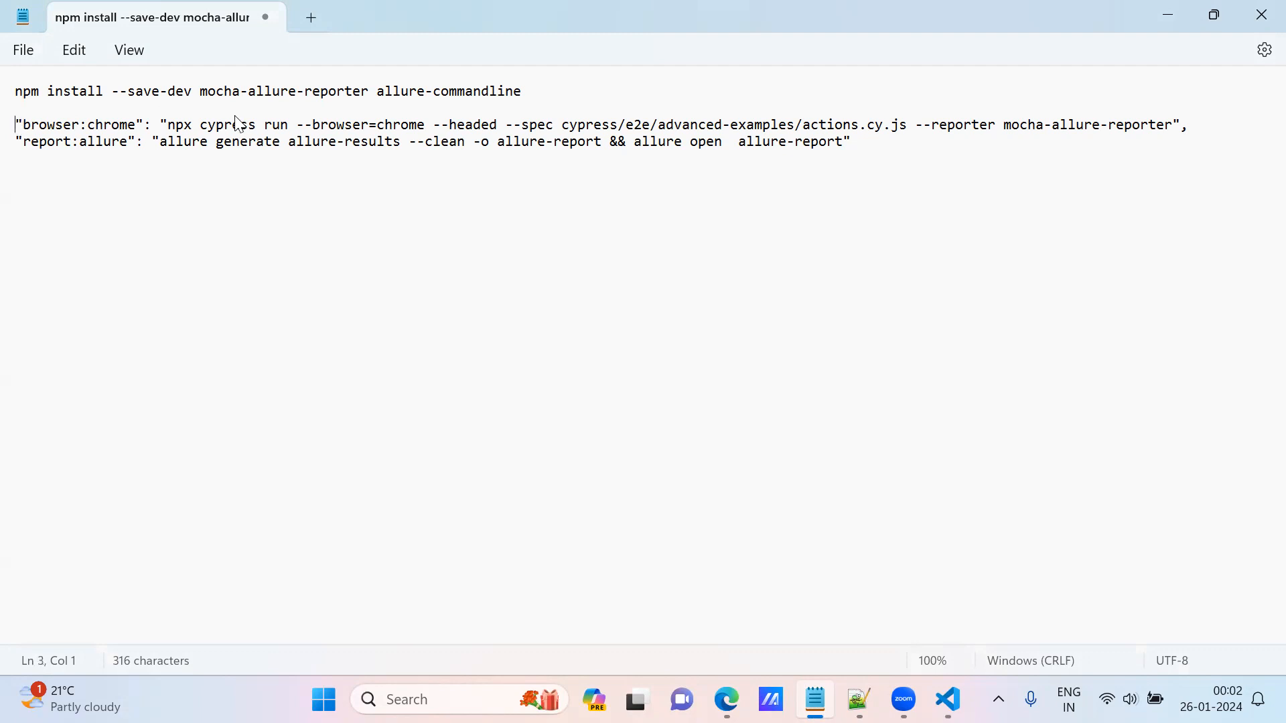
pyautogui.moveTo(14, 125)
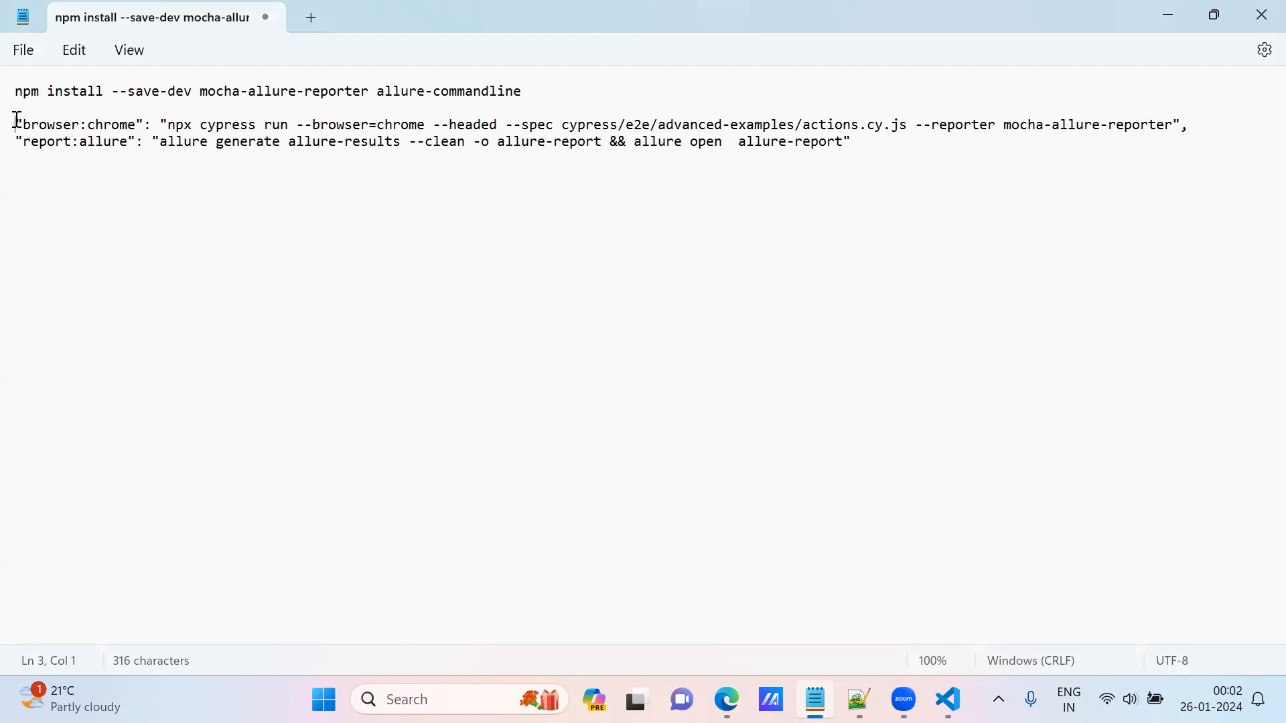
pyautogui.moveTo(12, 124); pyautogui.dragTo(251, 125)
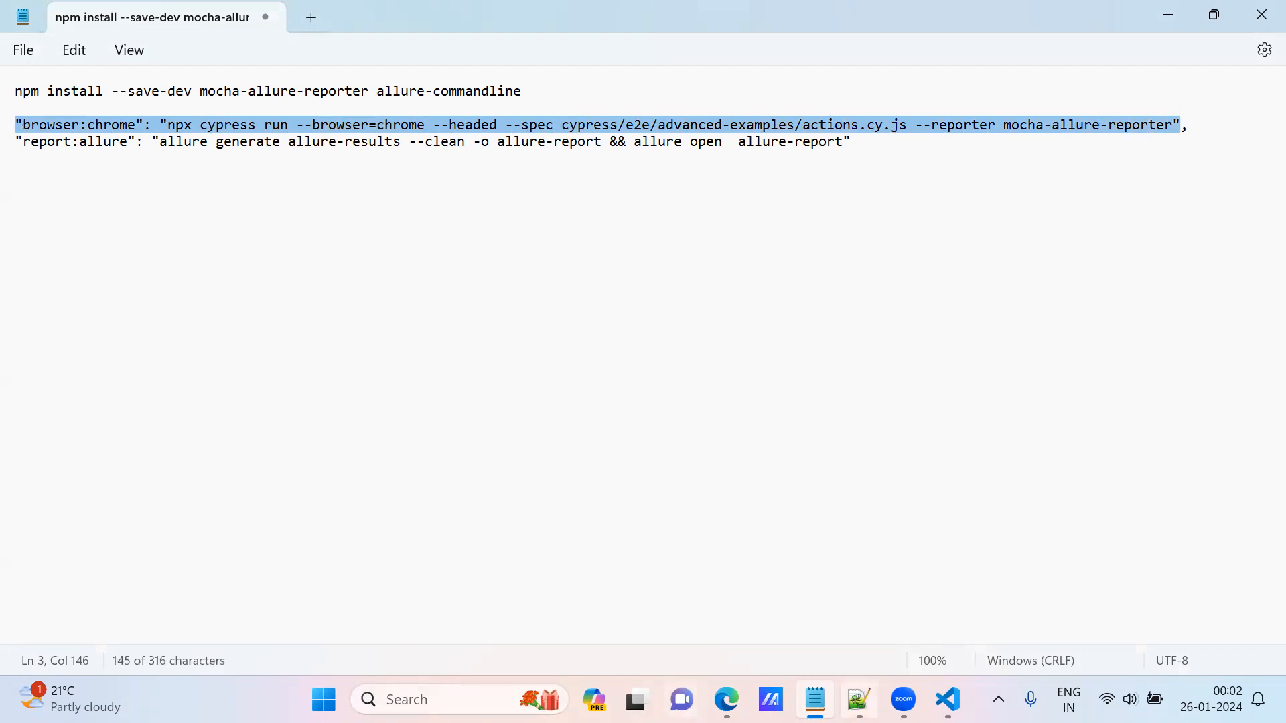
pyautogui.click(947, 699)
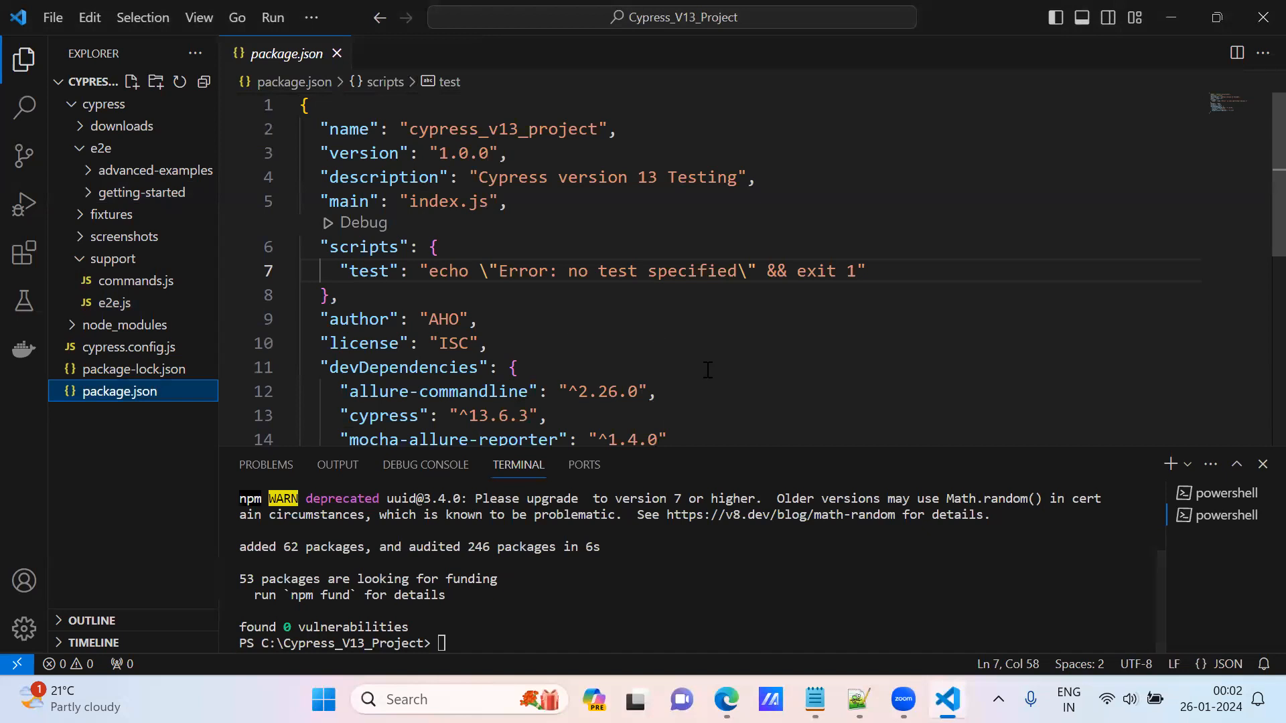
# Add the browser:chrome Cypress run with mocha-allure-reporter to package.json scripts and review the long line
pyautogui.write(',')
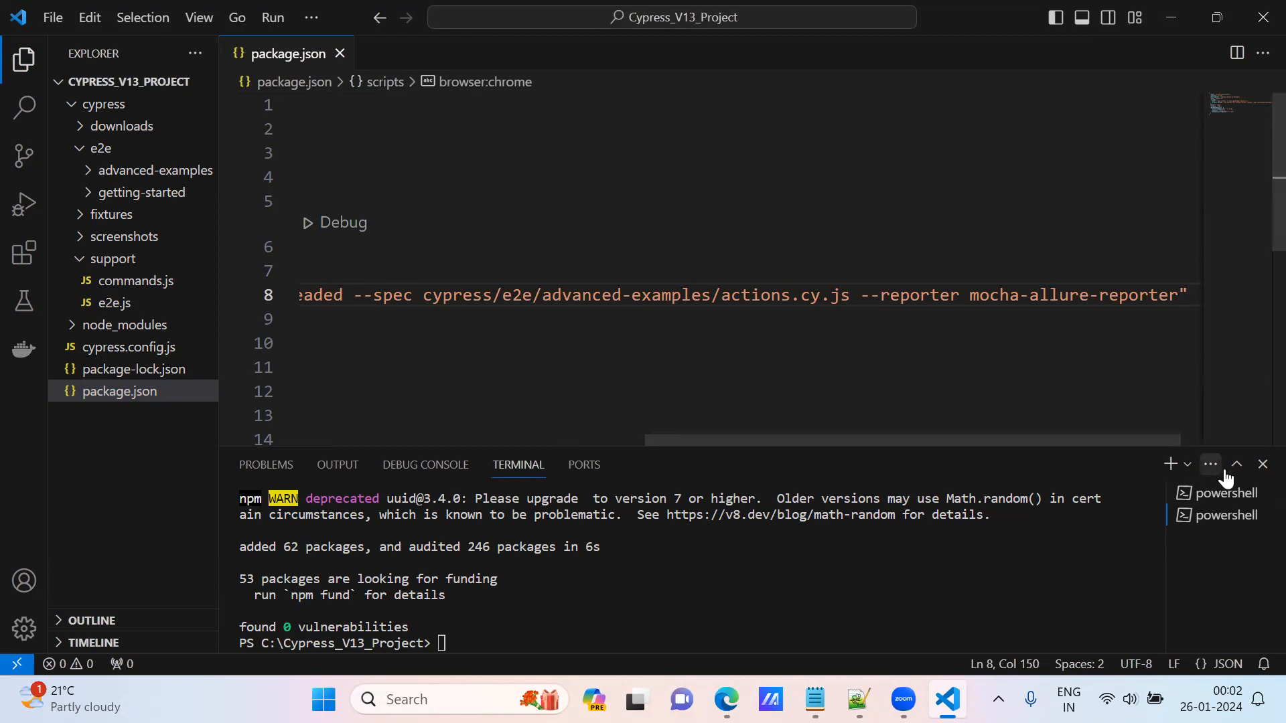
pyautogui.moveTo(680, 457)
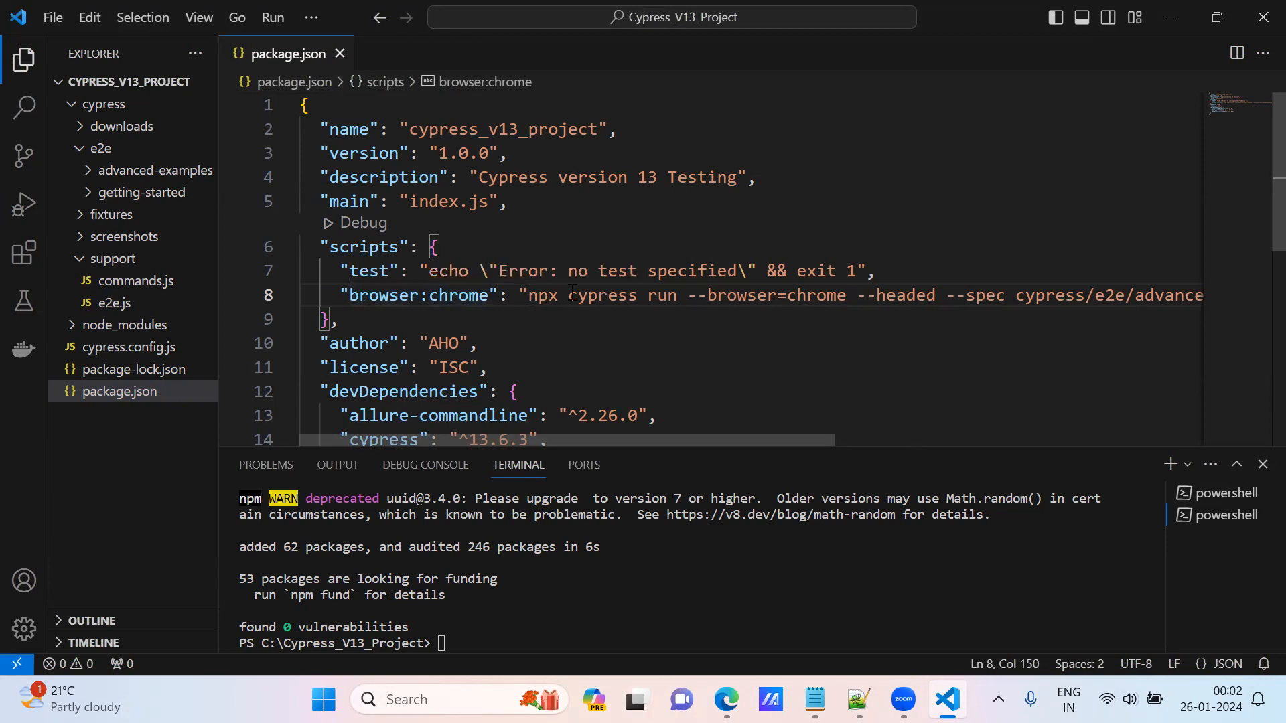
pyautogui.moveTo(758, 294)
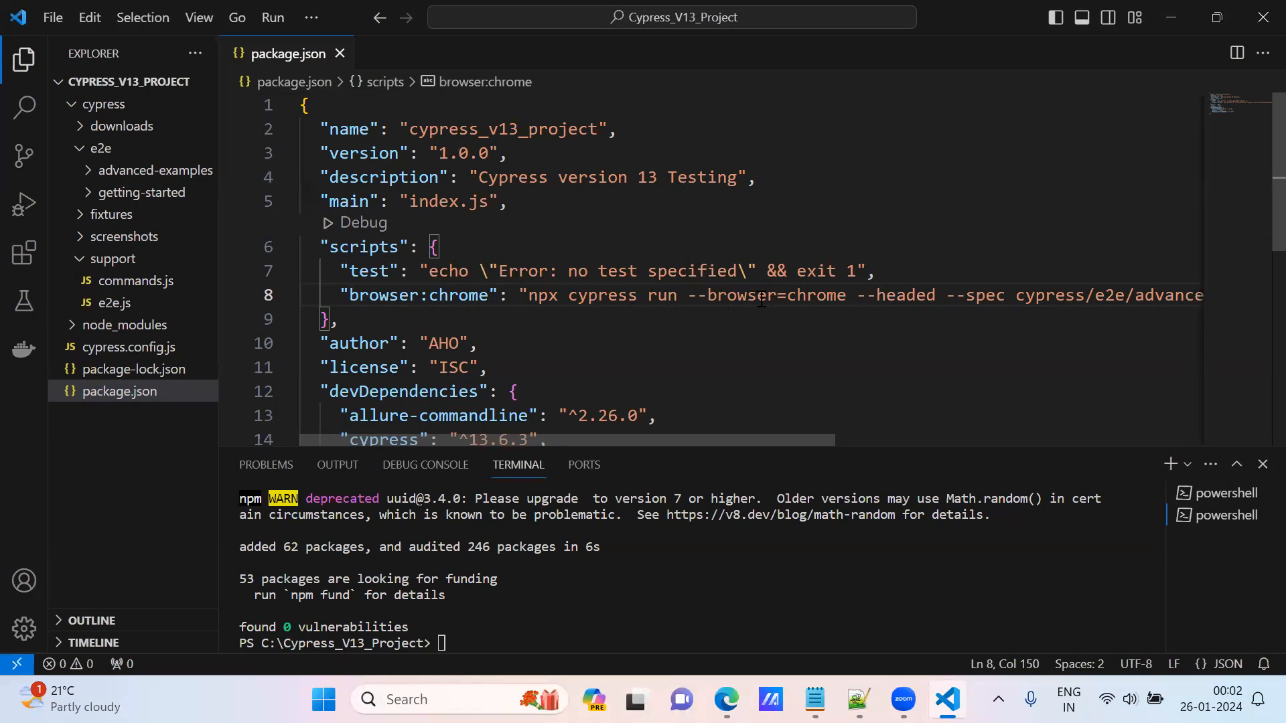
pyautogui.hscroll(3)
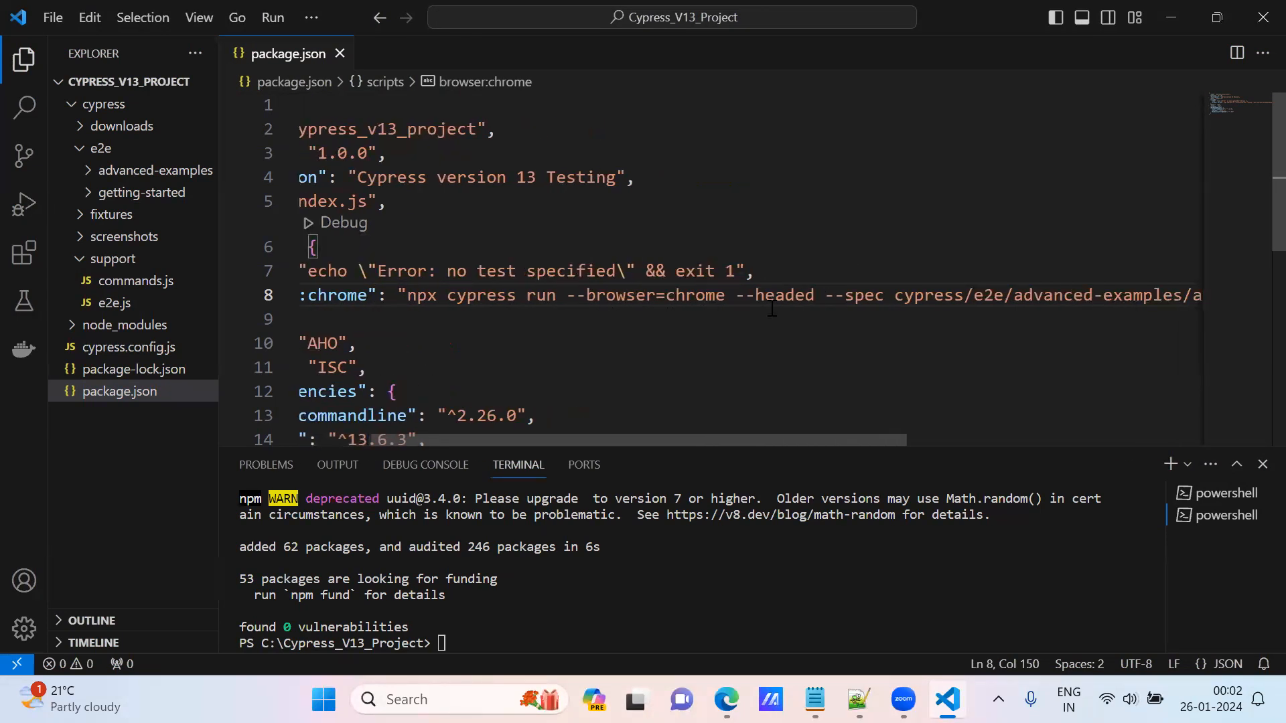
pyautogui.hscroll(3)
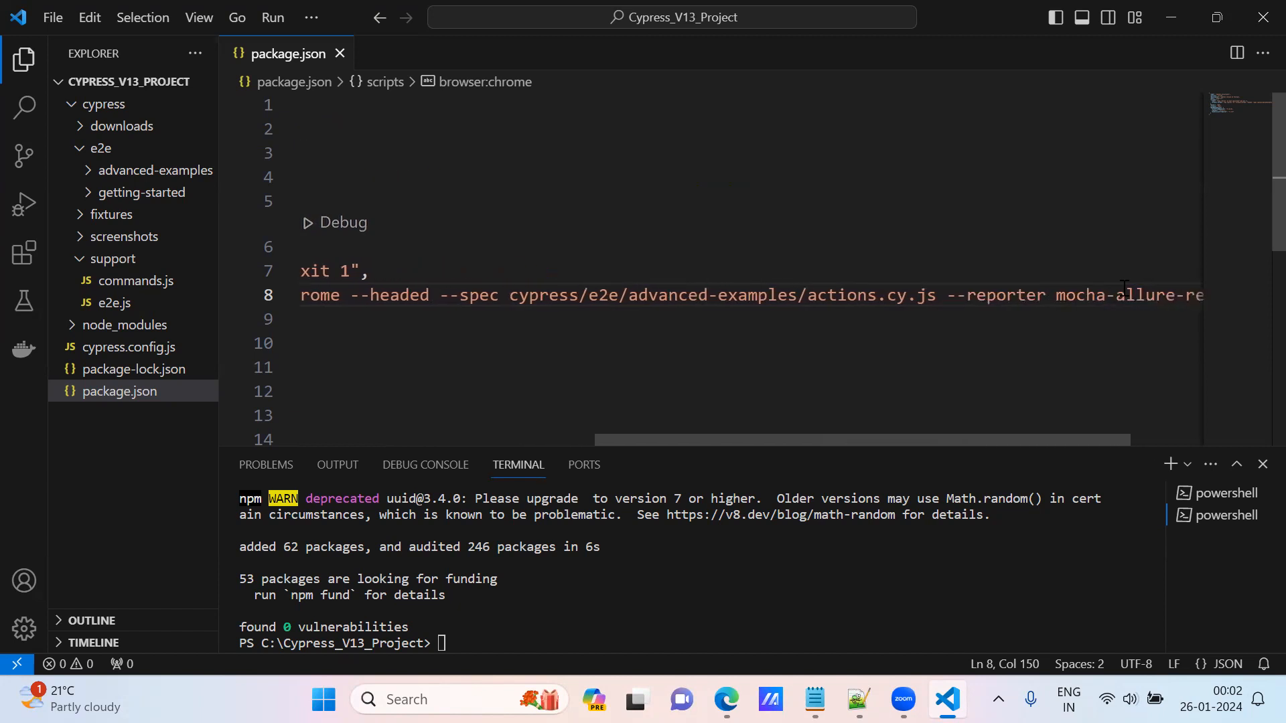
pyautogui.hscroll(3)
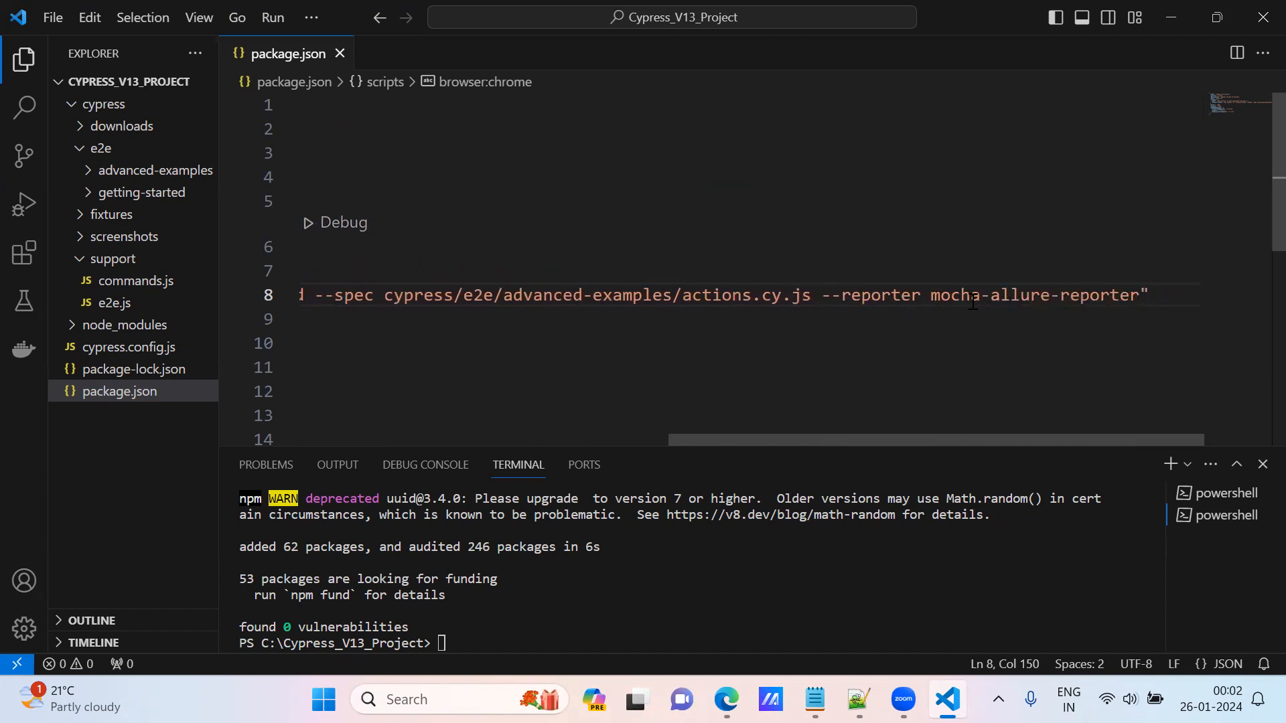
pyautogui.moveTo(418, 247)
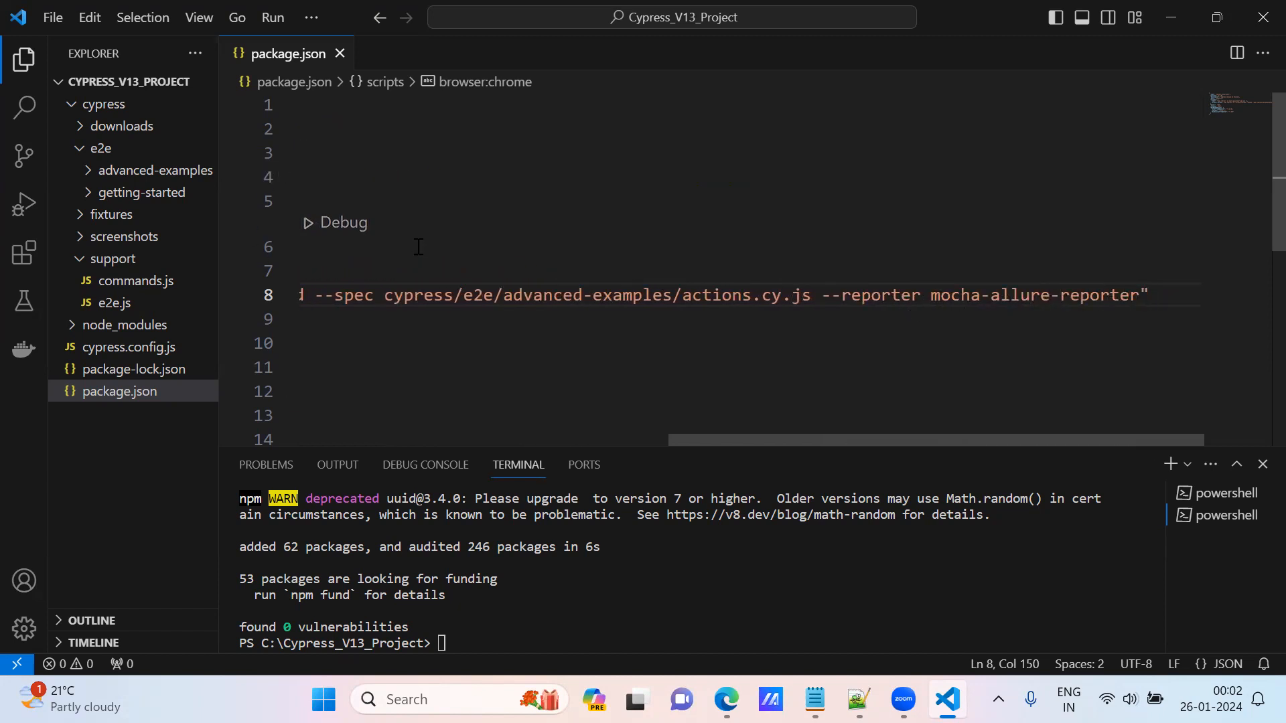
pyautogui.scroll(3)
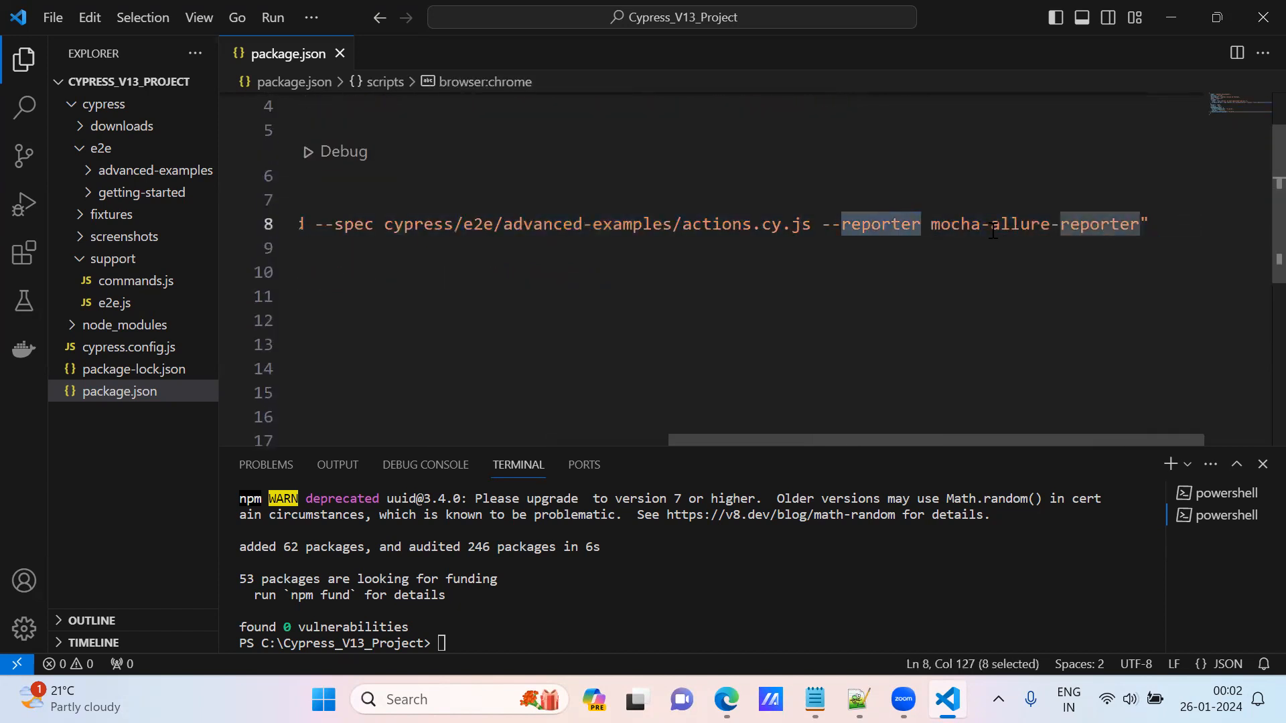
pyautogui.hscroll(-3)
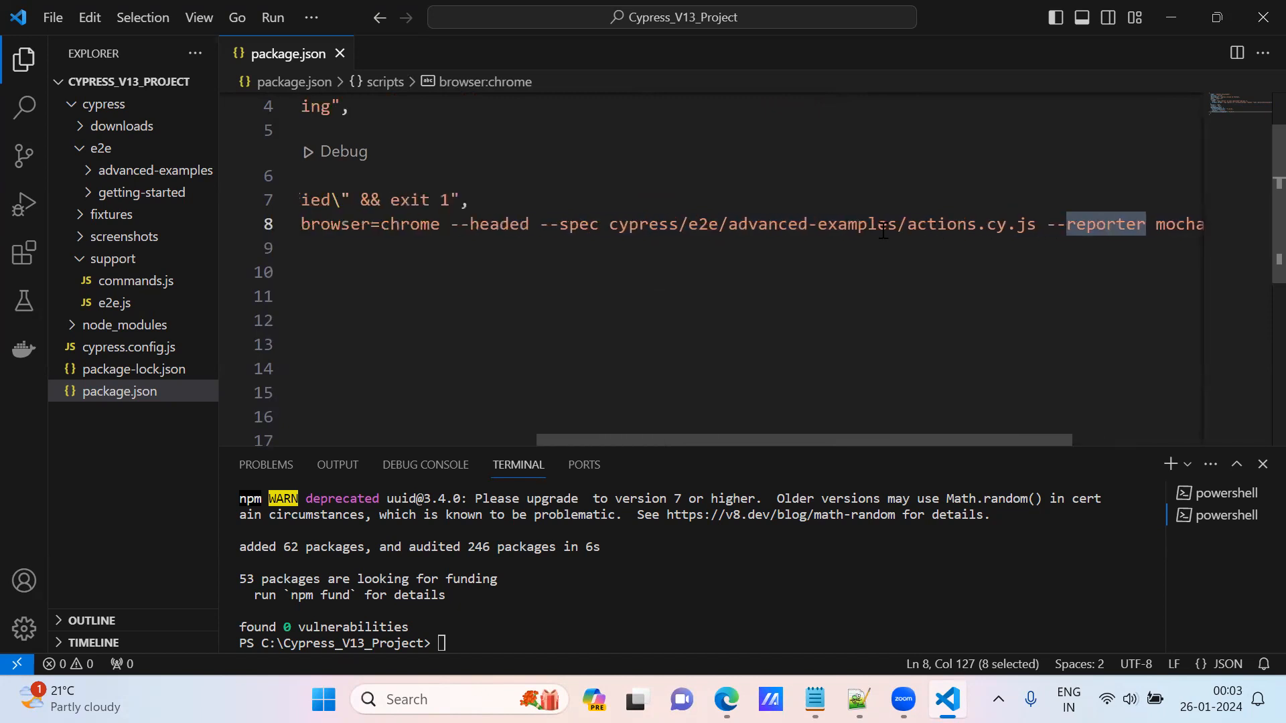
pyautogui.hscroll(-3)
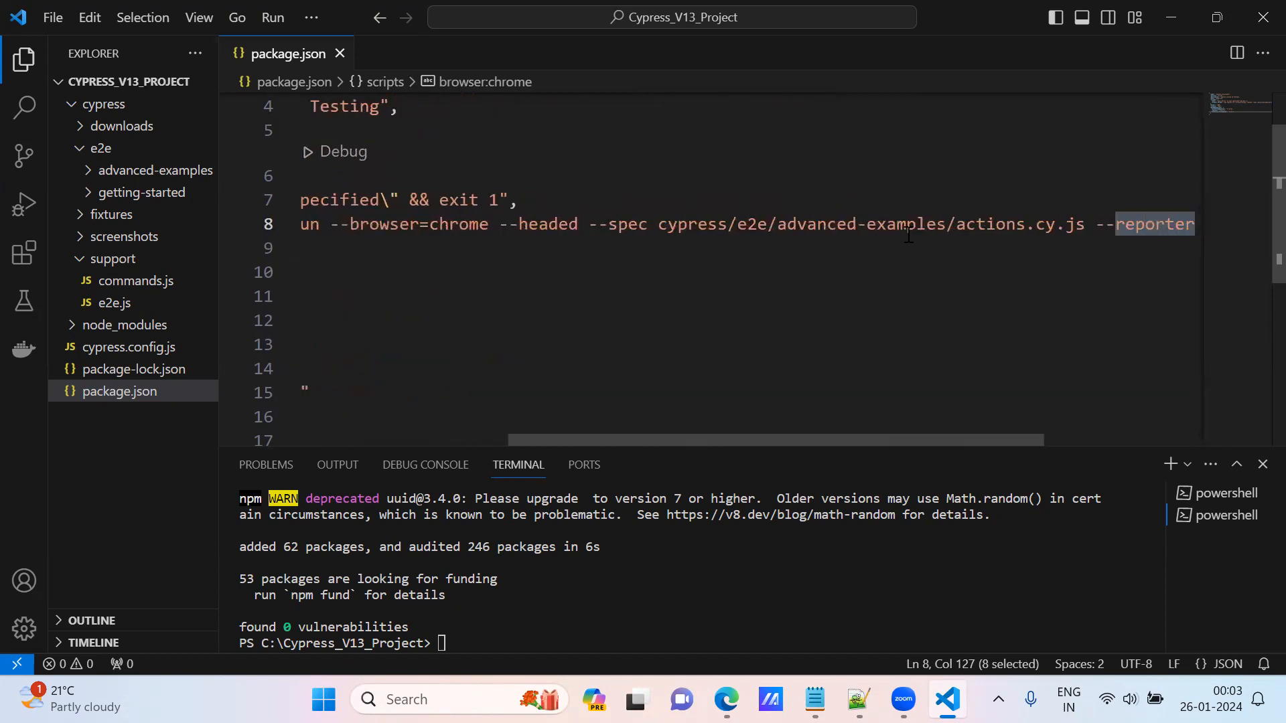
pyautogui.hscroll(3)
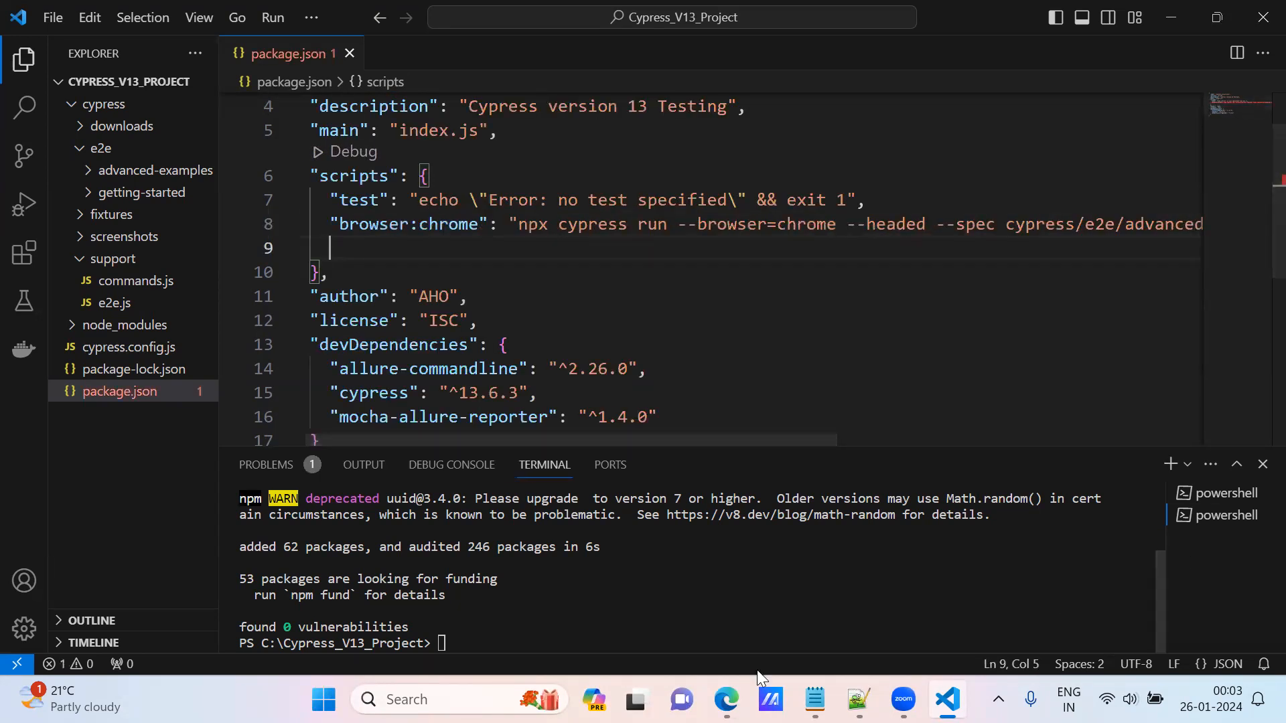
pyautogui.click(813, 700)
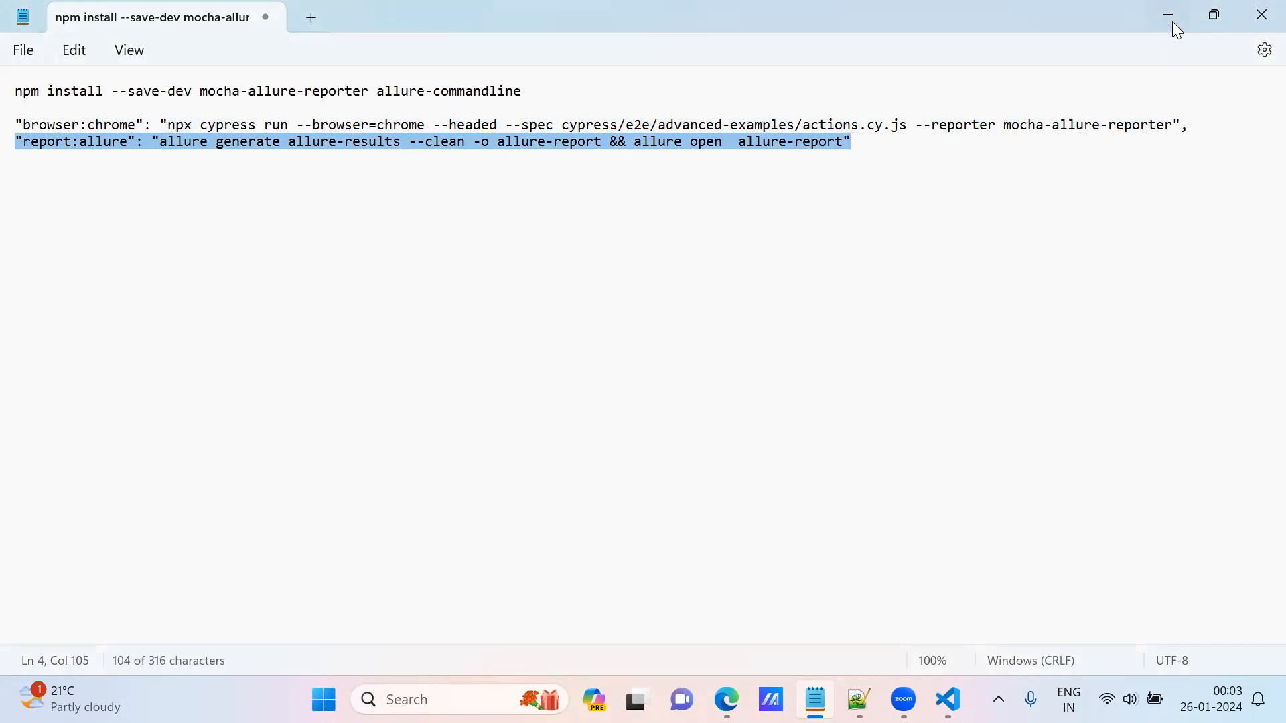
# Minimize Notepad to return to package.json in the editor
pyautogui.click(947, 700)
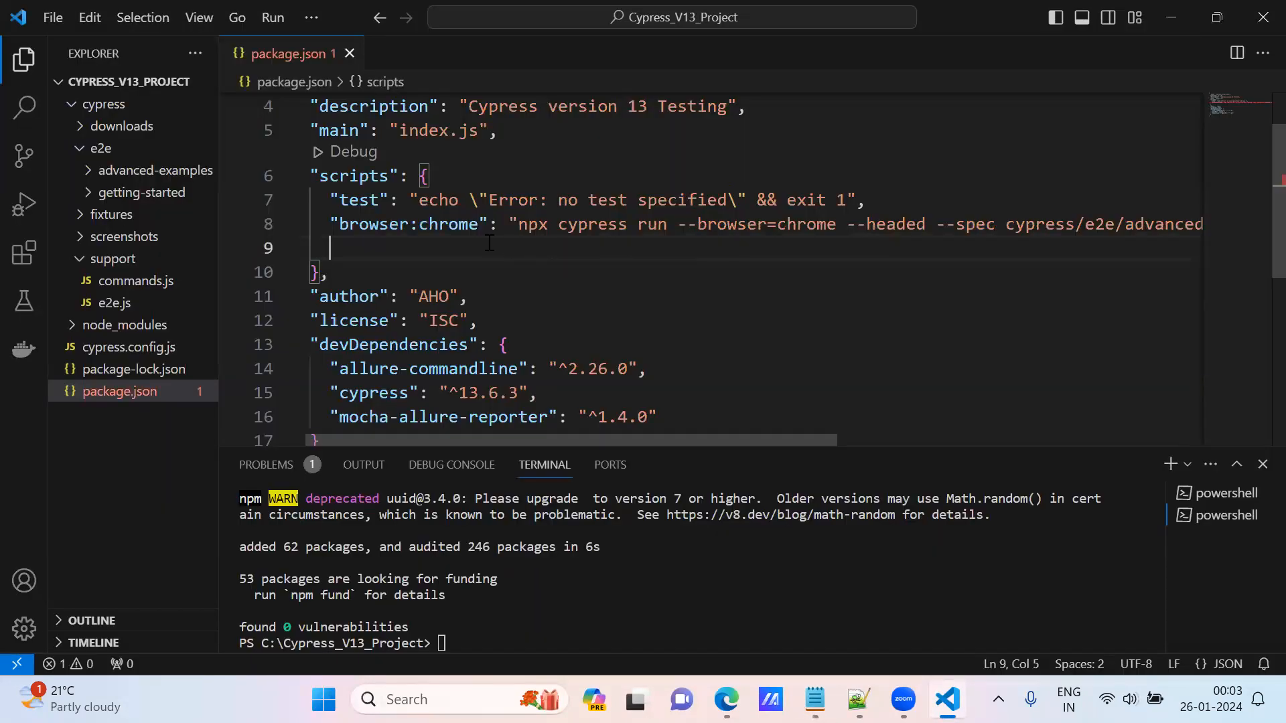
# Paste the report:allure line: allure generate allure-results --clean -o allure-report && allure open, and review it
pyautogui.write('"report:allure": "allure generate allure-results --clean -o allure-report && allure open  allure-report"')
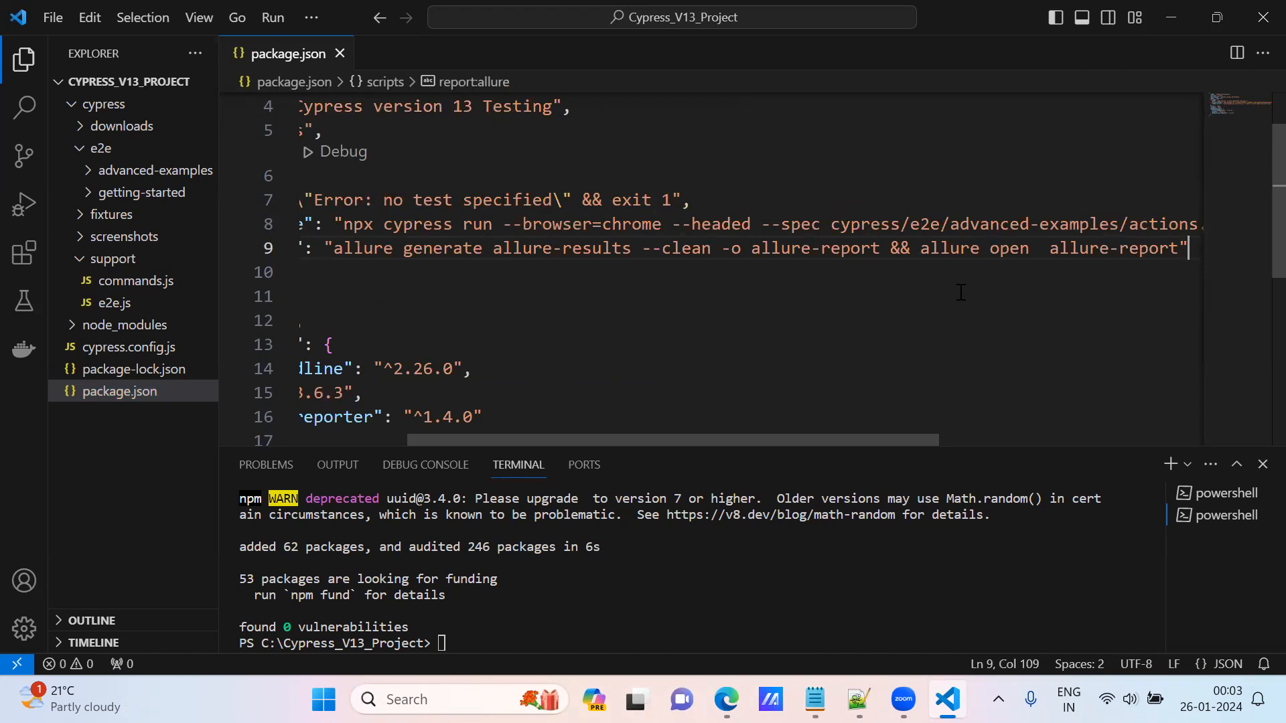
pyautogui.hscroll(-3)
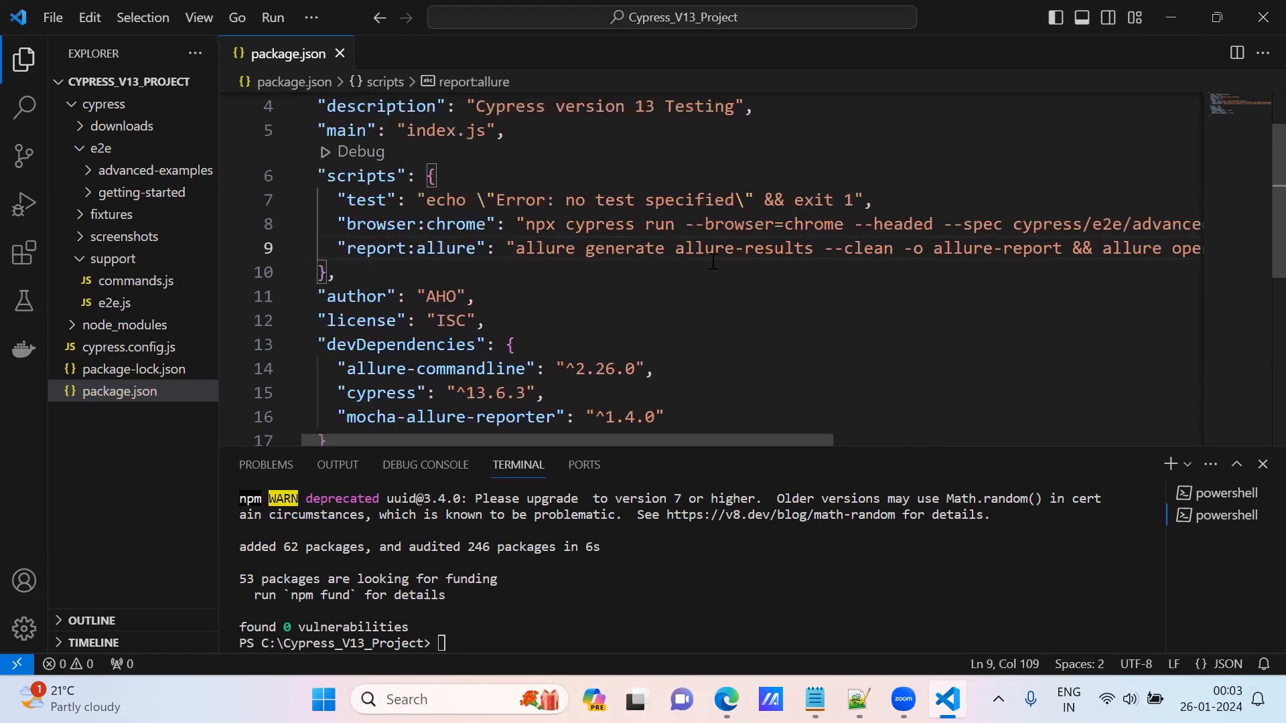
pyautogui.hscroll(3)
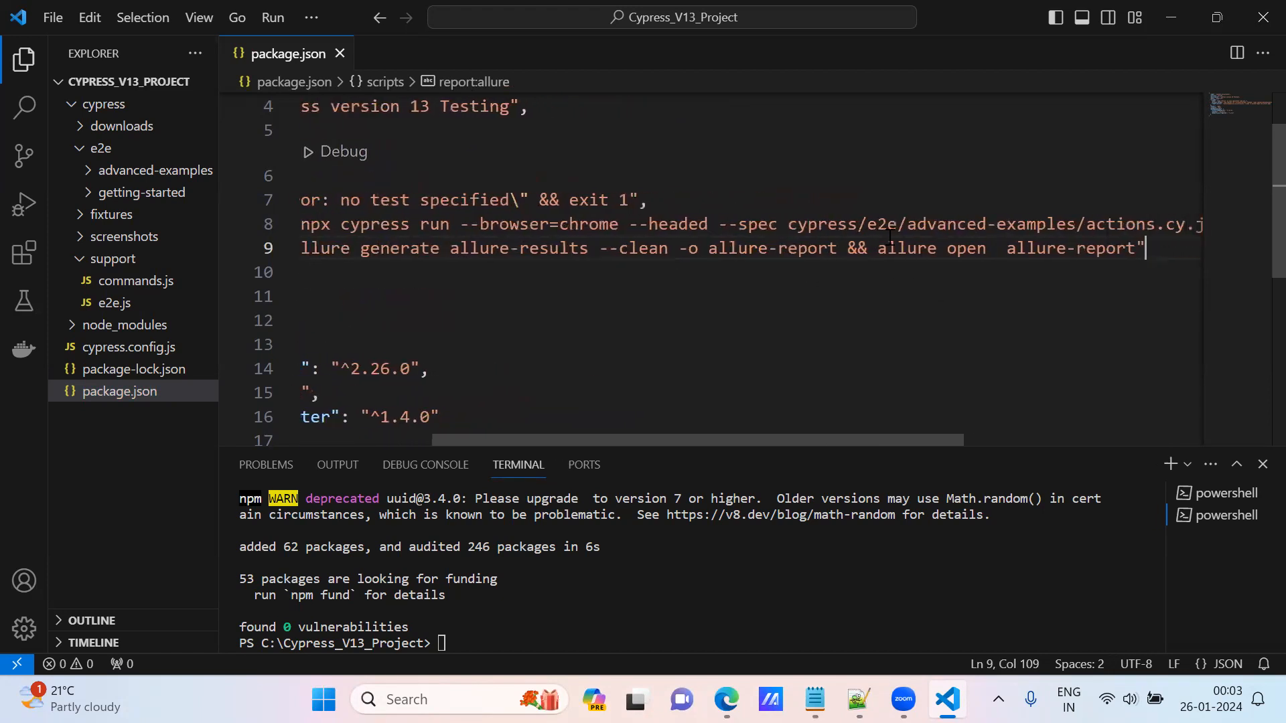
pyautogui.hscroll(3)
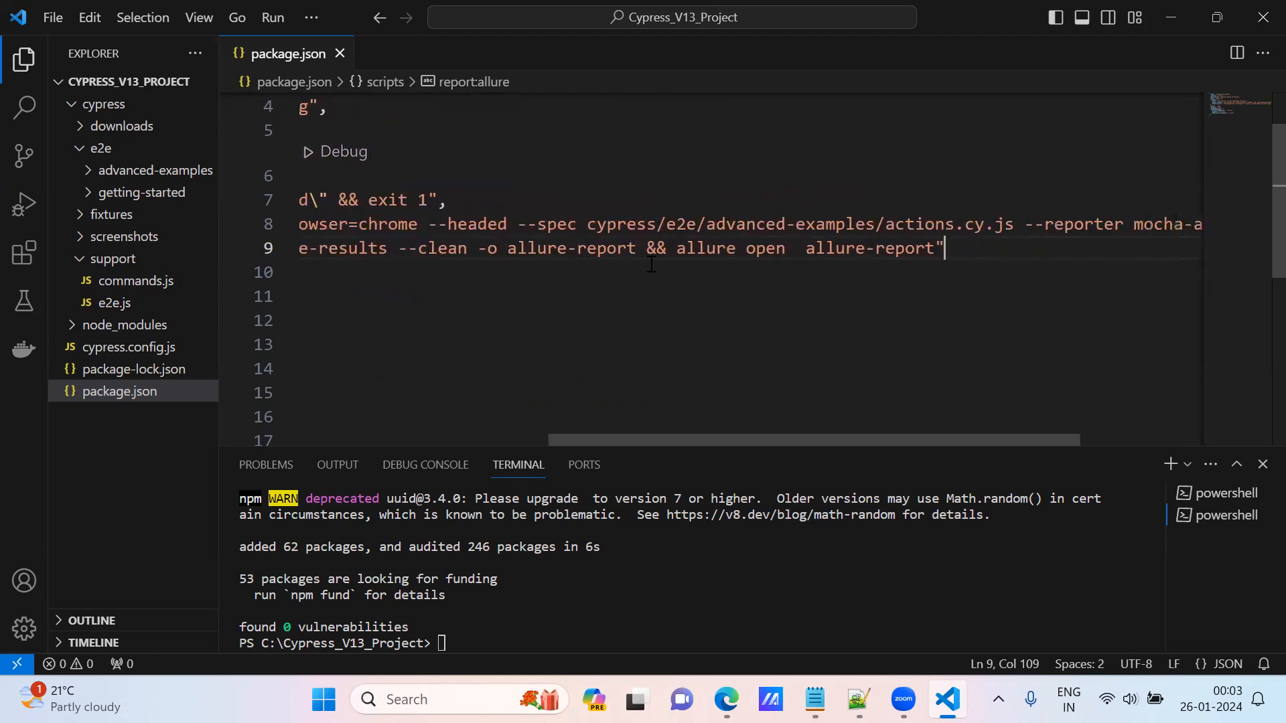
pyautogui.hscroll(-3)
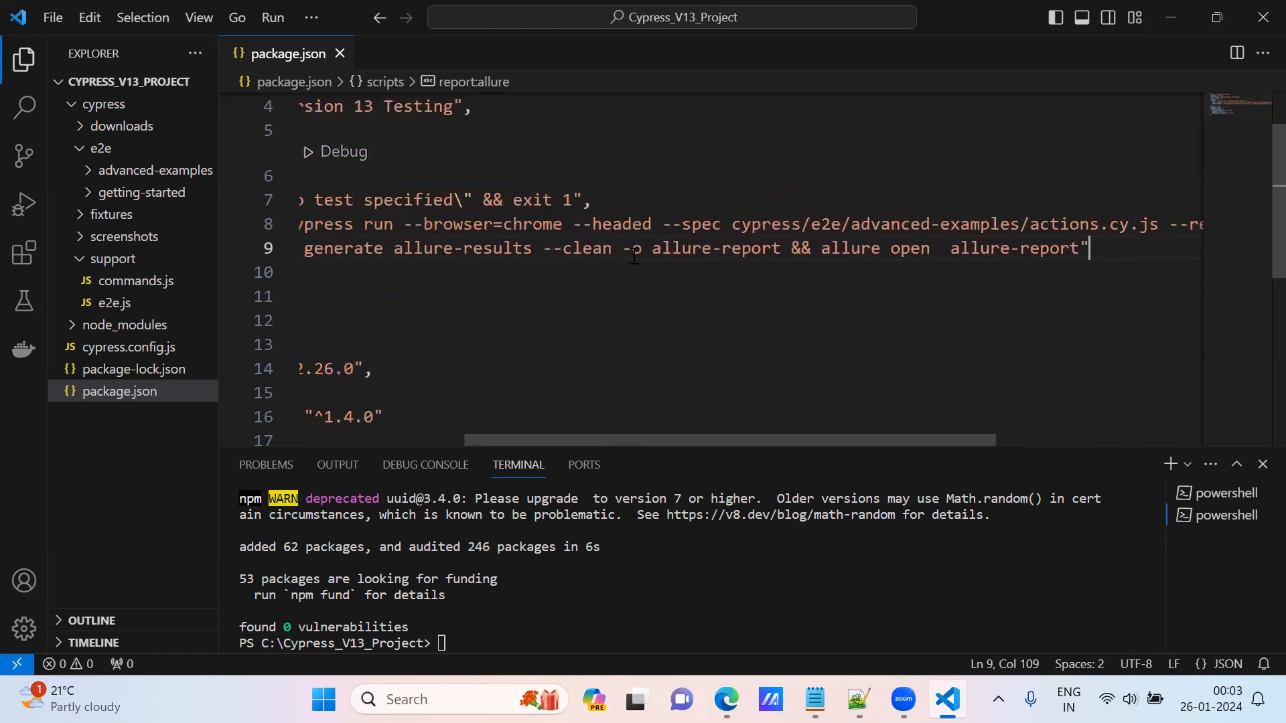
pyautogui.hscroll(-3)
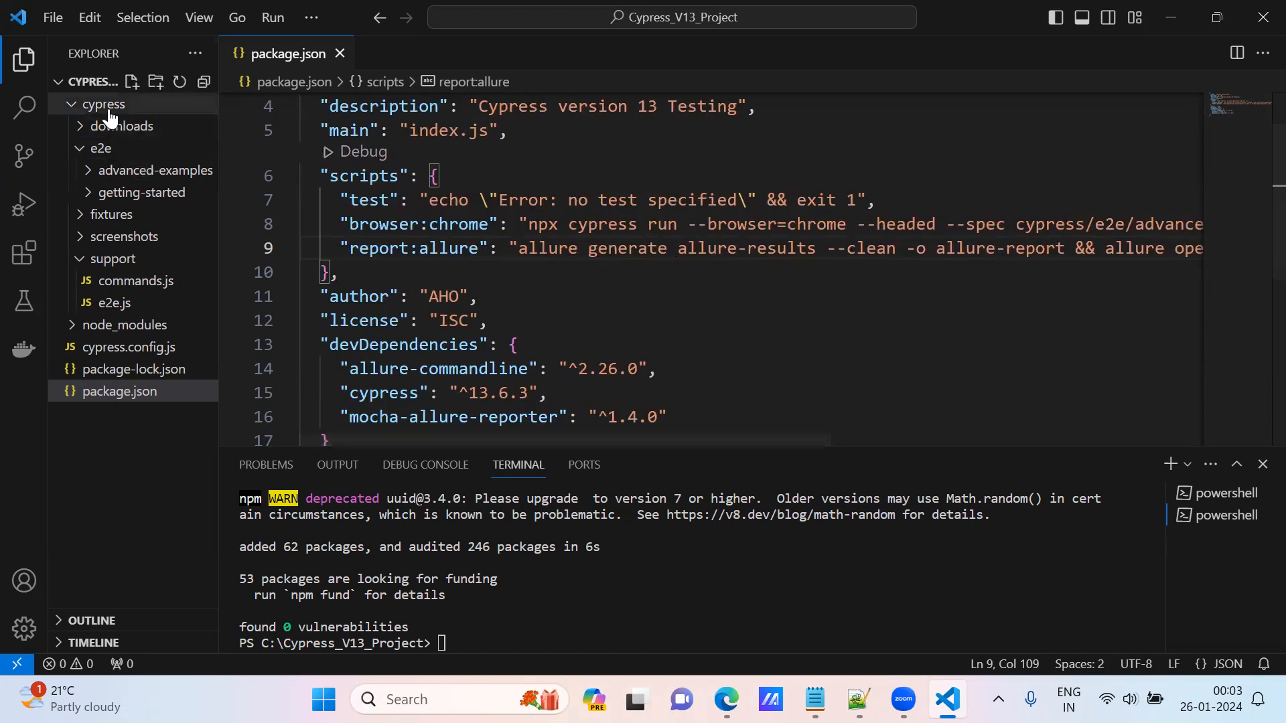
pyautogui.hscroll(3)
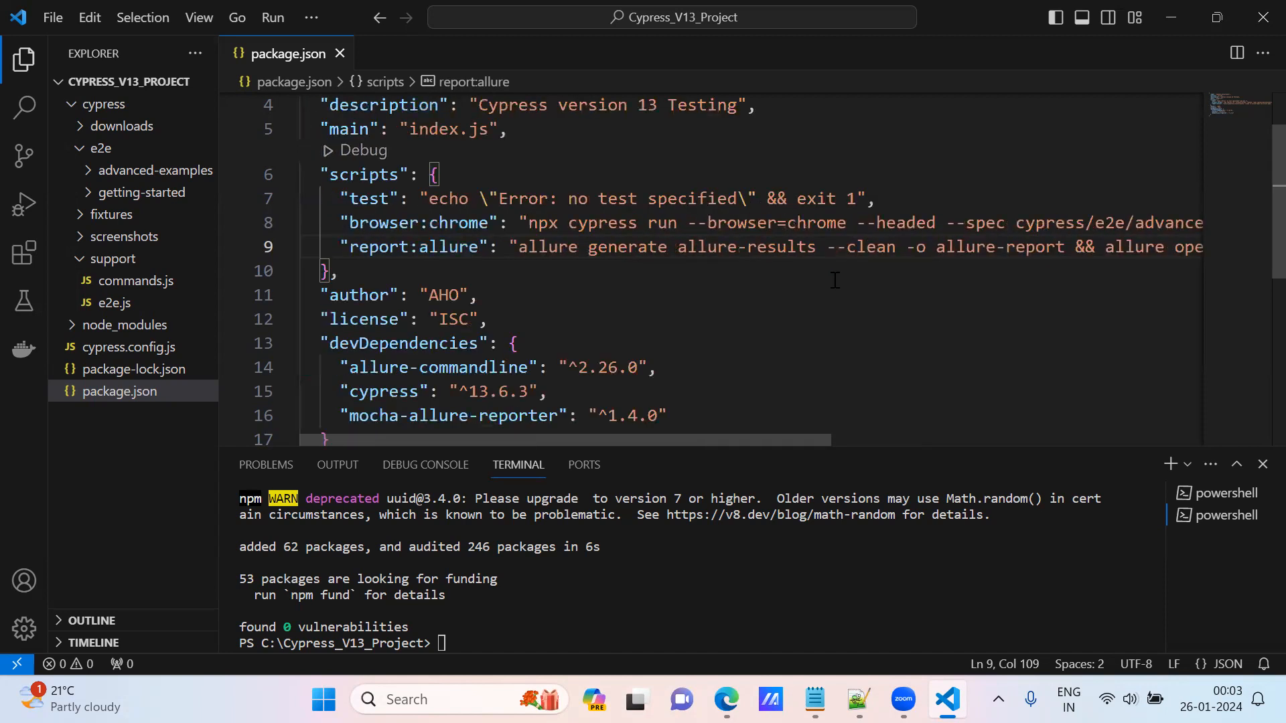
pyautogui.hscroll(3)
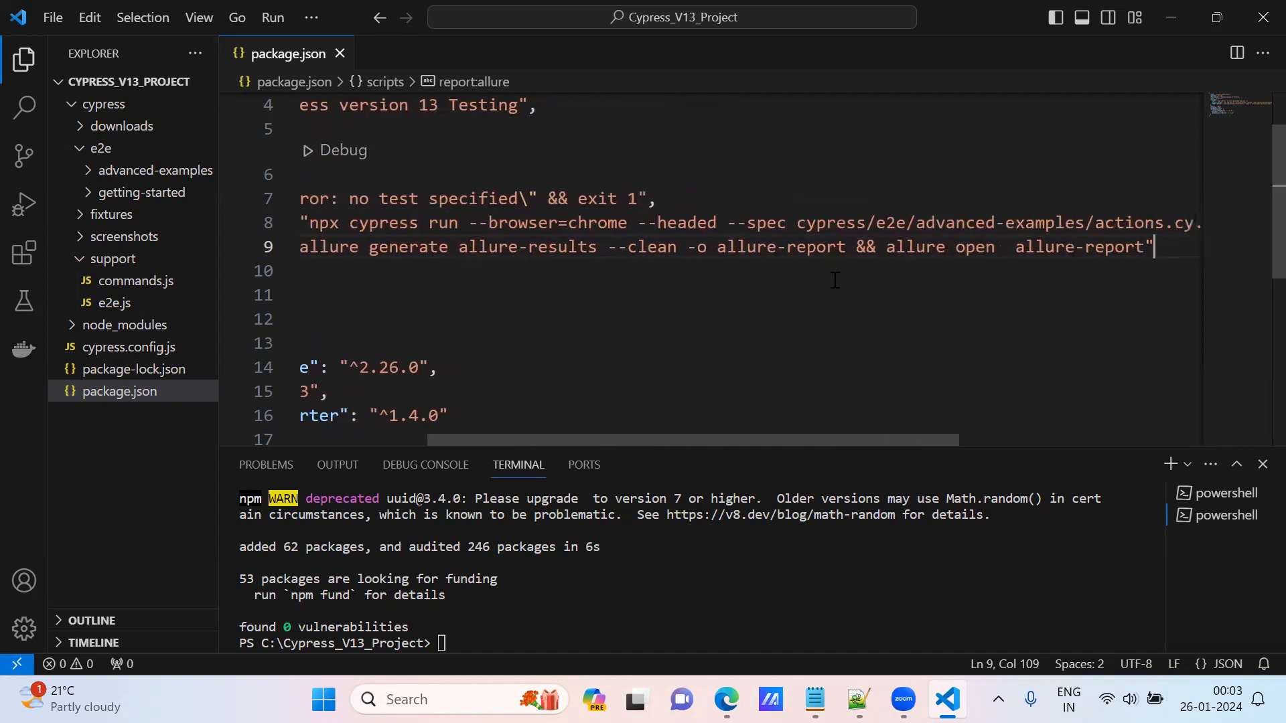
pyautogui.hscroll(3)
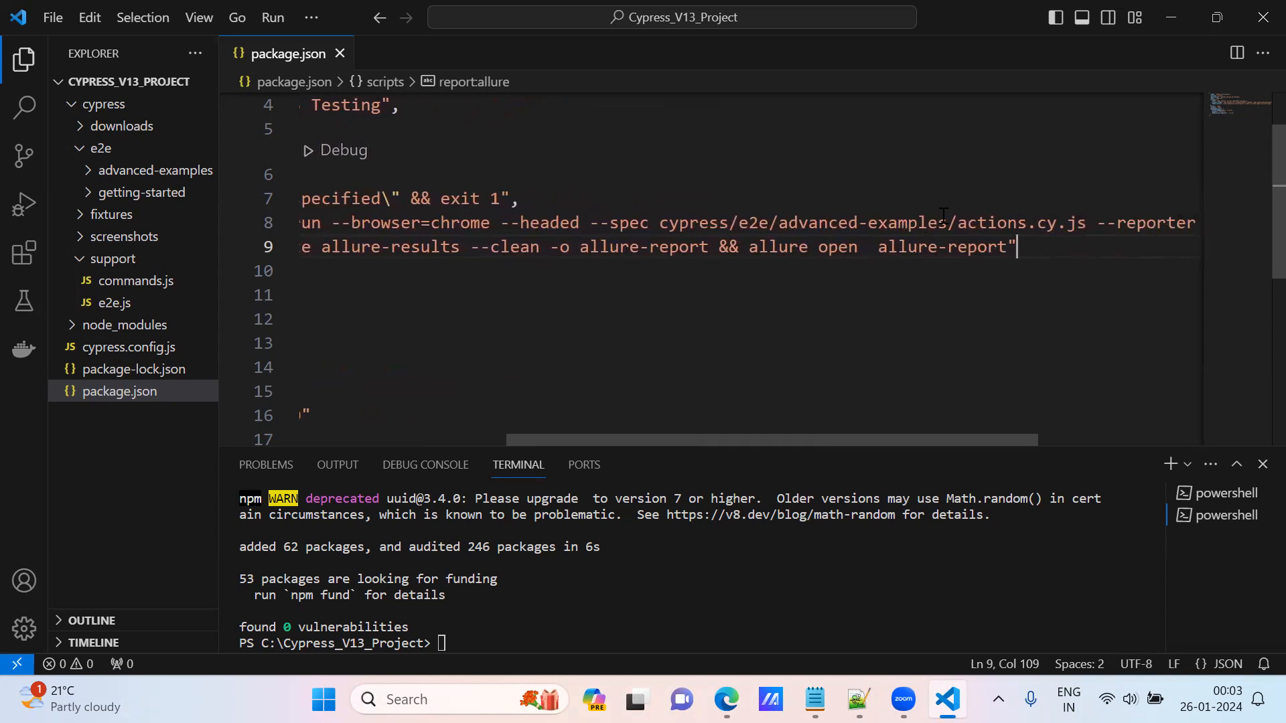
# Expand cypress/e2e/advanced-examples to show actions.cy.js and highlight the browser:chrome script name
pyautogui.doubleClick(1021, 222)
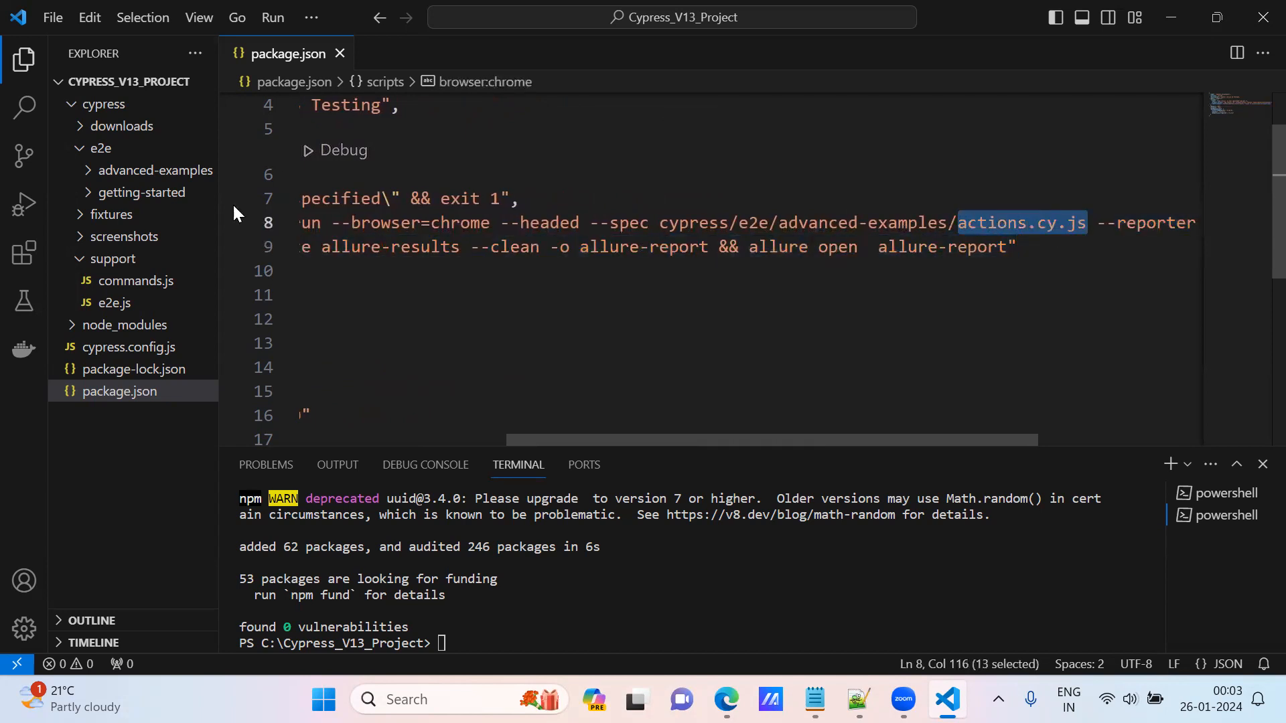
pyautogui.click(156, 170)
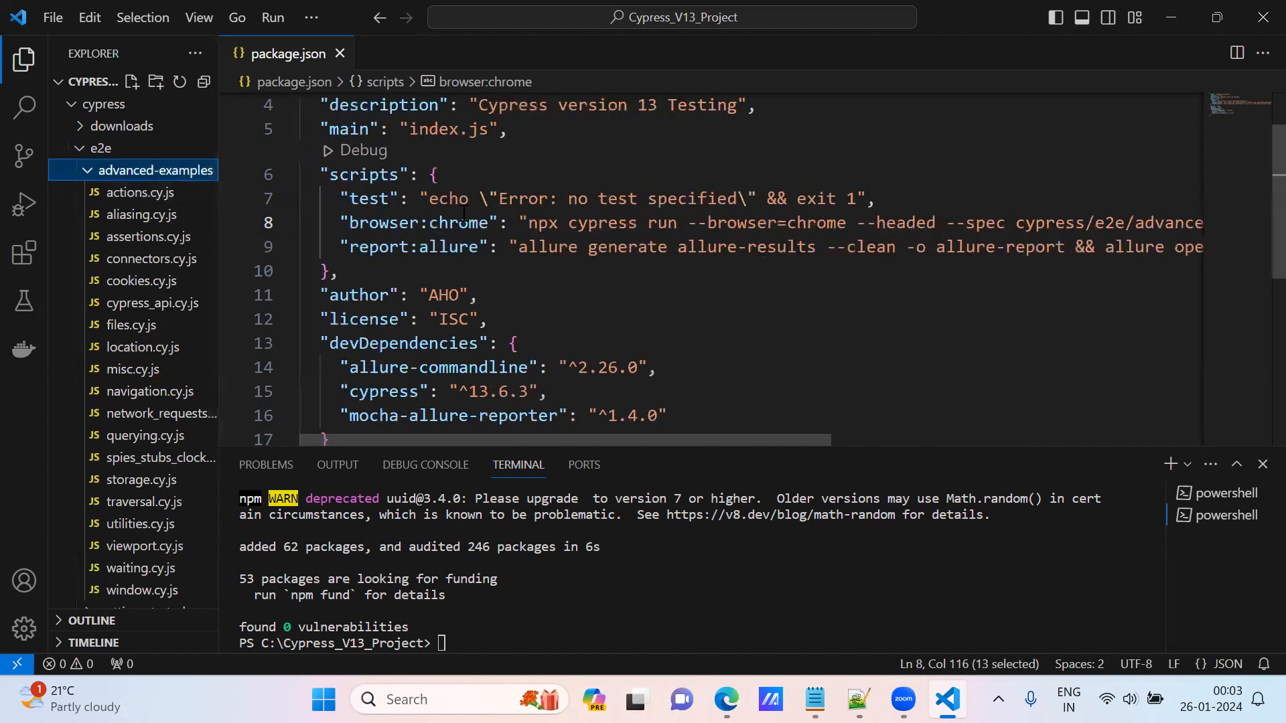
pyautogui.doubleClick(415, 224)
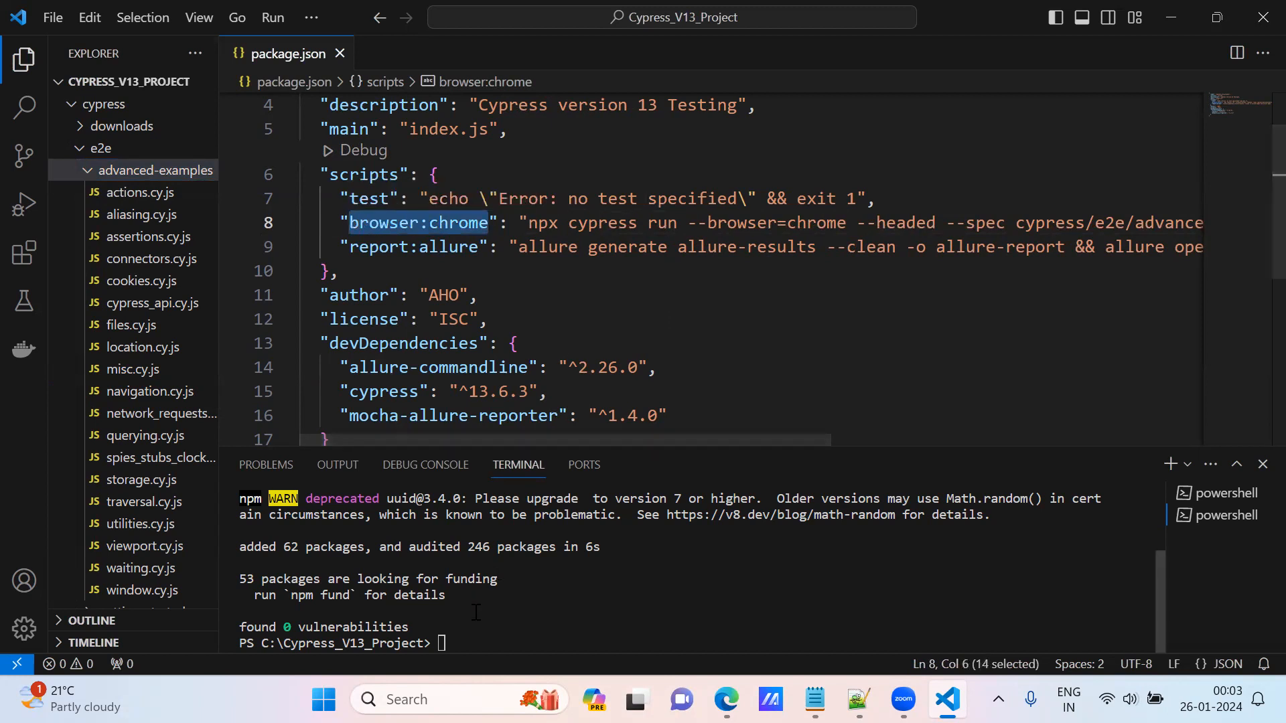
# Run npm run browser:chrome in the terminal so actions.cy.js passes all 14 tests in headed Chrome
pyautogui.write('npm run browser:chrome')
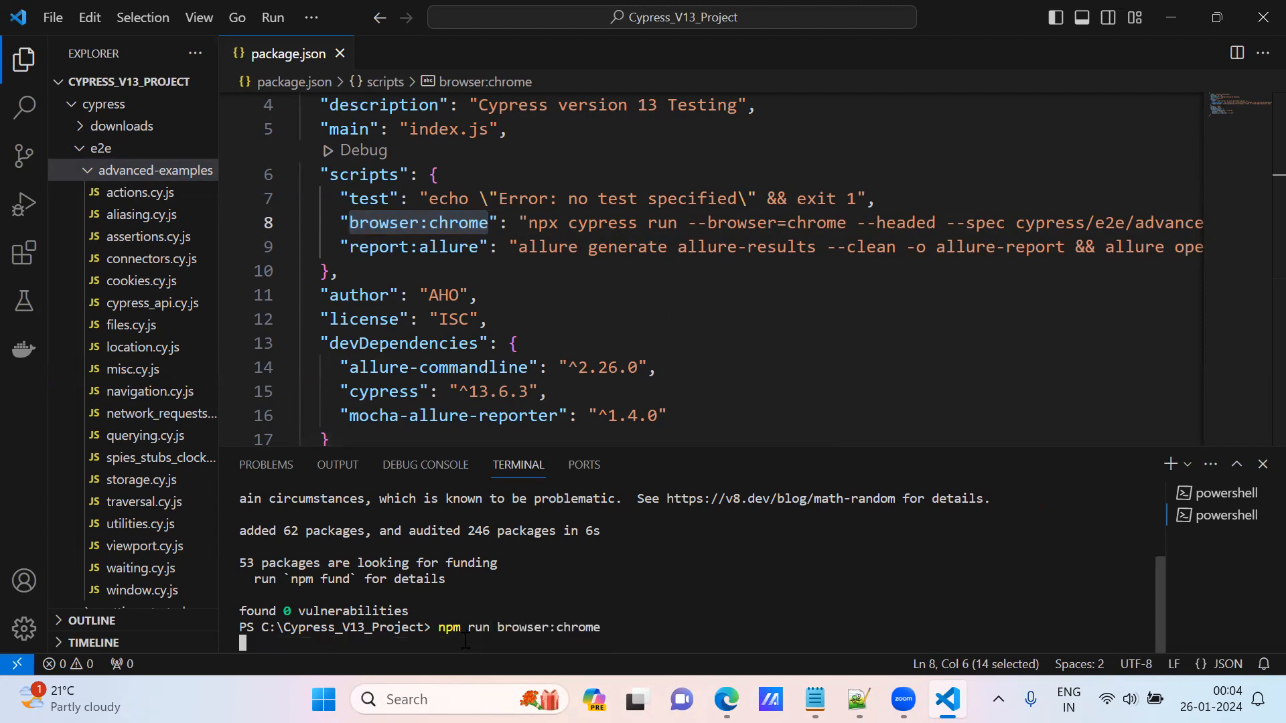
pyautogui.press('Return')
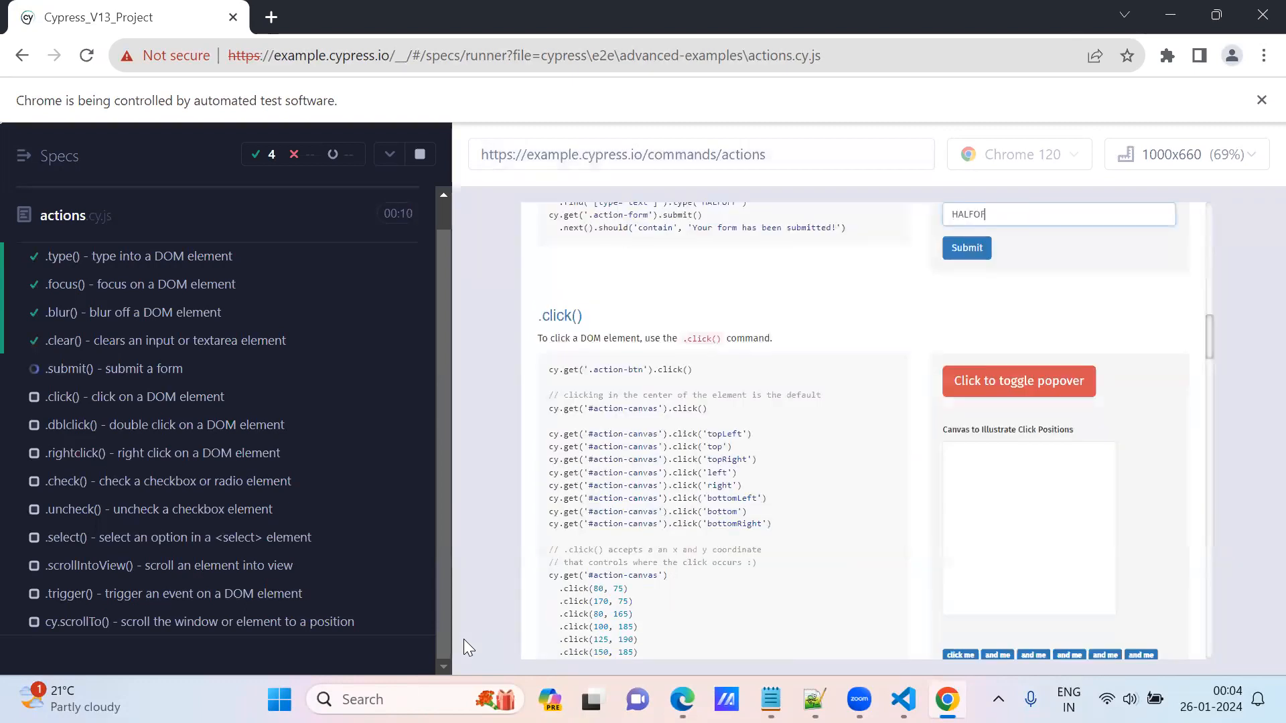
pyautogui.scroll(-3)
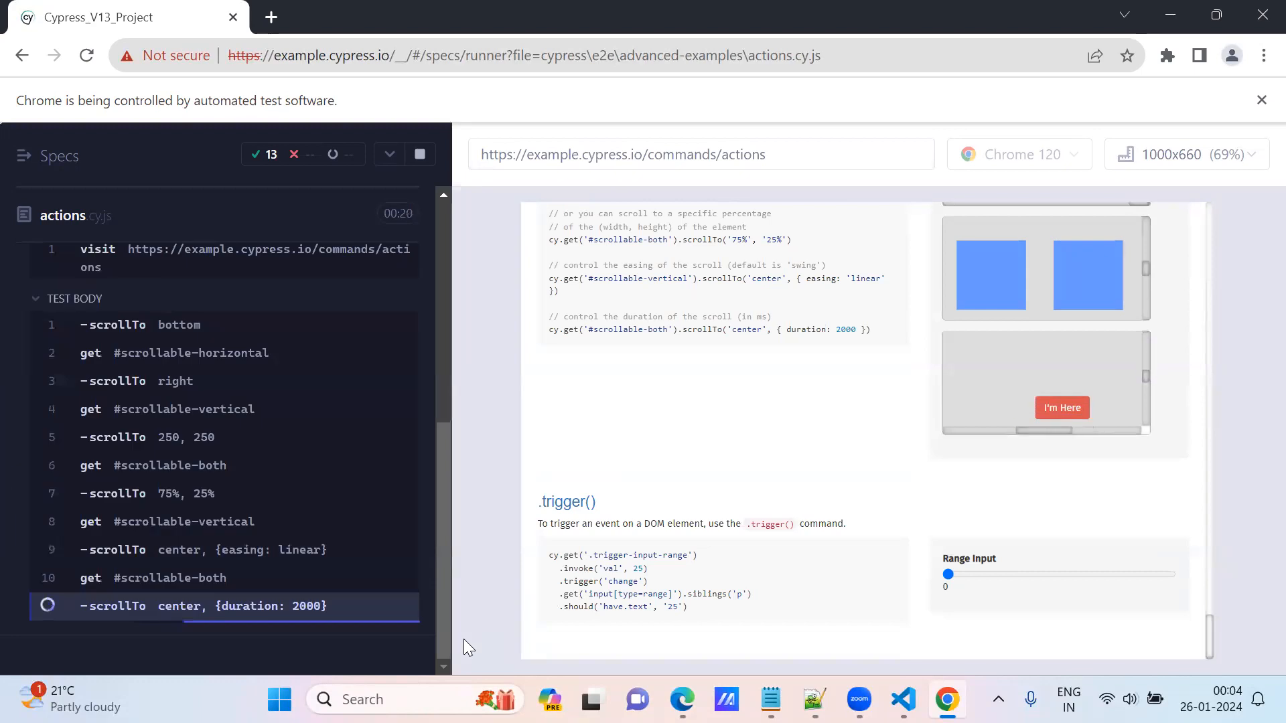
pyautogui.click(948, 699)
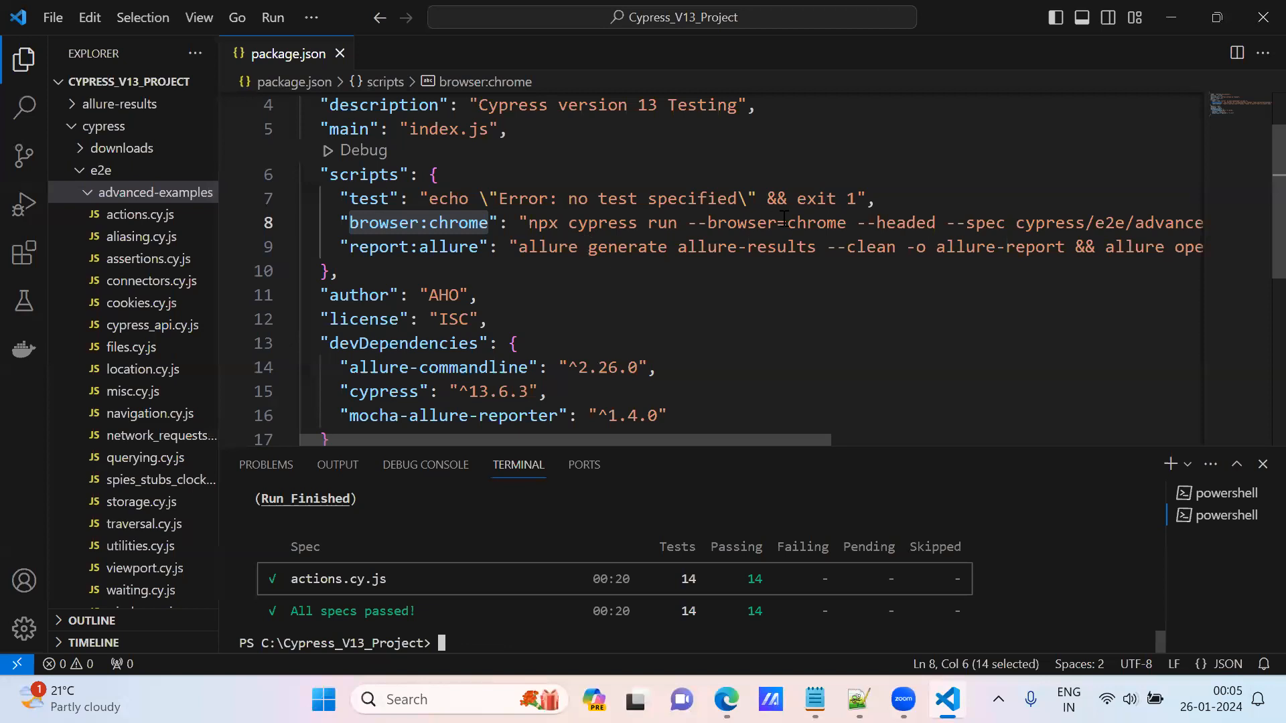
# Expand the new allure-results folder to show its result file and highlight the report:allure script name
pyautogui.hscroll(3)
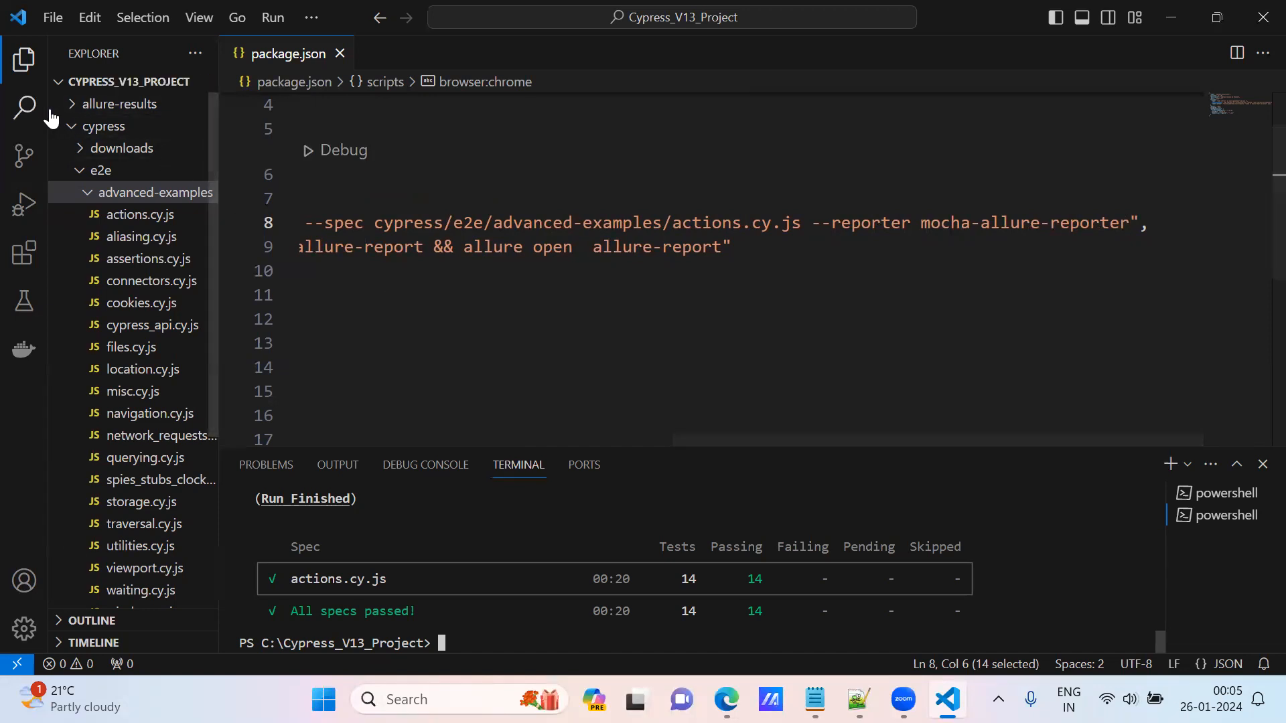
pyautogui.click(118, 103)
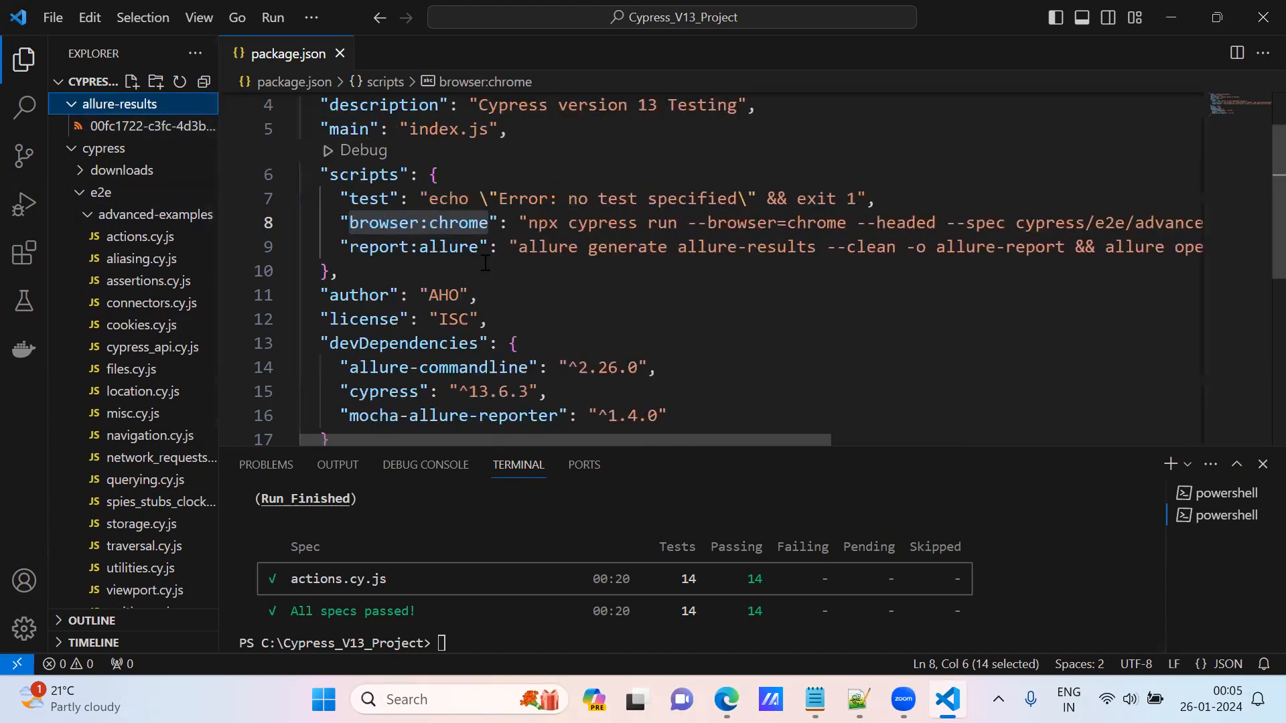
pyautogui.doubleClick(414, 246)
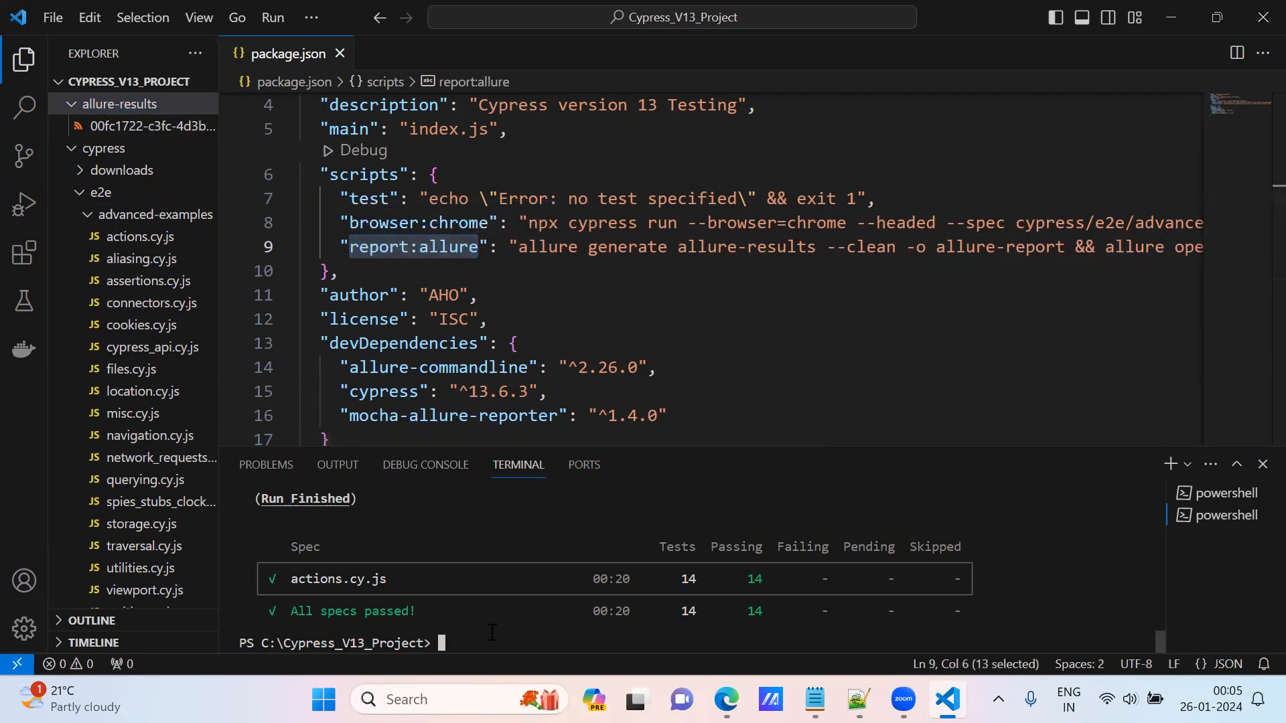
# Run npm run report:allure in the terminal, generating the report and opening it in Edge with 14 cases at 100%
pyautogui.write('npm r')
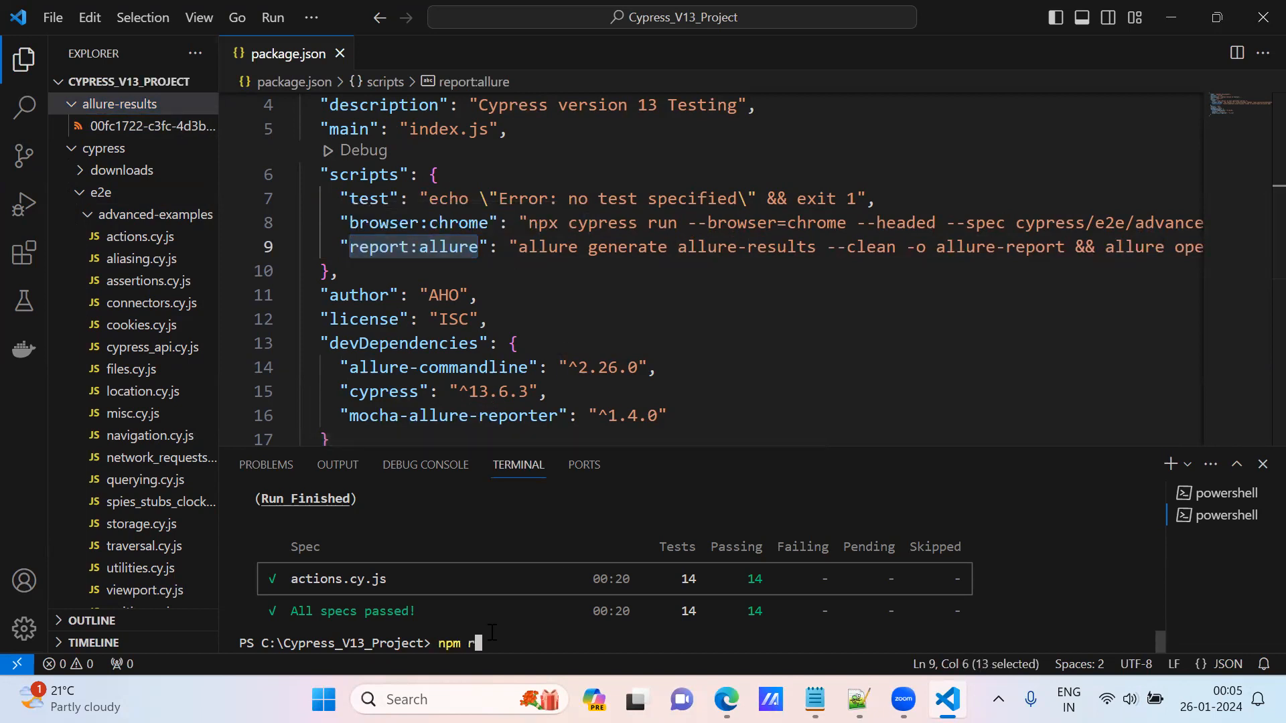
pyautogui.write('un report:allure')
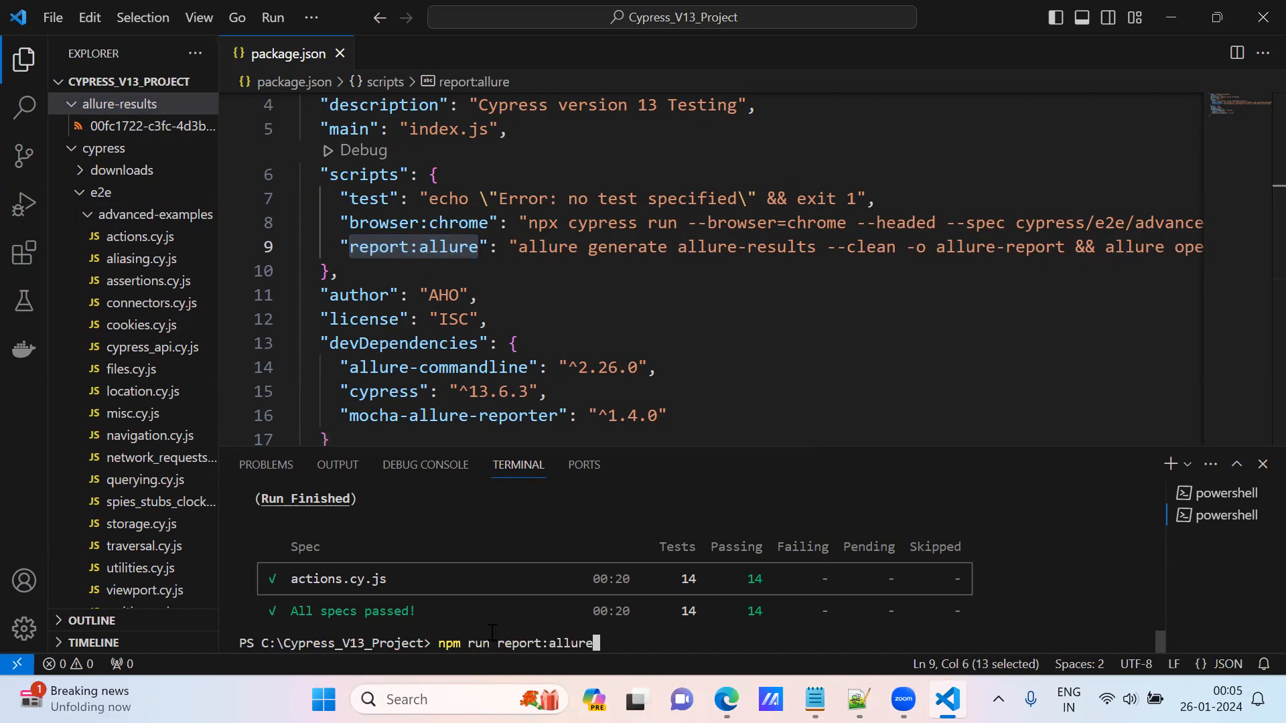
pyautogui.press('Return')
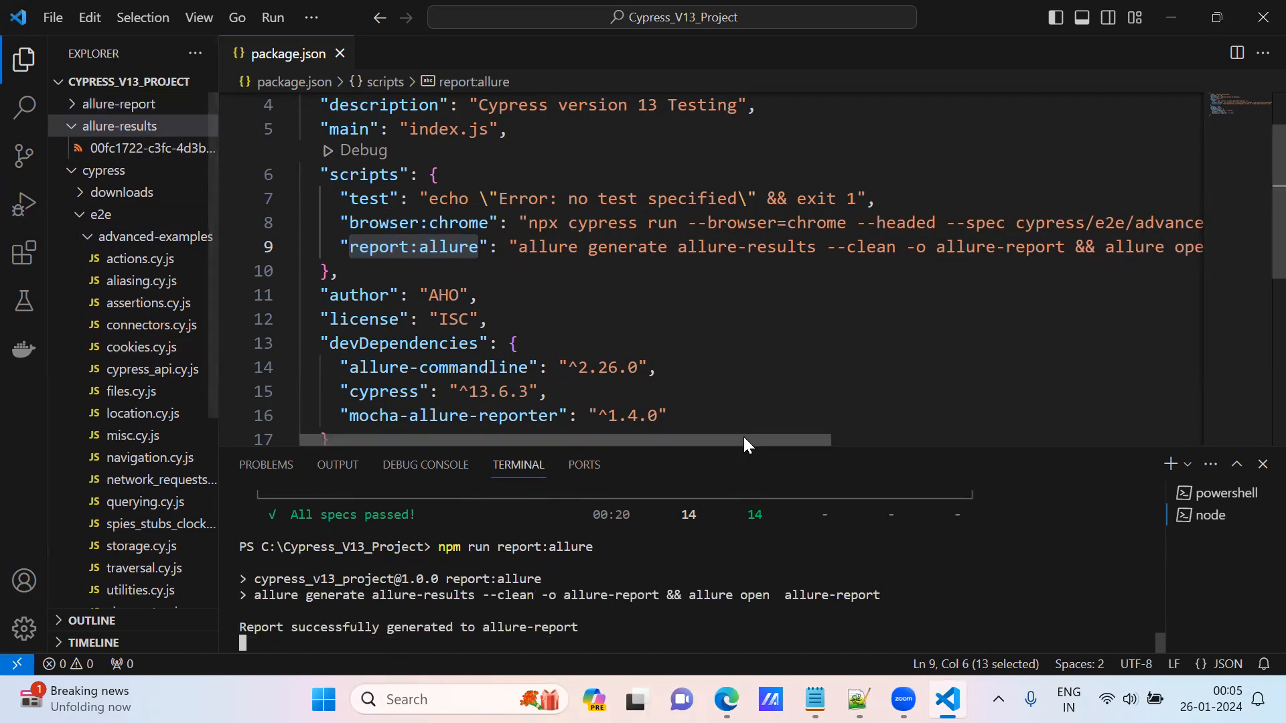
pyautogui.click(725, 699)
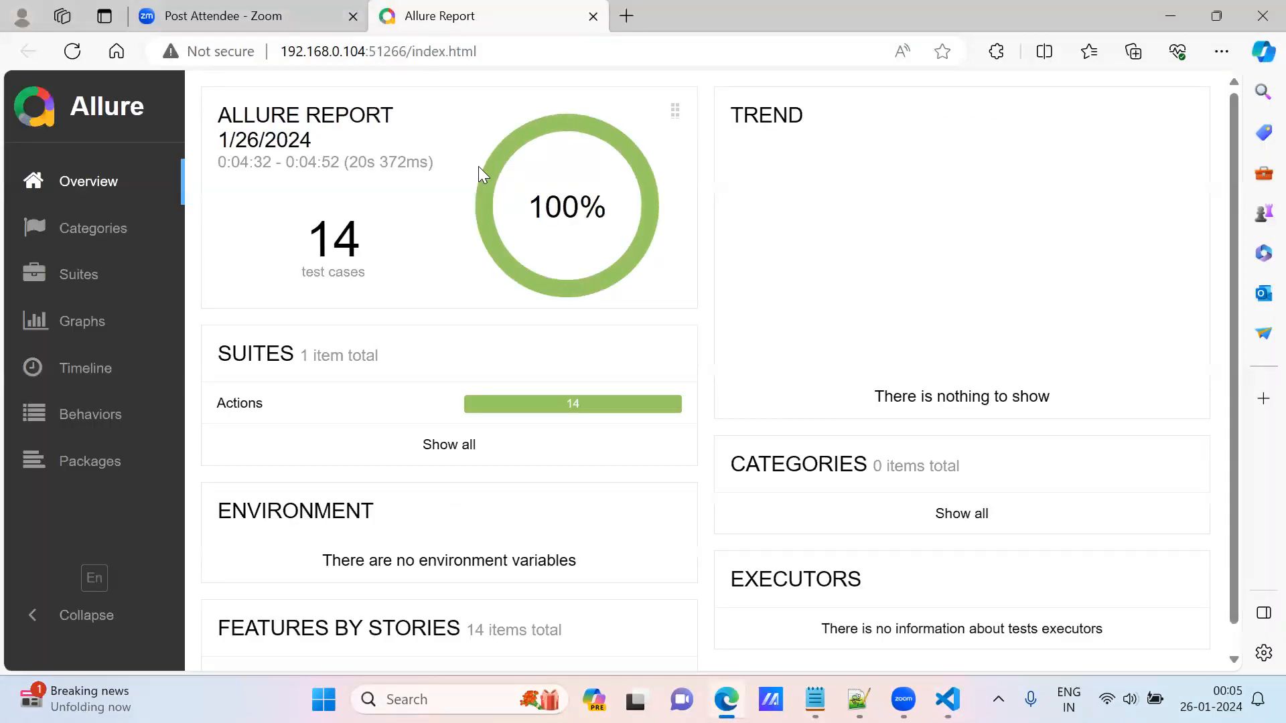
pyautogui.moveTo(698, 518)
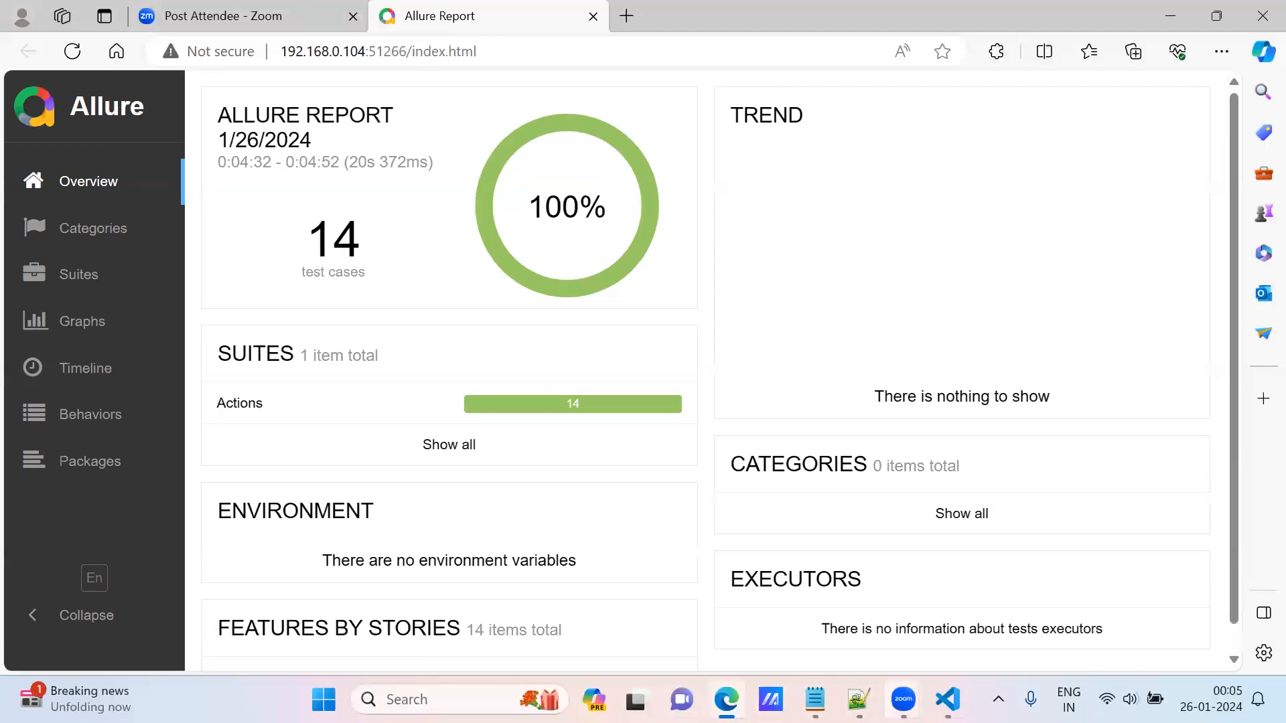
pyautogui.click(947, 699)
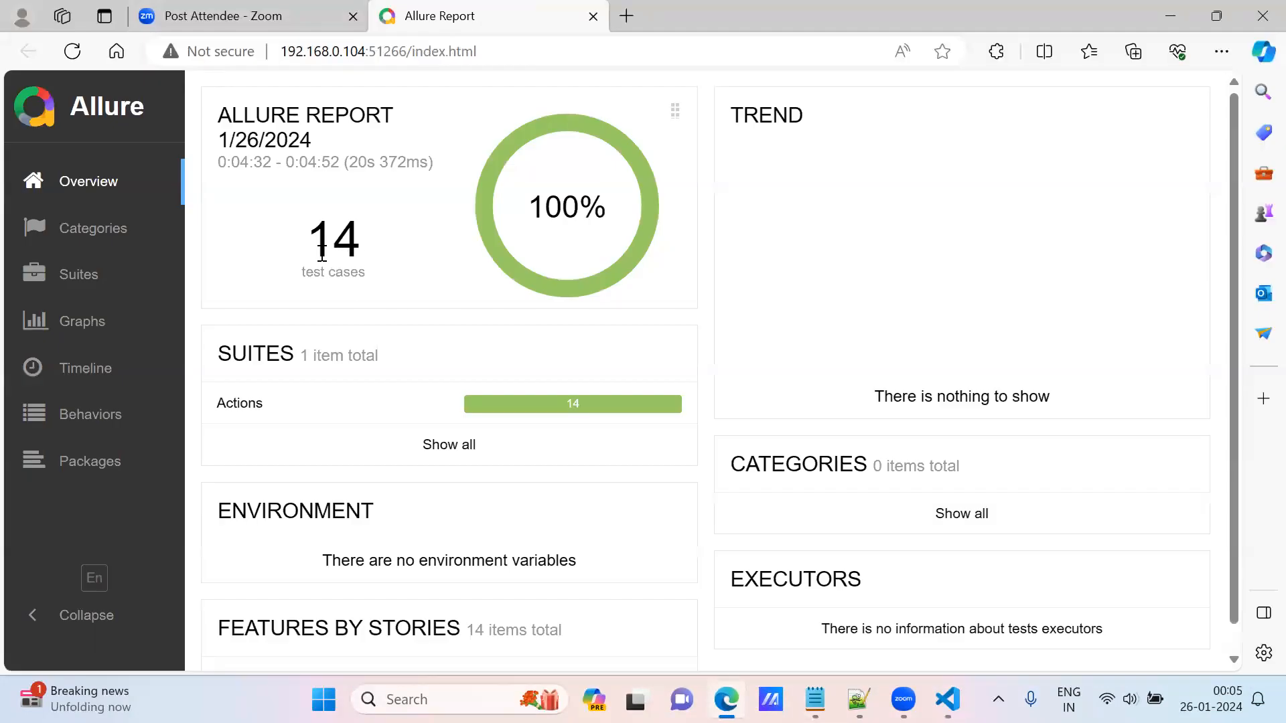
pyautogui.moveTo(540, 416)
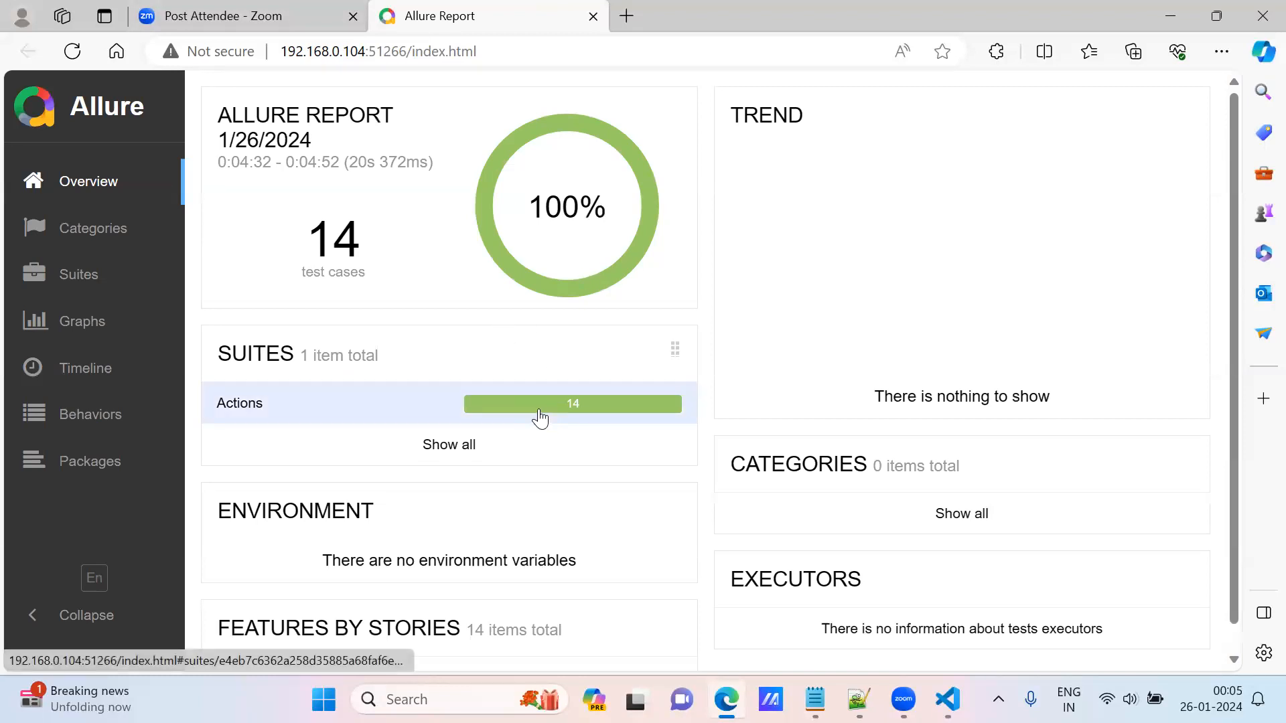
pyautogui.click(92, 228)
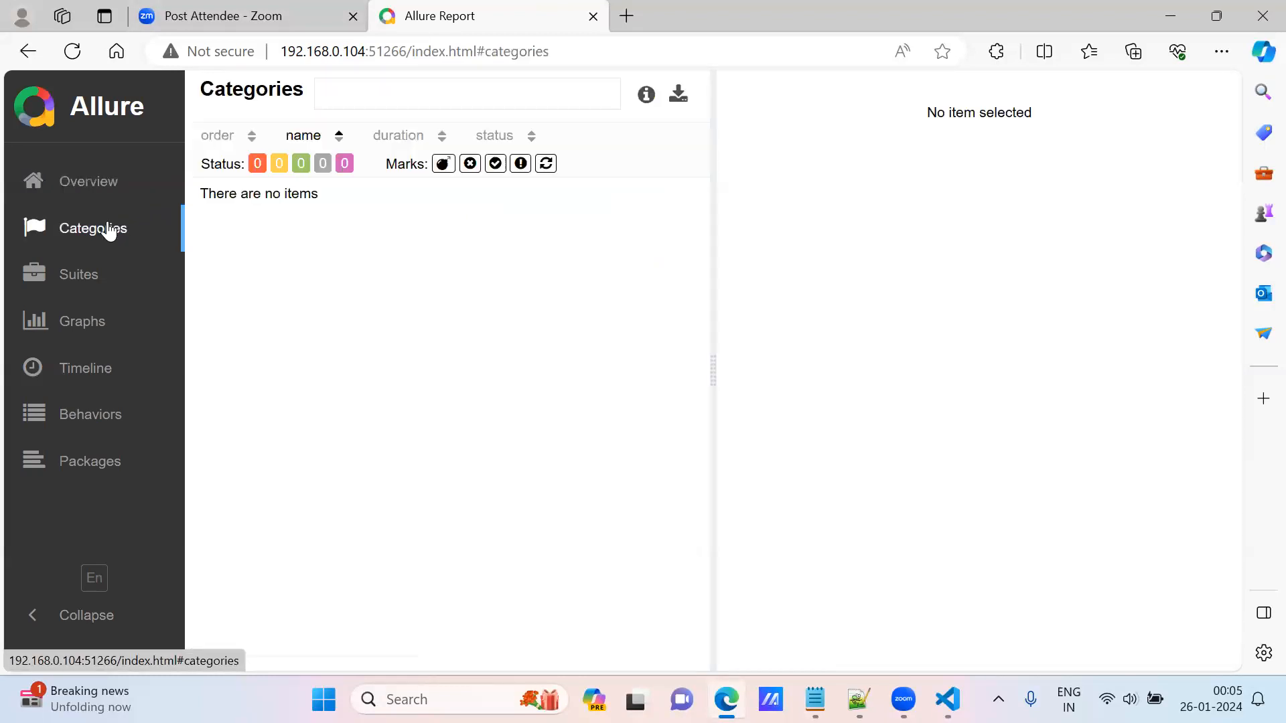
pyautogui.click(77, 274)
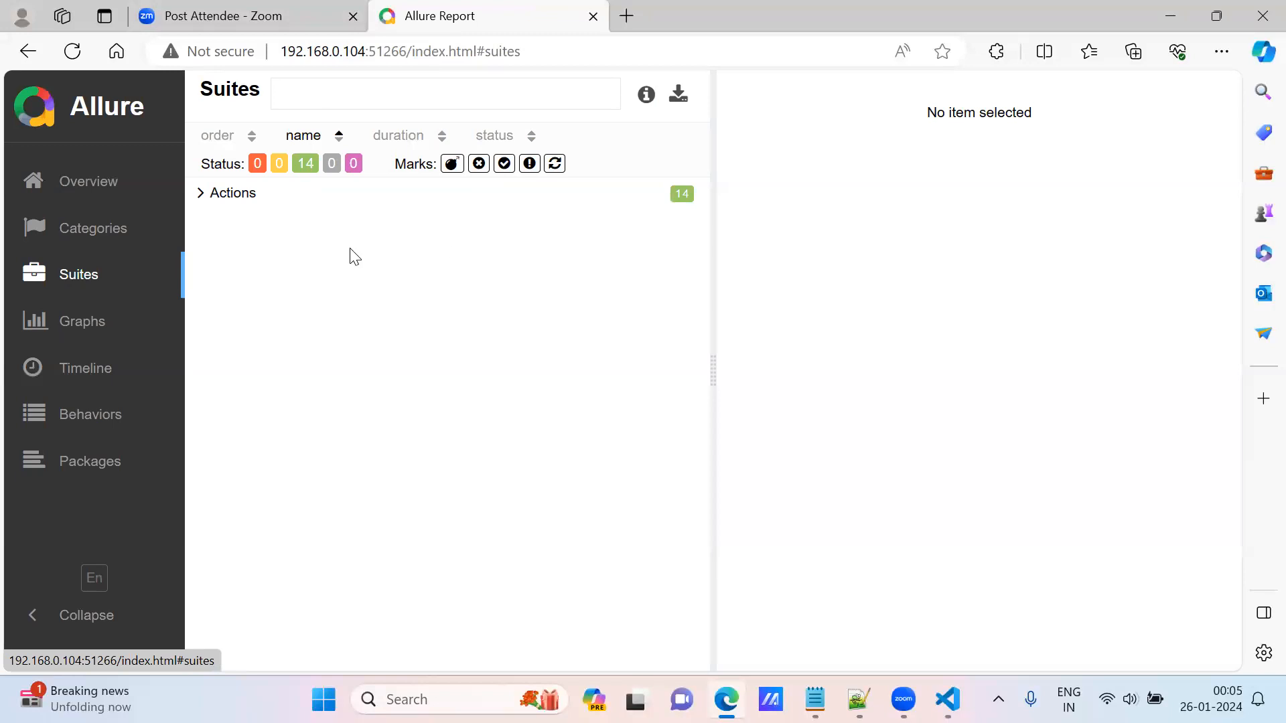
pyautogui.click(232, 193)
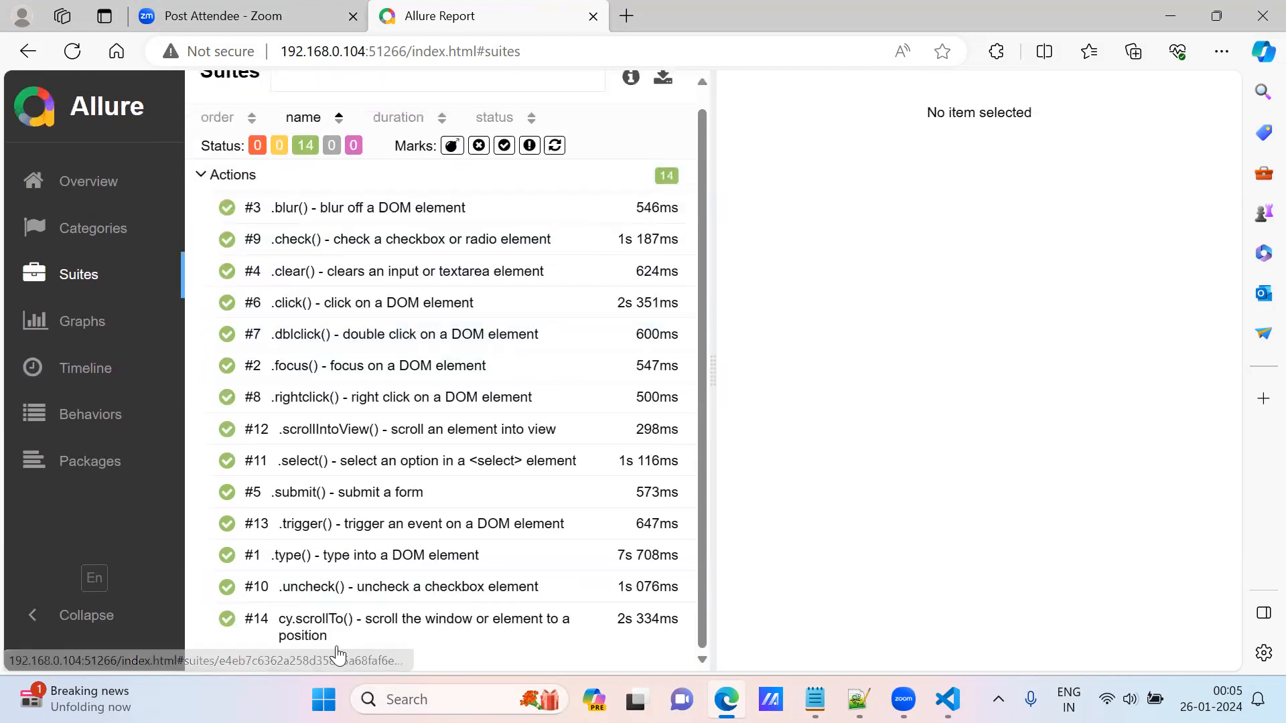
pyautogui.moveTo(82, 320)
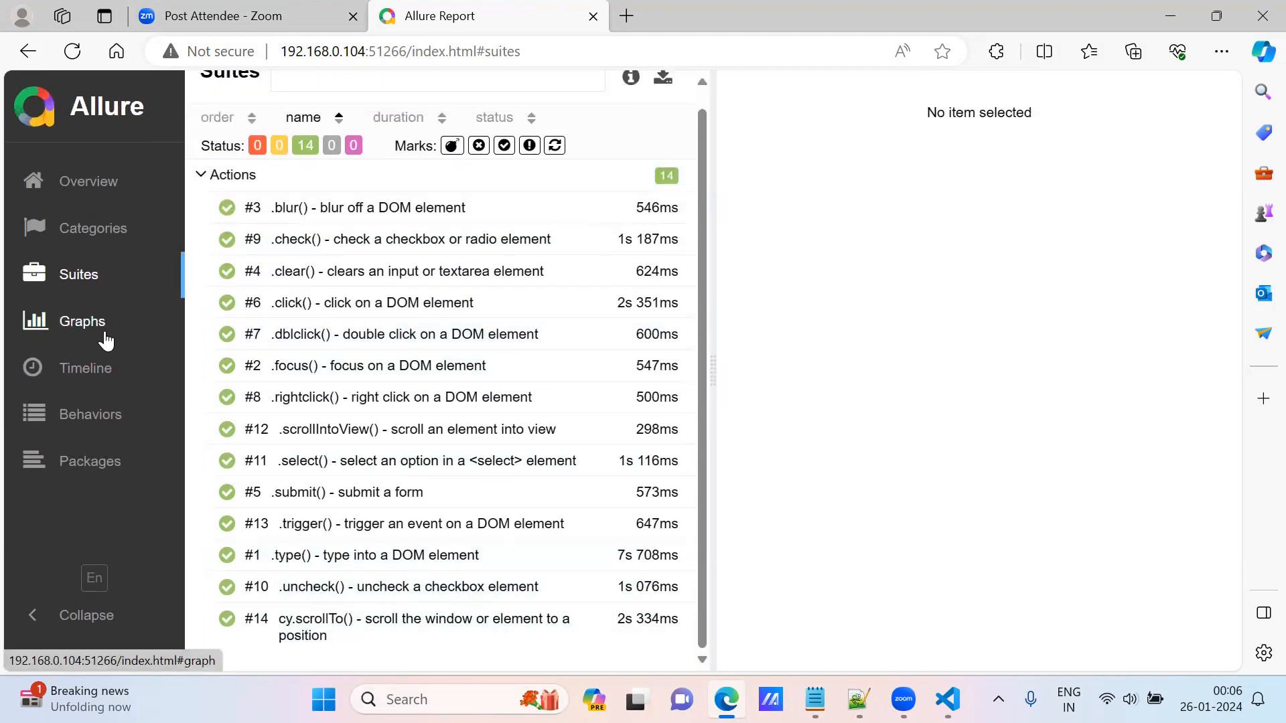
pyautogui.click(82, 320)
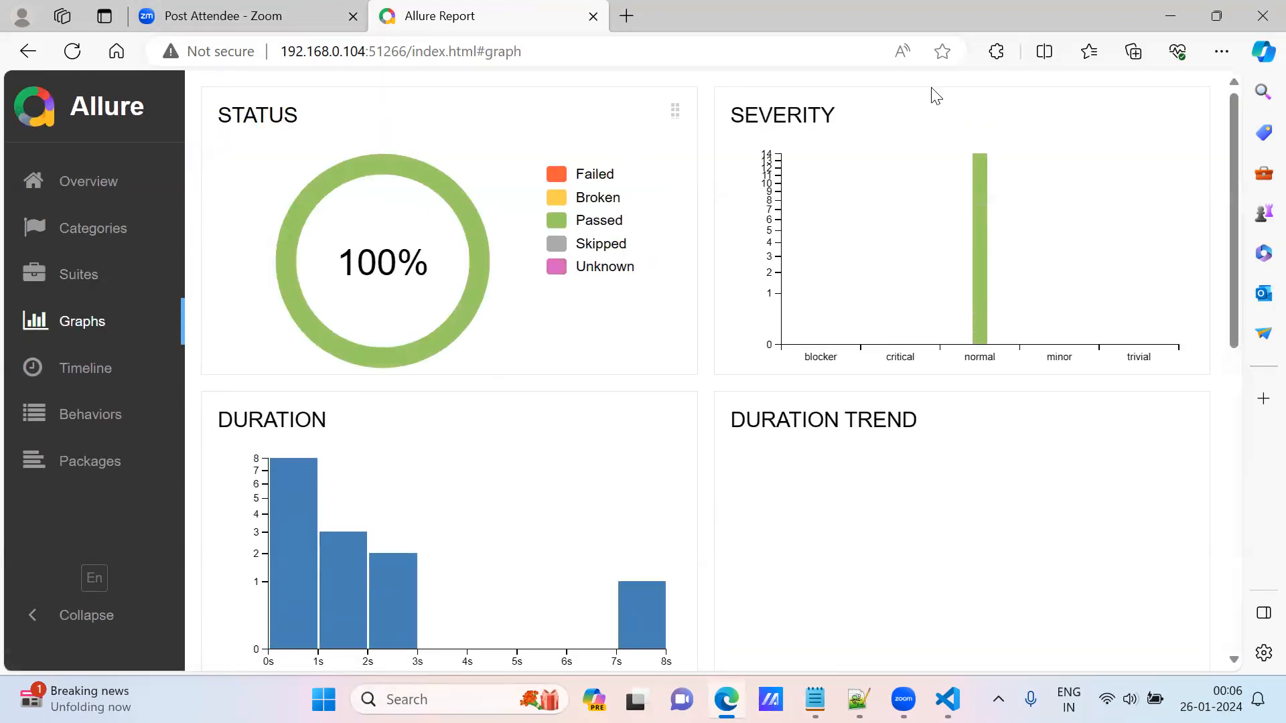
pyautogui.moveTo(103, 414)
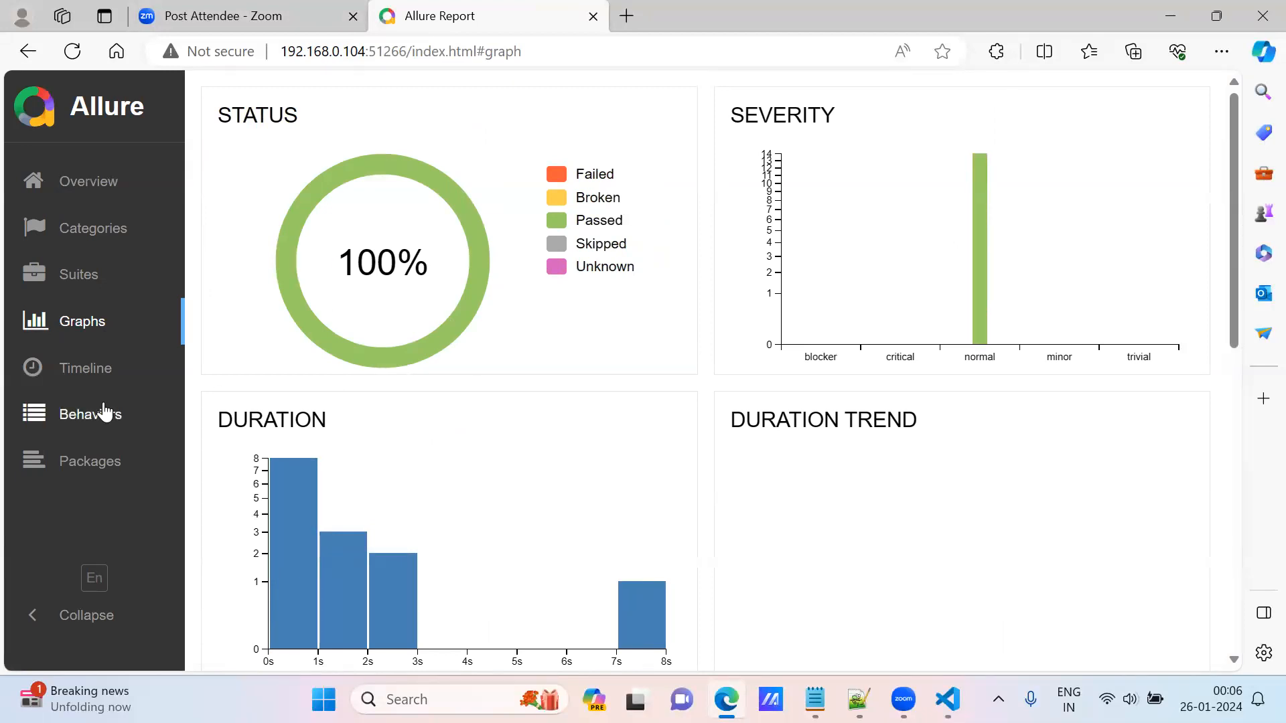
pyautogui.click(85, 368)
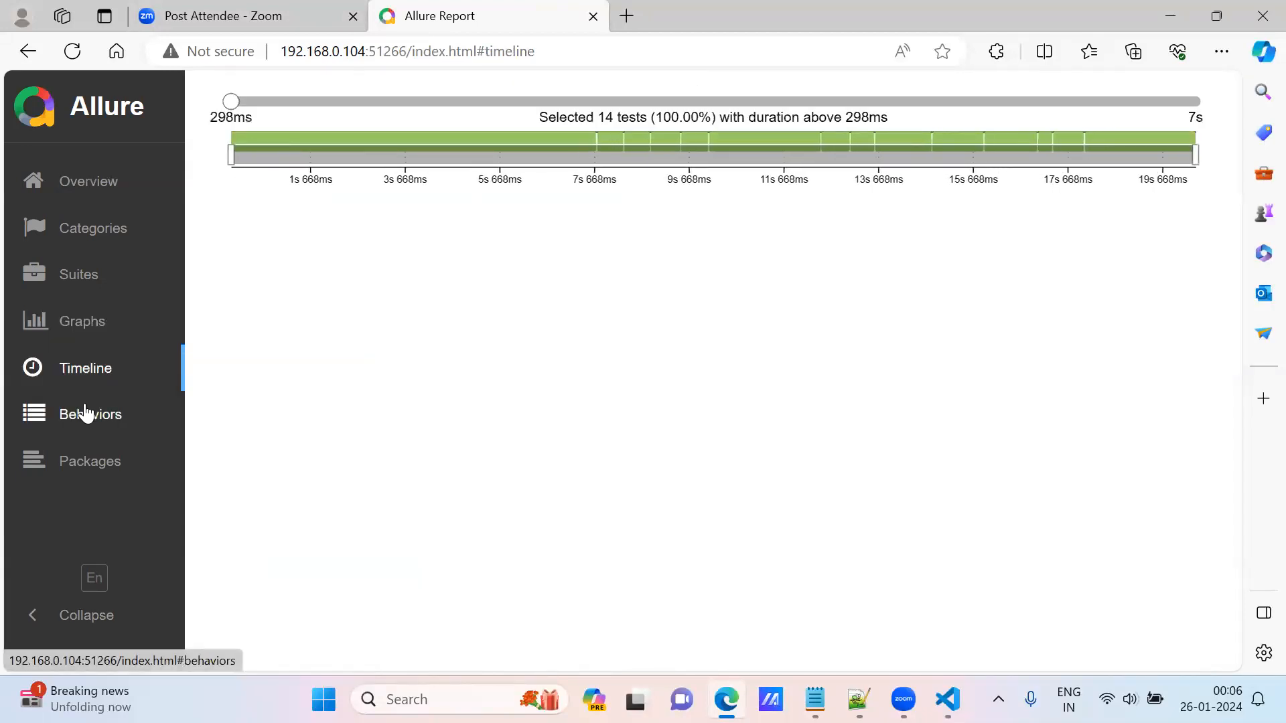
pyautogui.click(90, 414)
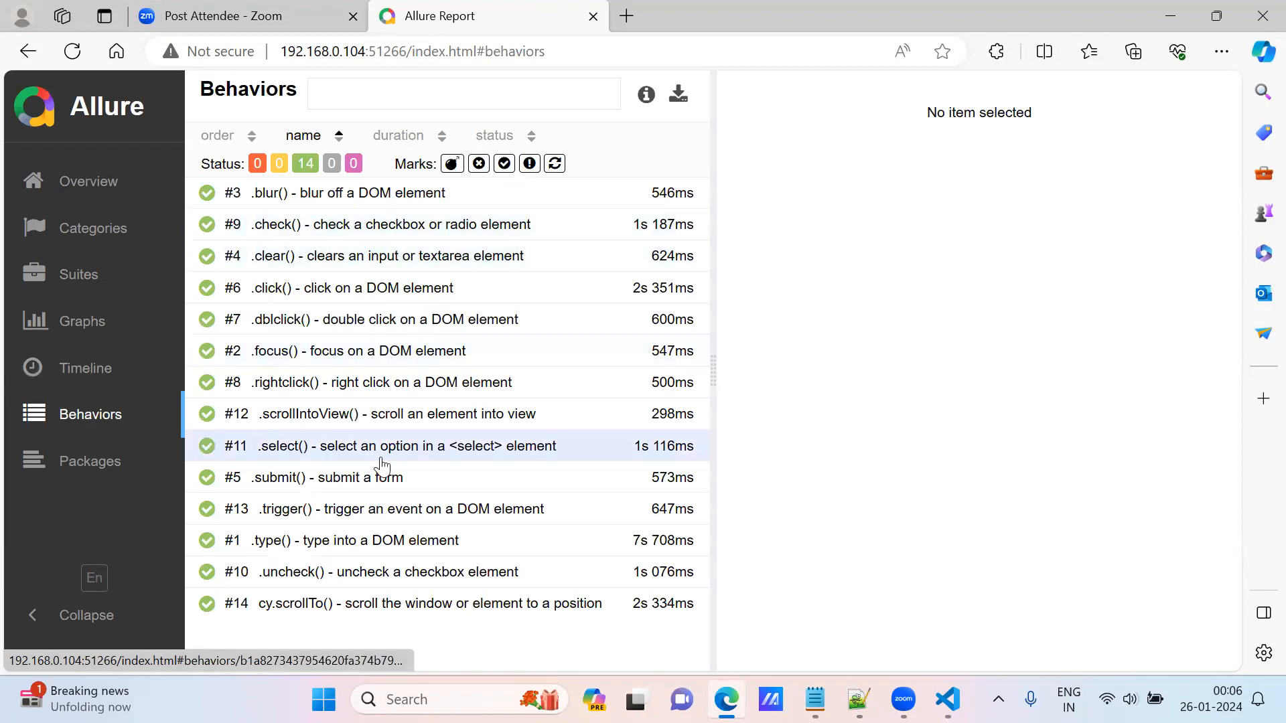
pyautogui.click(90, 461)
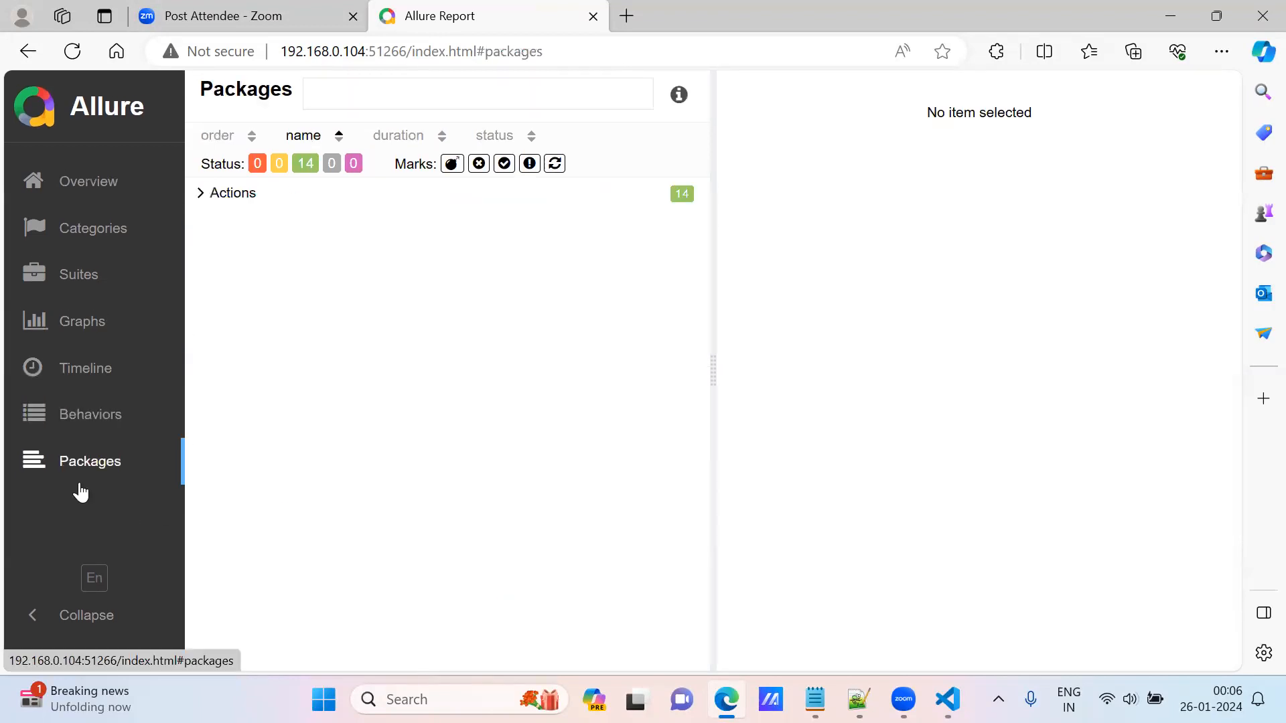
pyautogui.click(232, 192)
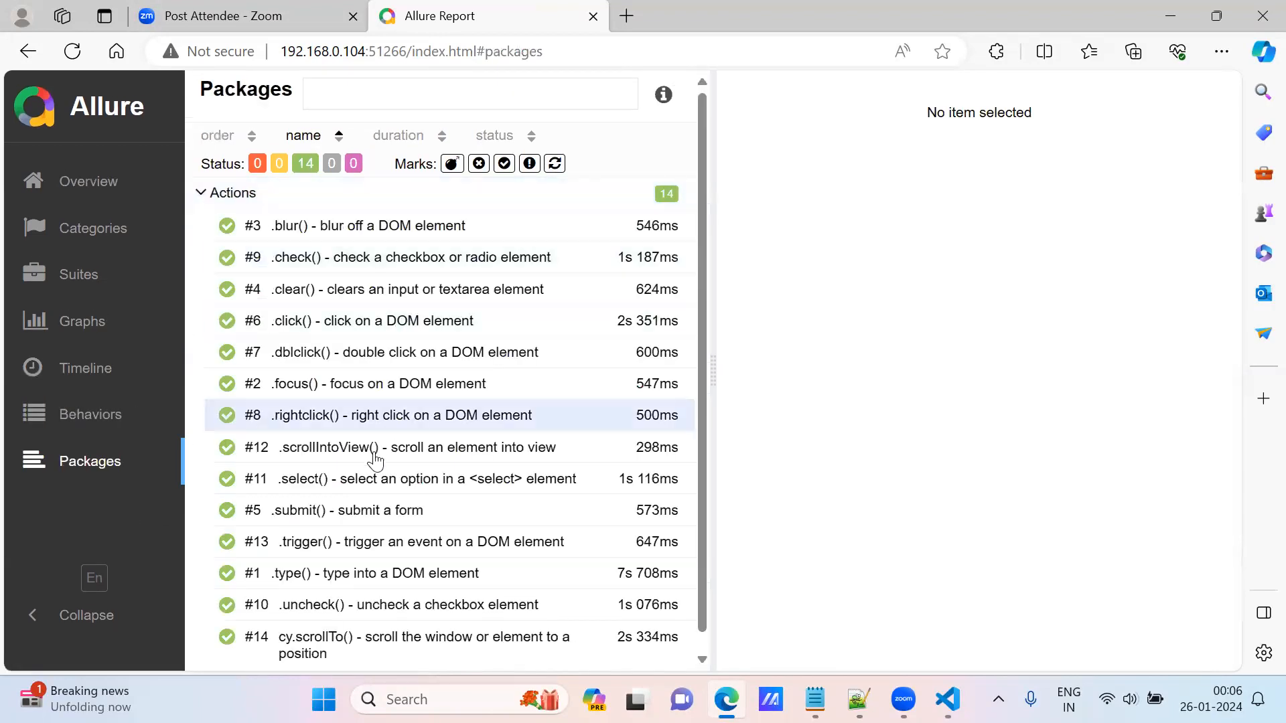
pyautogui.moveTo(66, 120)
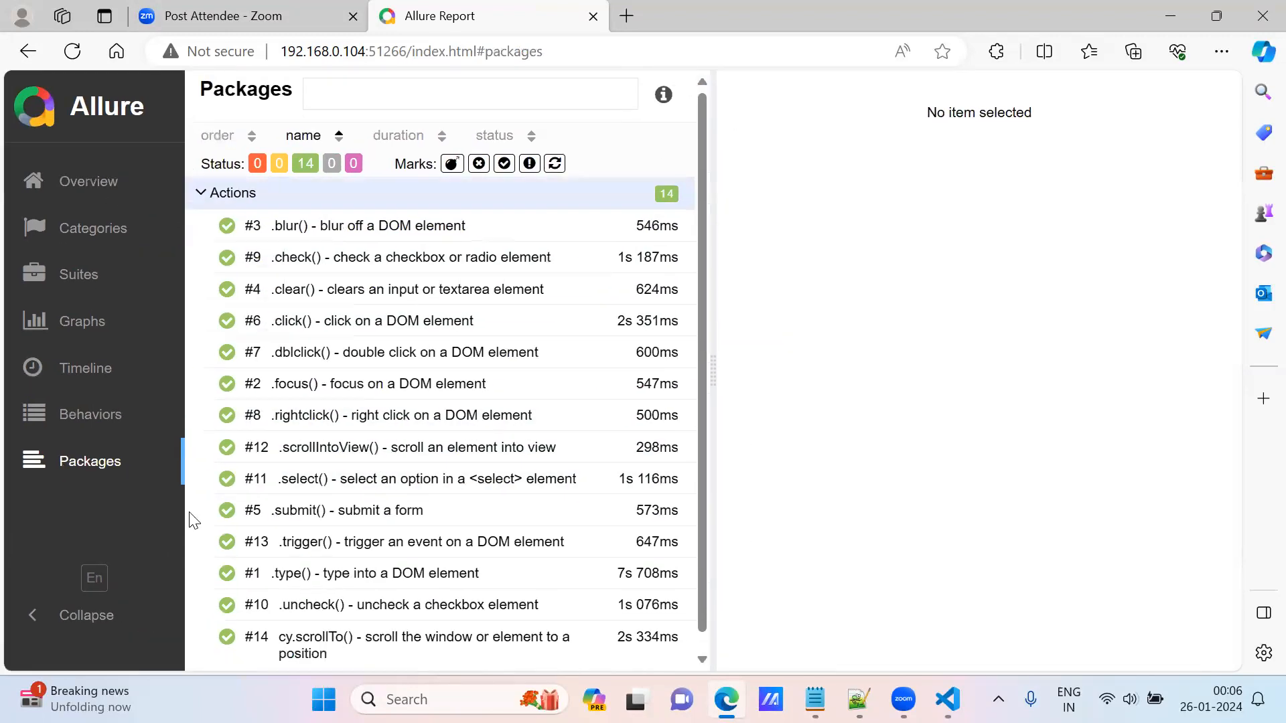
pyautogui.moveTo(525, 383)
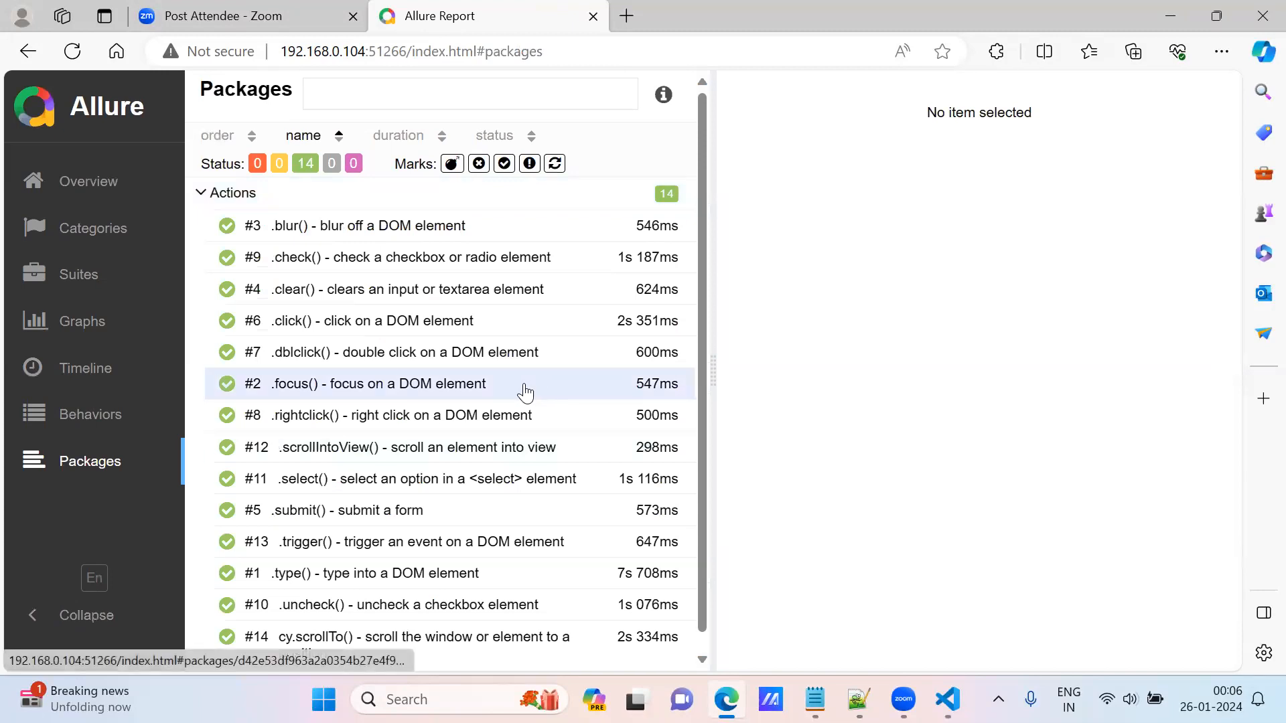
pyautogui.click(88, 181)
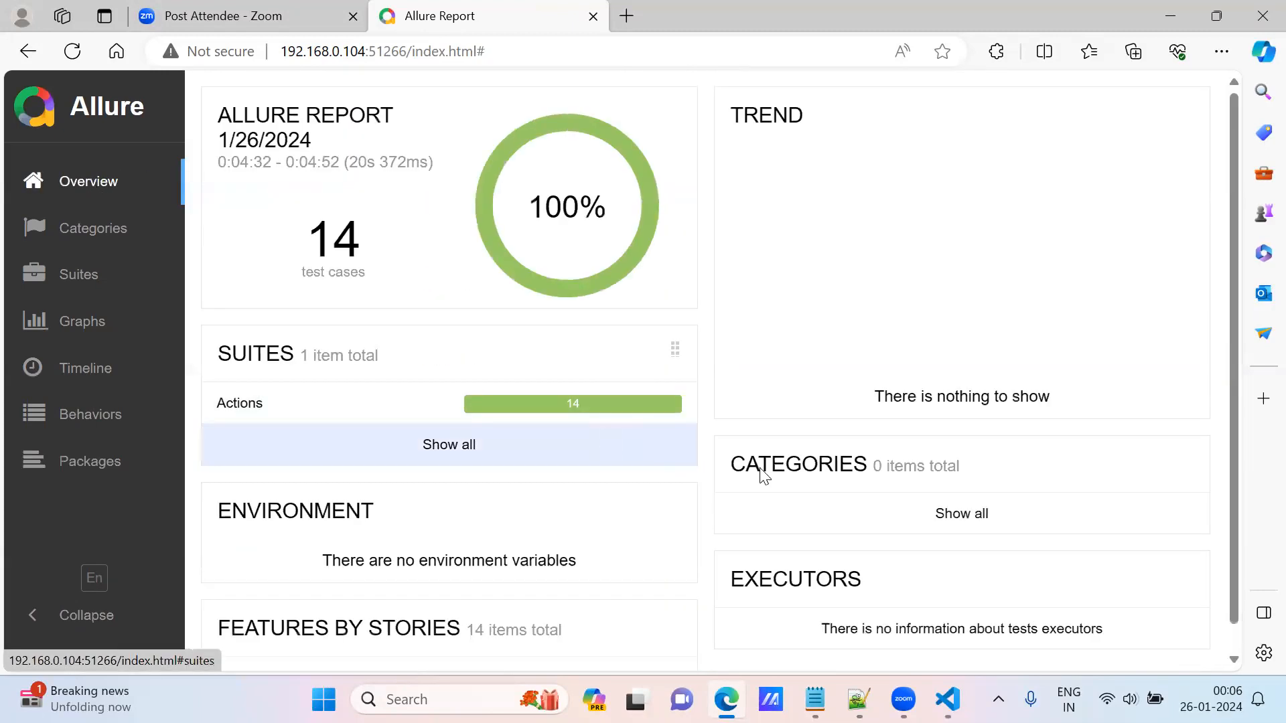
pyautogui.moveTo(948, 700)
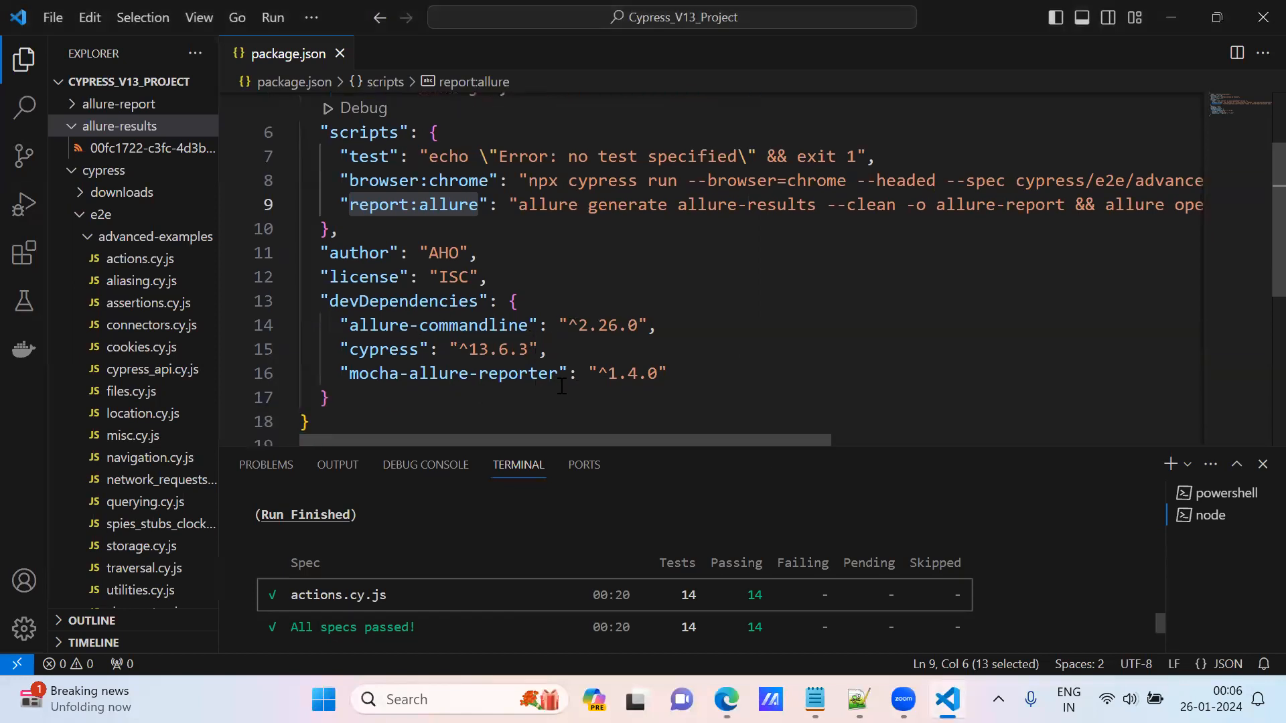
# Scroll package.json and the terminal while report:allure reruns, regenerating allure-report and starting the web server
pyautogui.scroll(3)
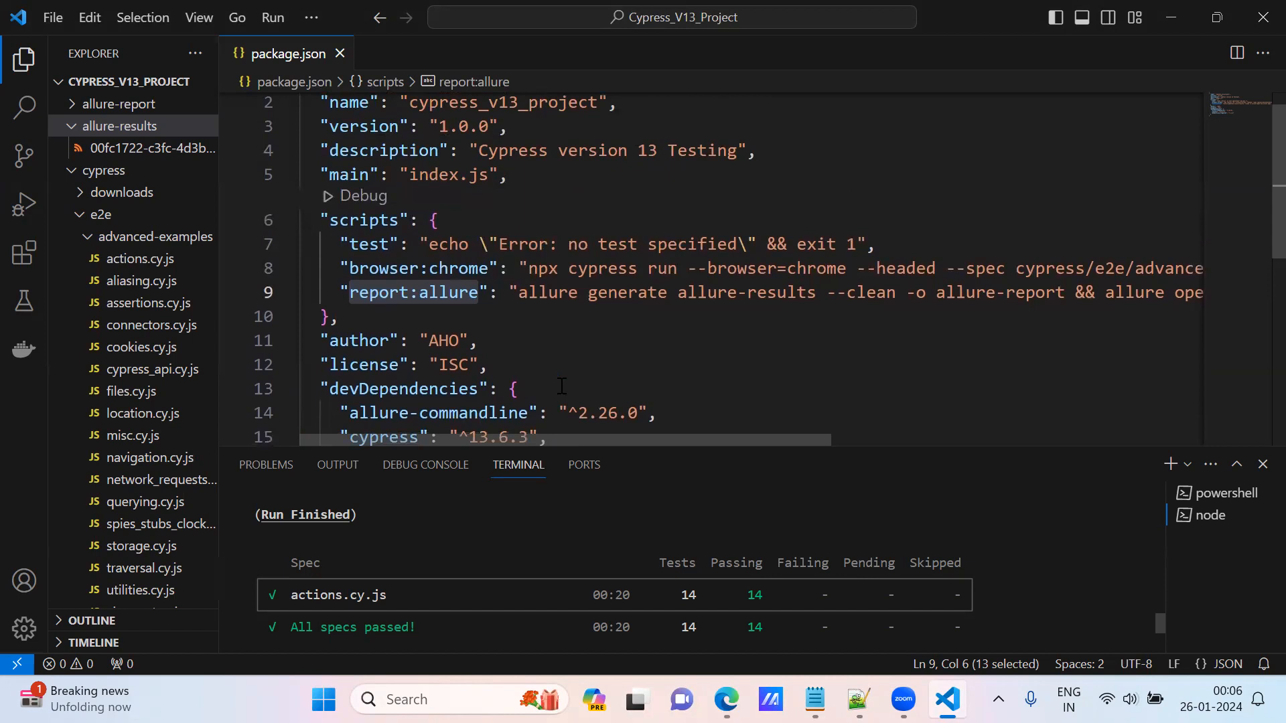
pyautogui.hscroll(3)
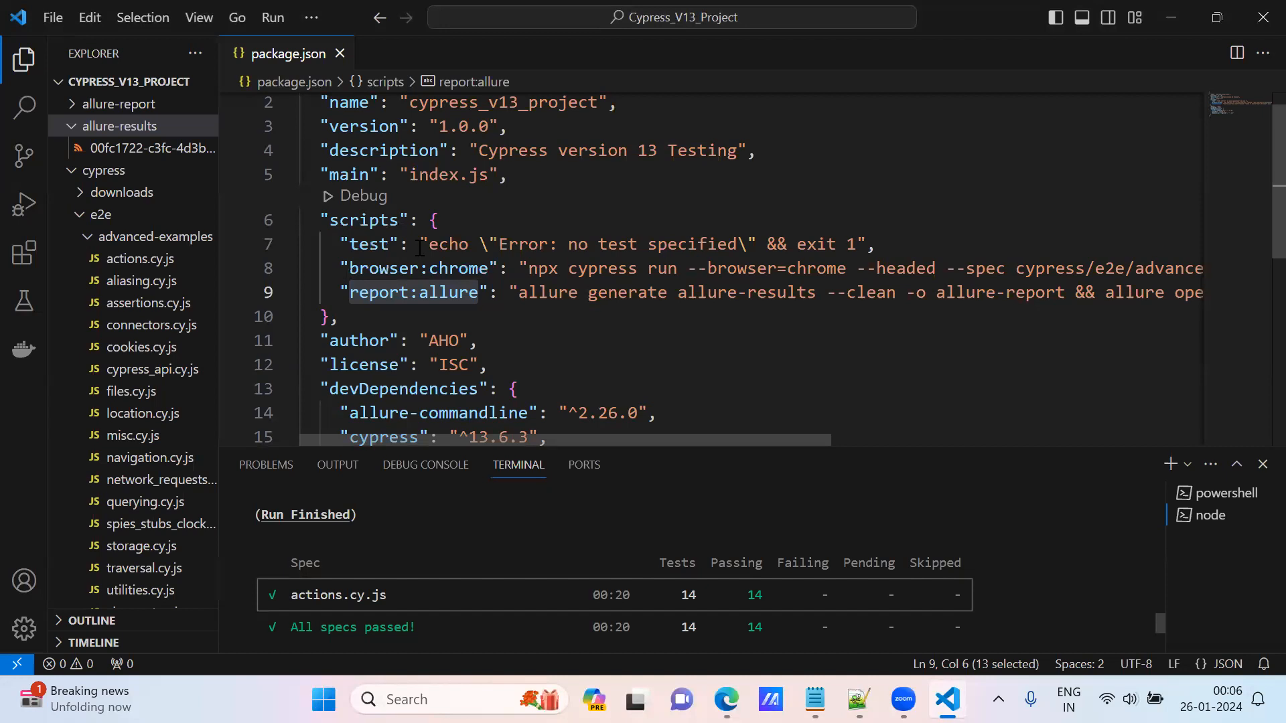
pyautogui.moveTo(561, 299)
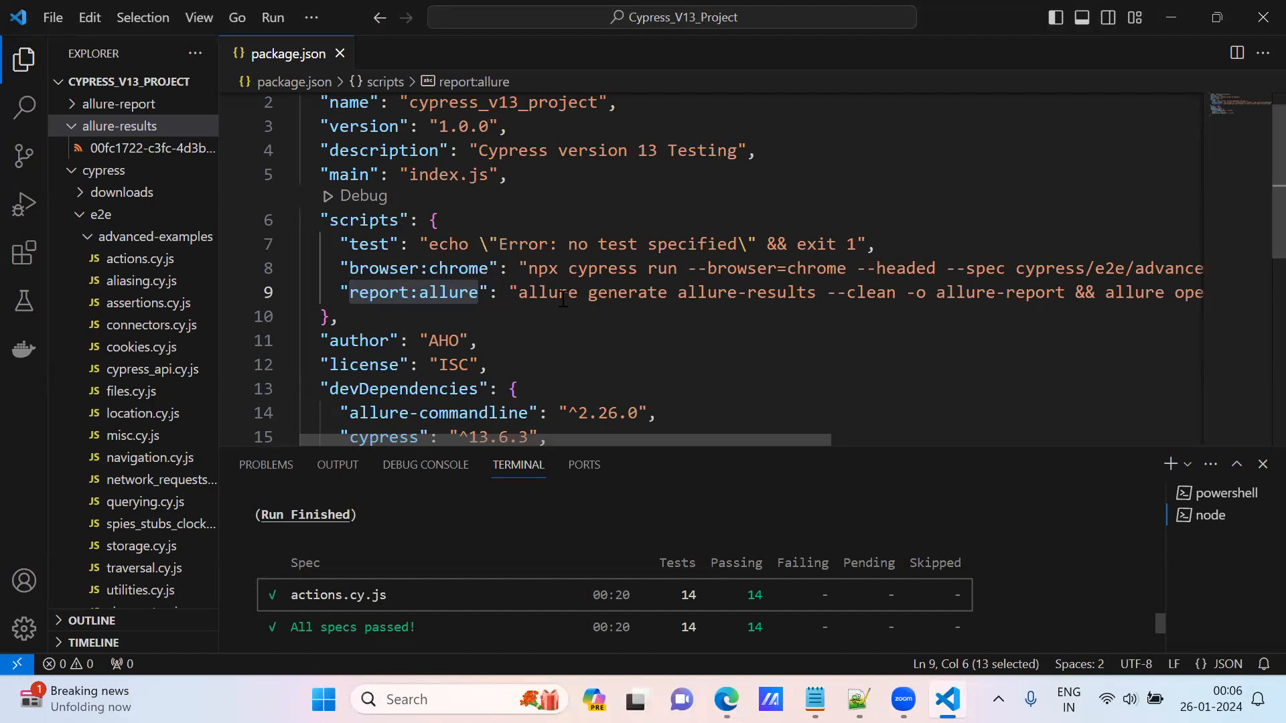
pyautogui.moveTo(885, 271)
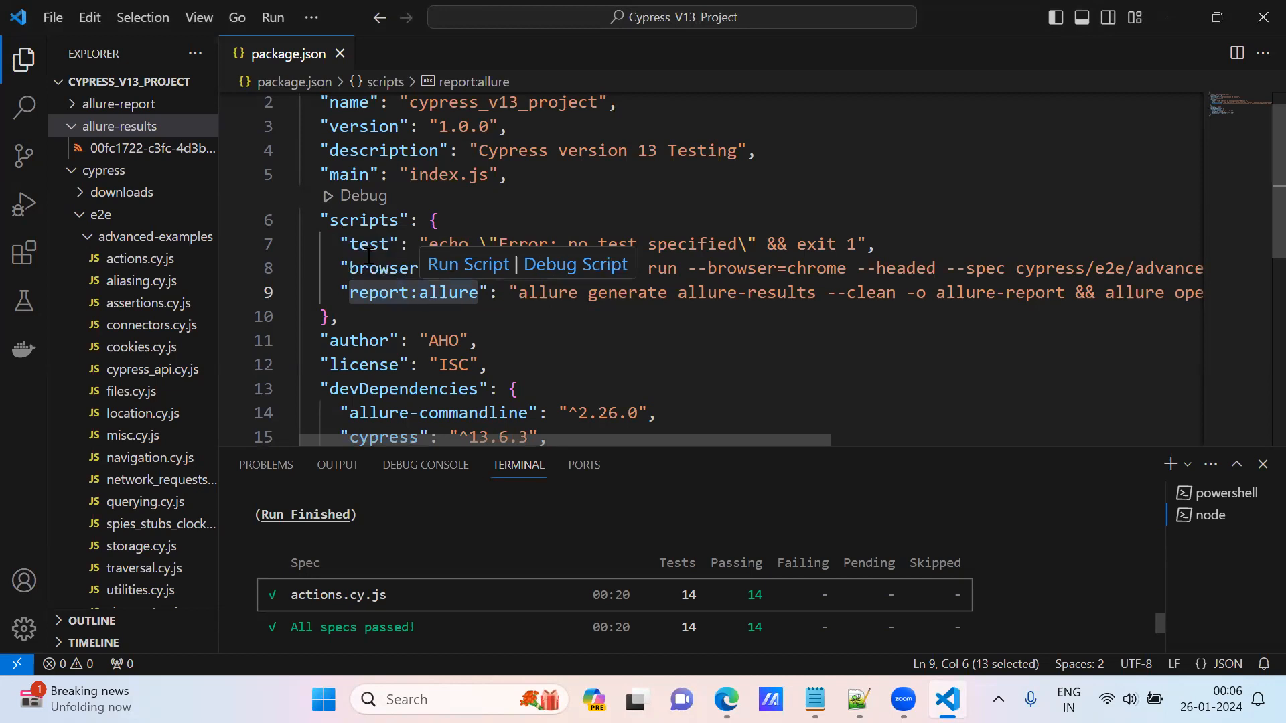
pyautogui.moveTo(364, 254)
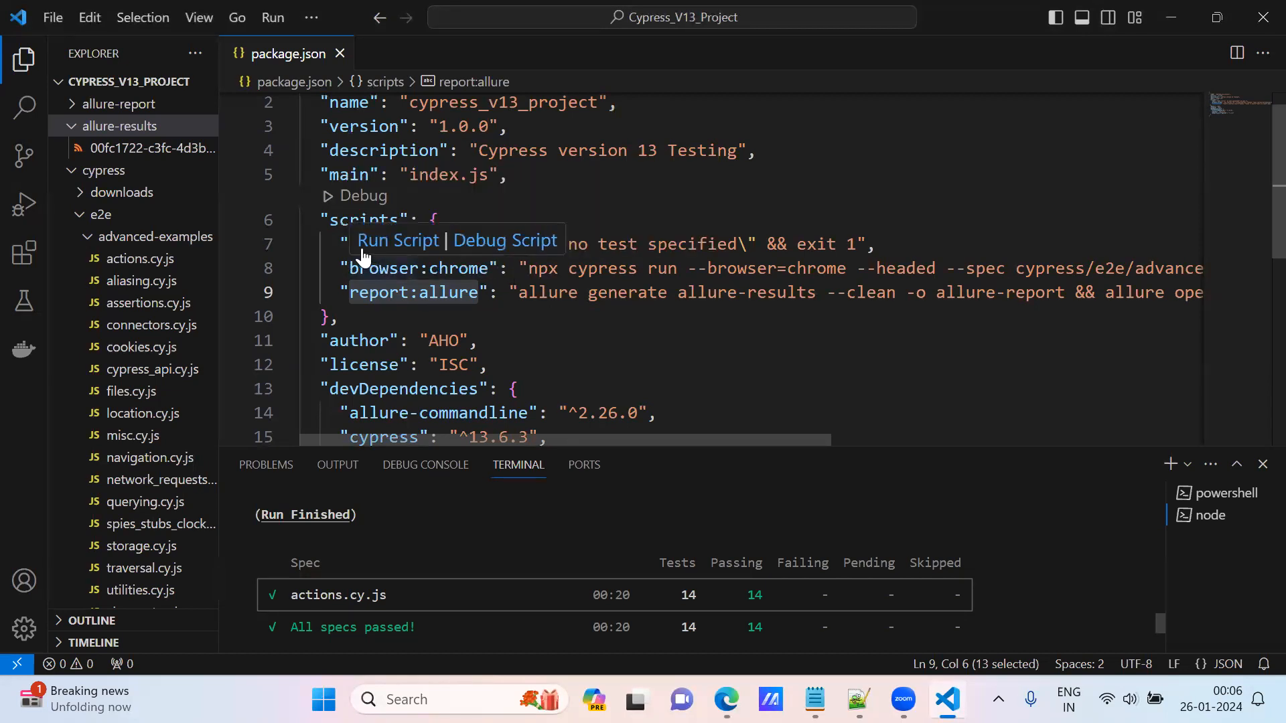
pyautogui.moveTo(398, 279)
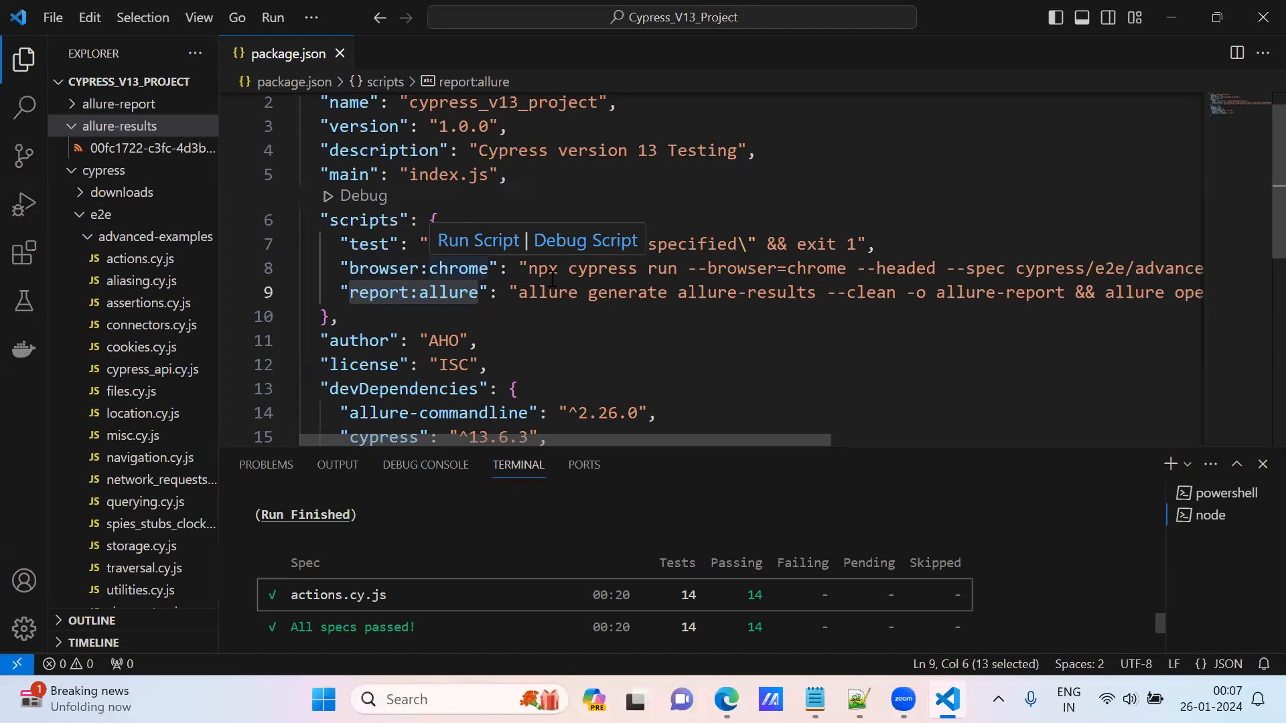
pyautogui.moveTo(554, 278)
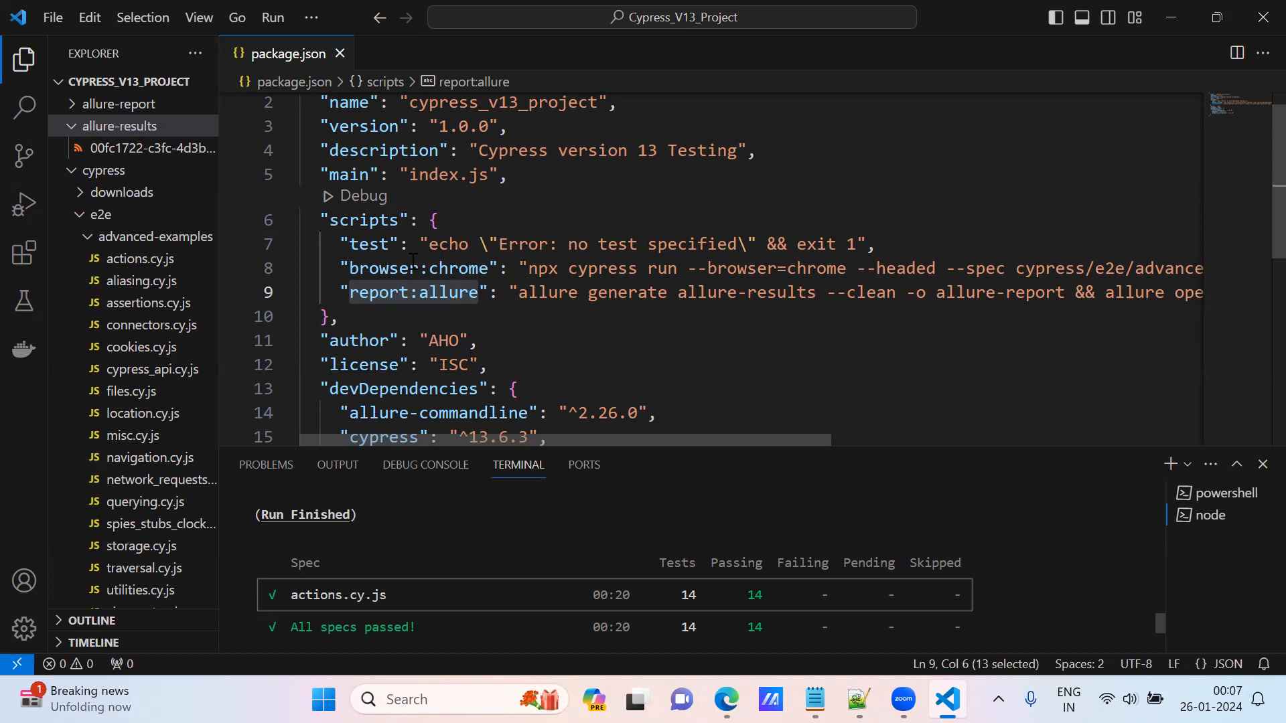
pyautogui.moveTo(583, 287)
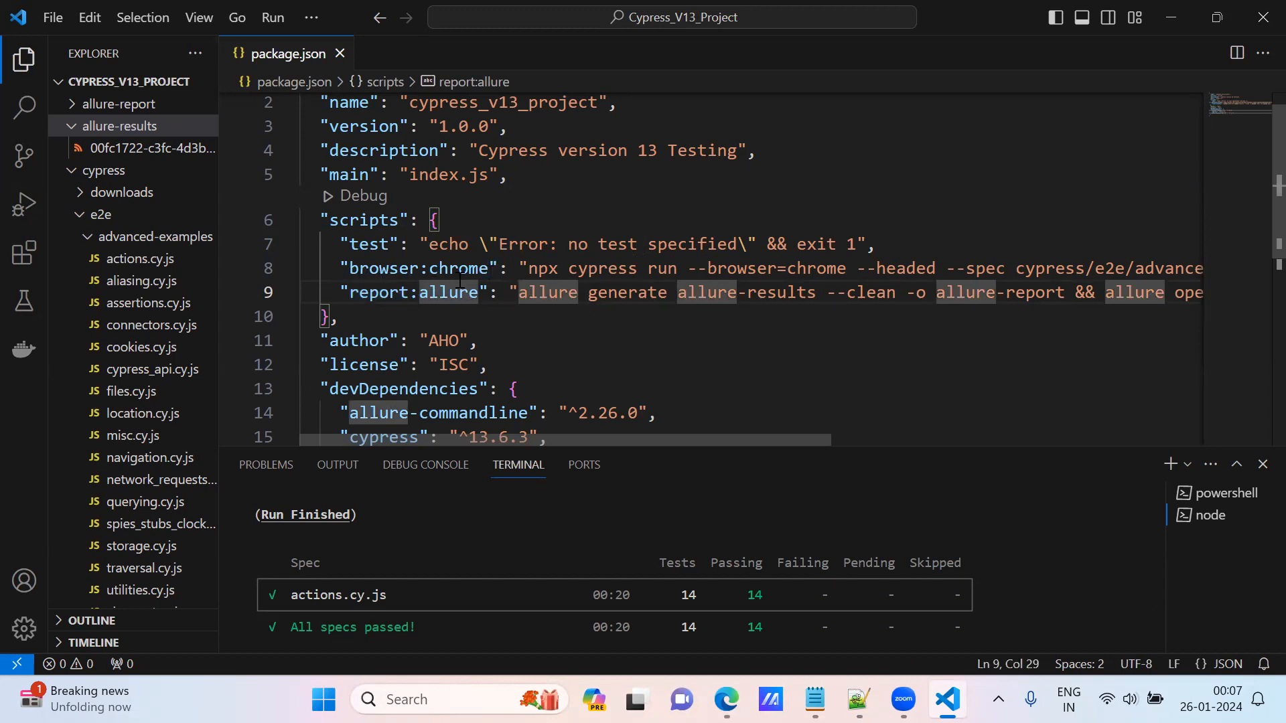
pyautogui.moveTo(661, 424)
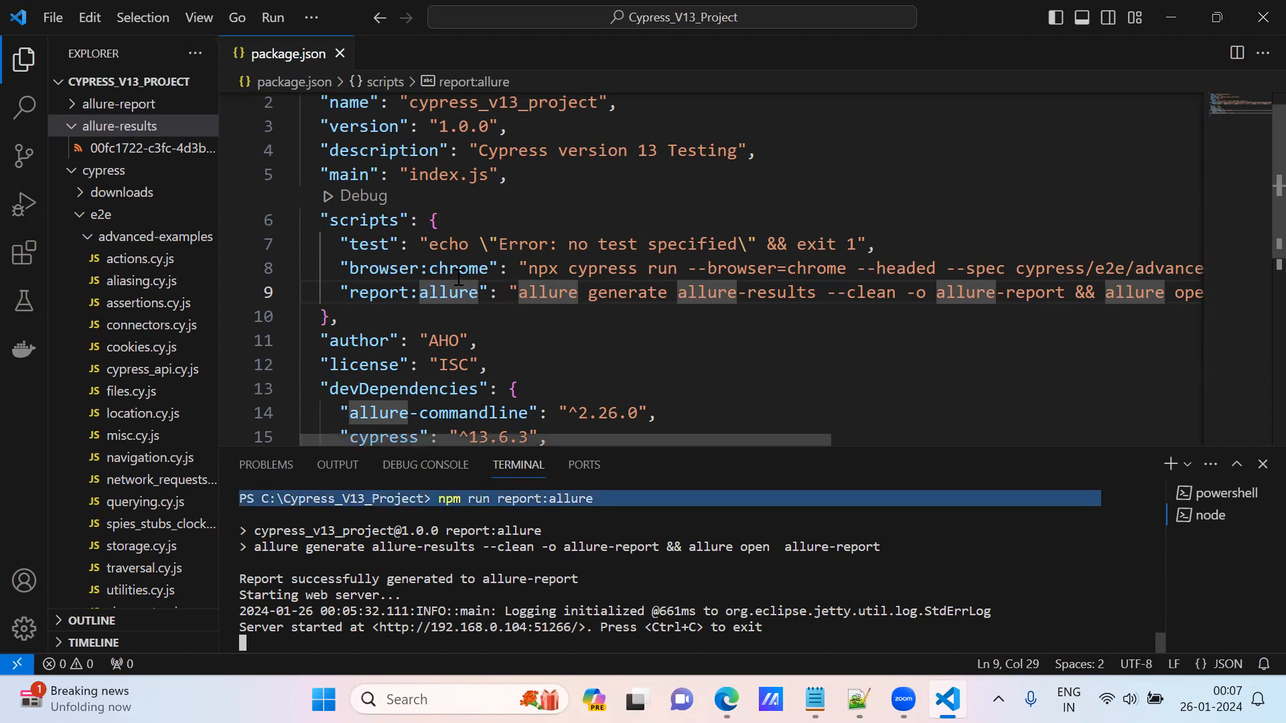
pyautogui.scroll(3)
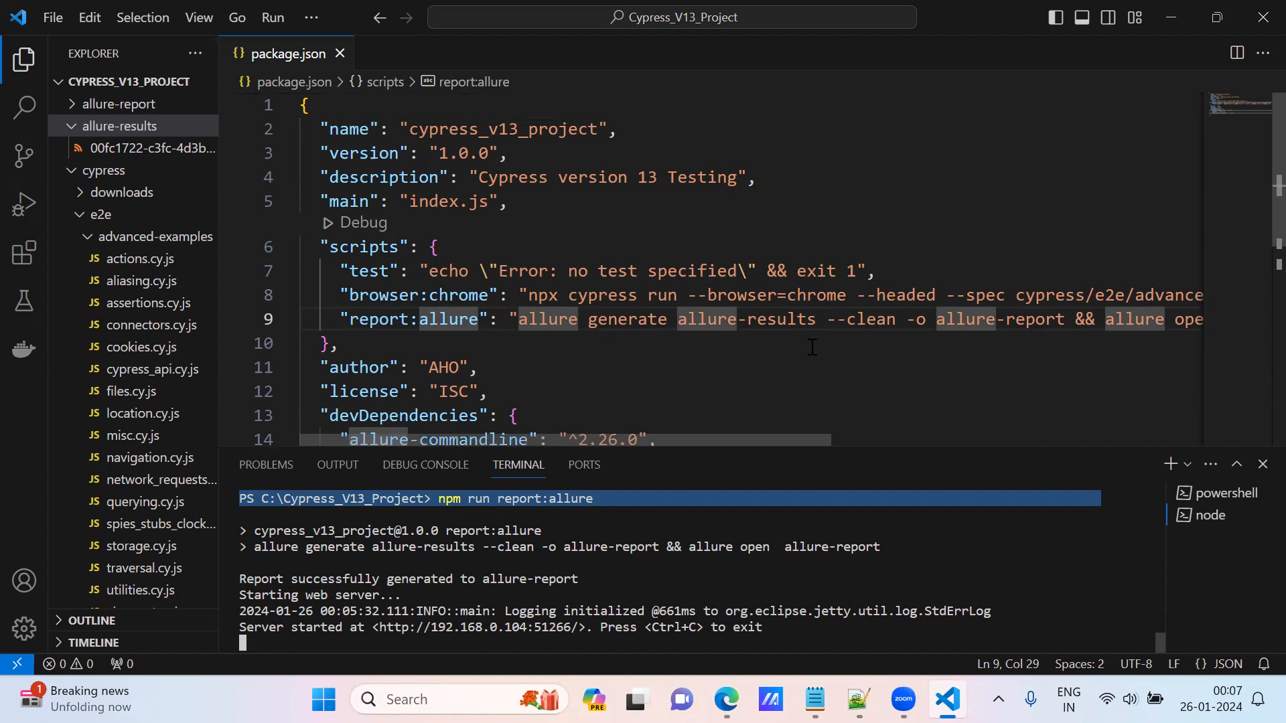
pyautogui.scroll(-3)
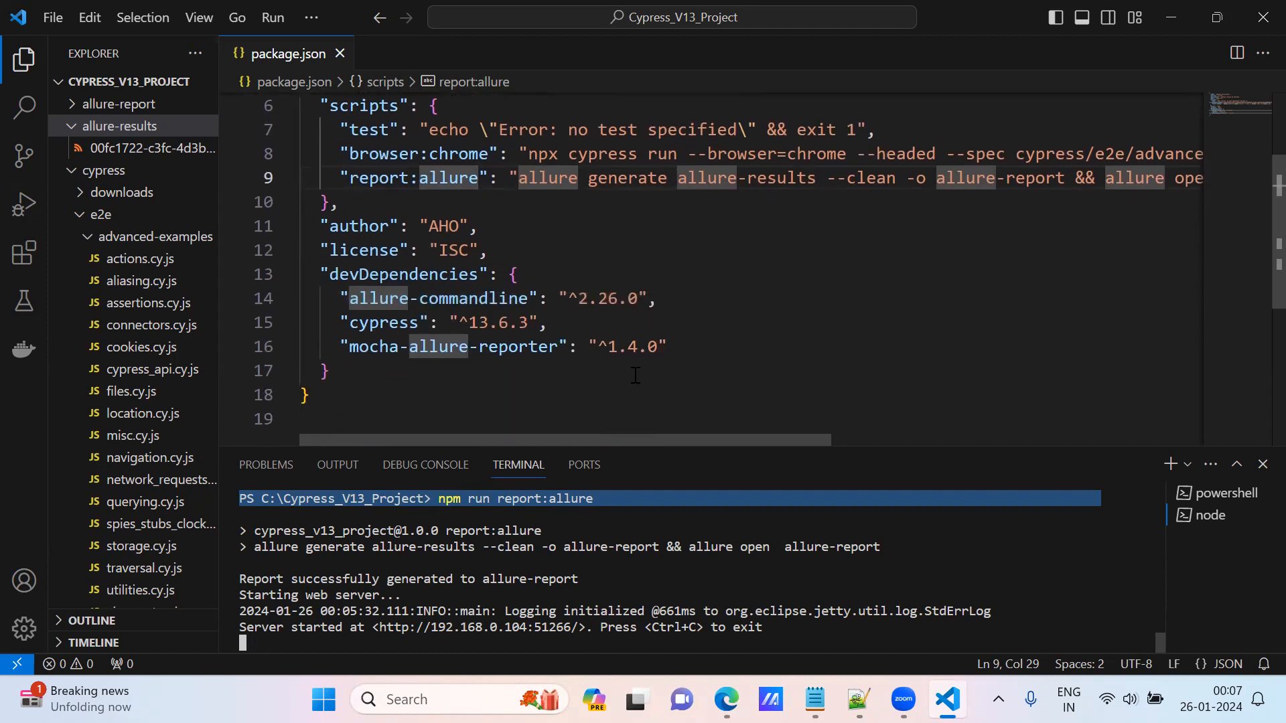